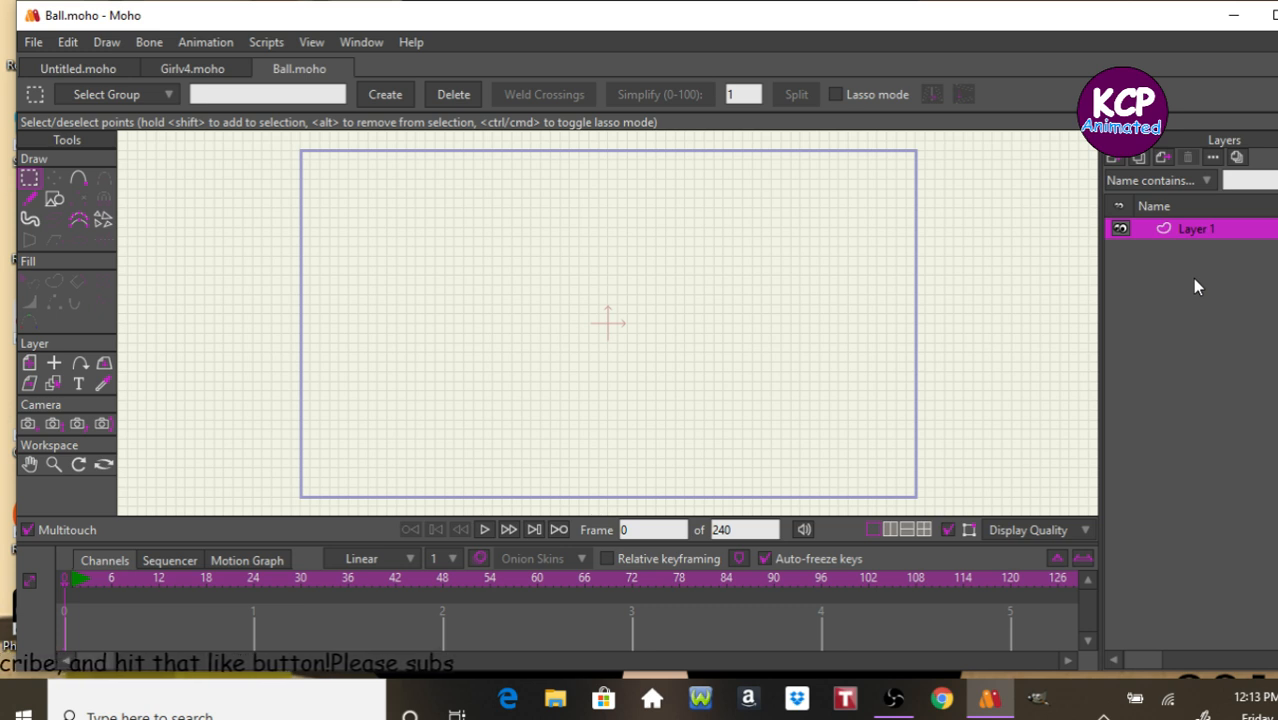
pyautogui.moveTo(332, 355)
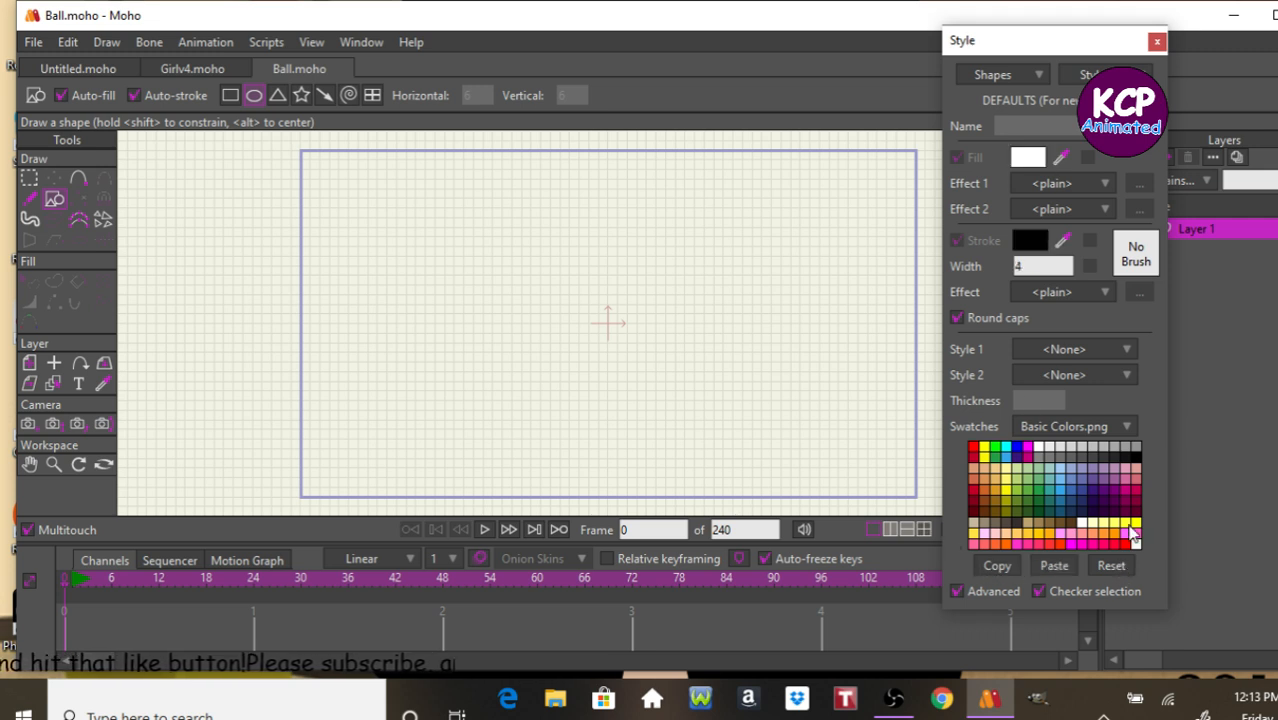
# Set red as the default fill colour and close the Style window.
pyautogui.click(963, 445)
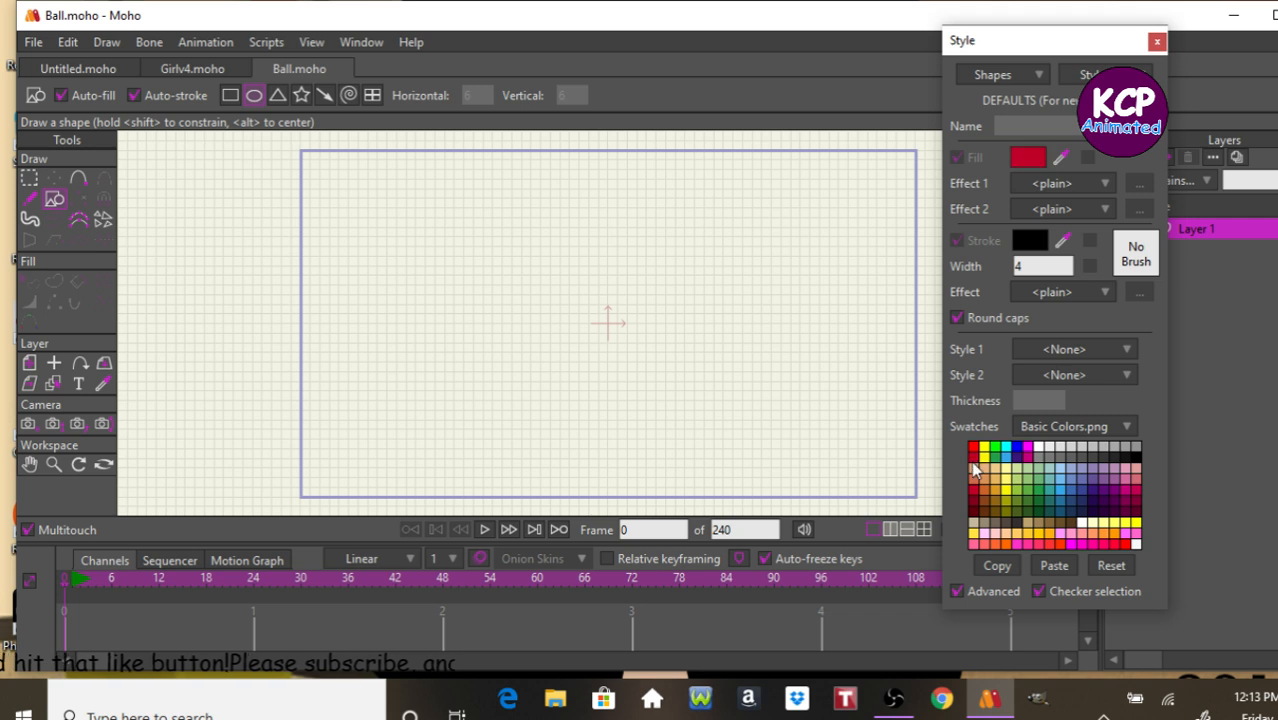
pyautogui.click(1156, 43)
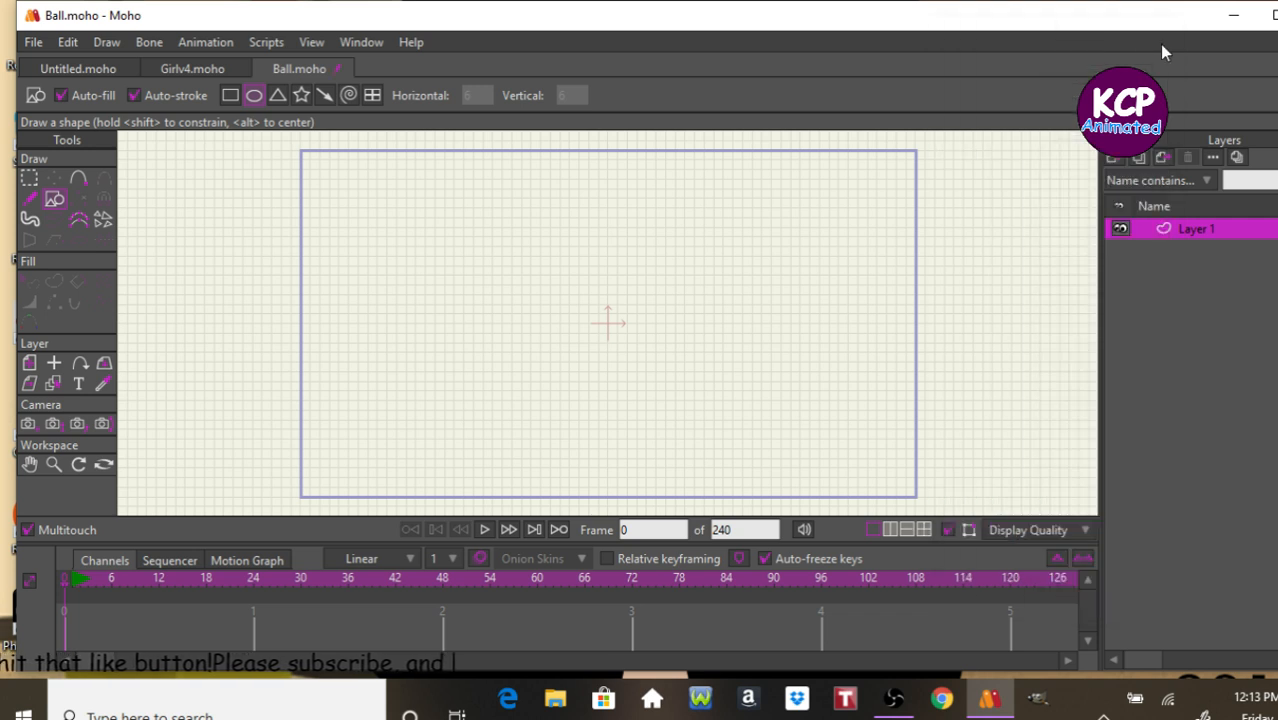
pyautogui.moveTo(451, 214)
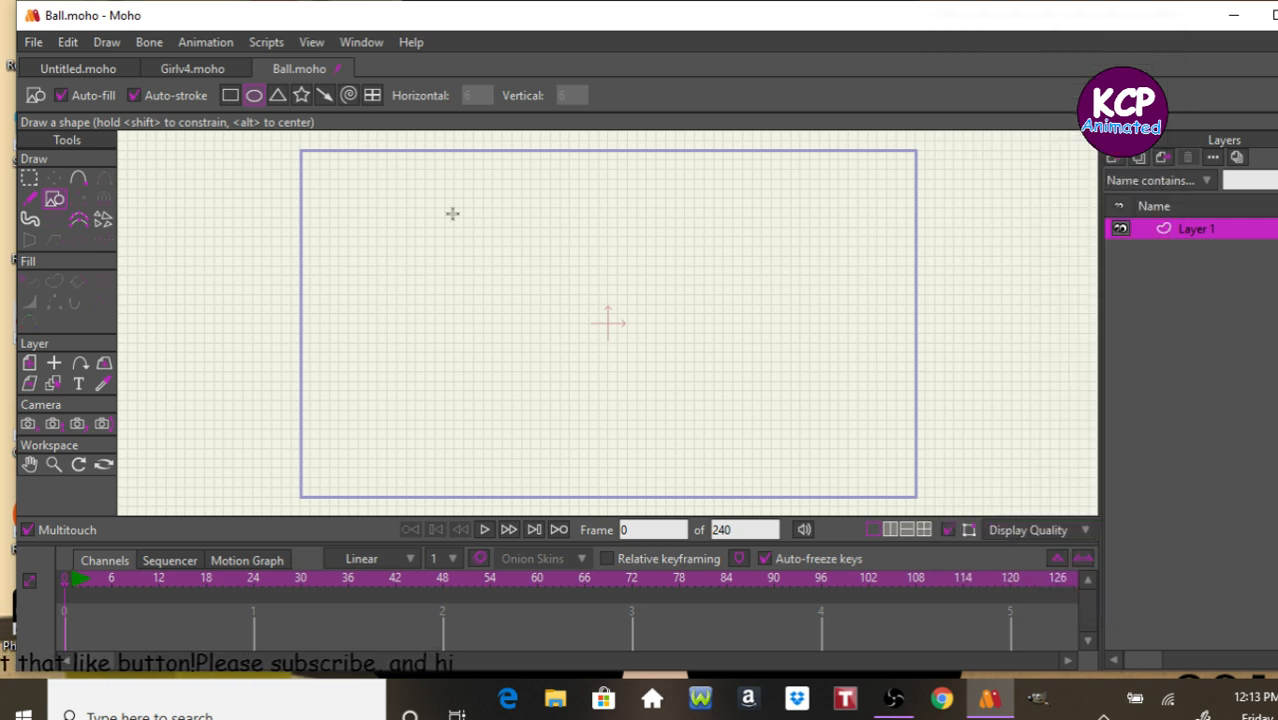
# Draw a large red circle mid-frame and centre it at position 0, 0.
pyautogui.moveTo(475, 210); pyautogui.dragTo(790, 510)
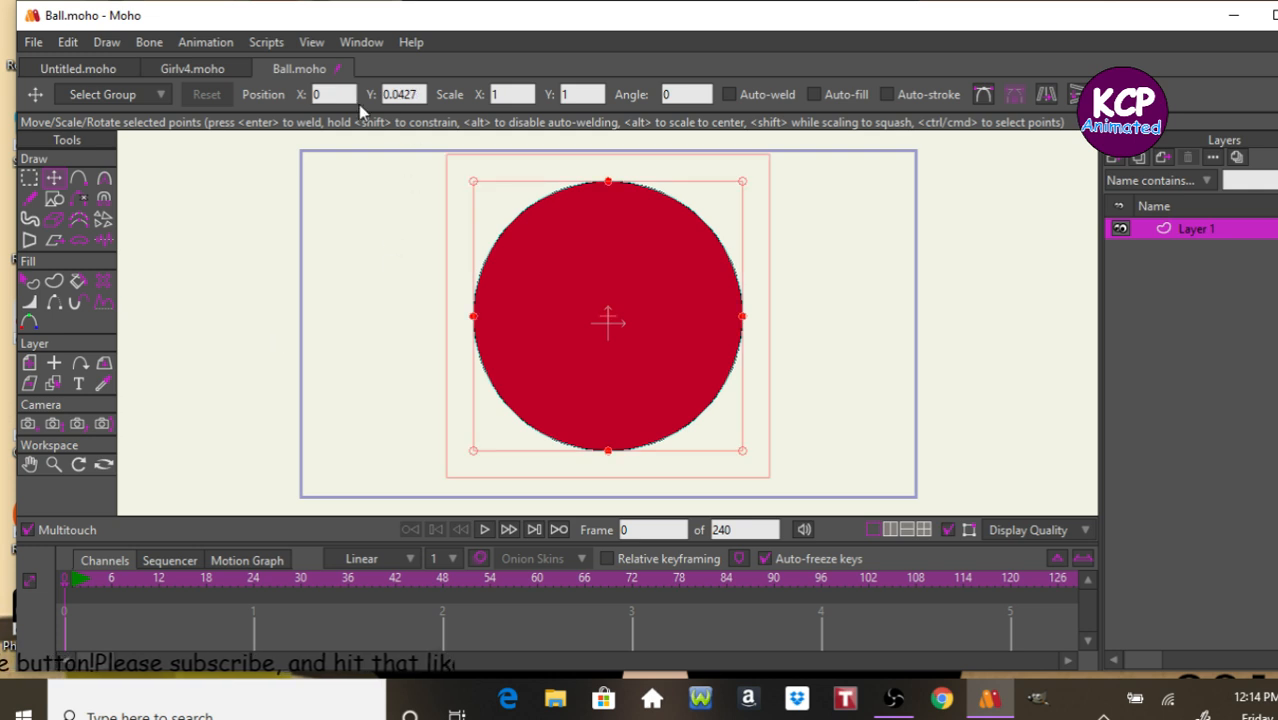
pyautogui.click(402, 94)
pyautogui.write('0')
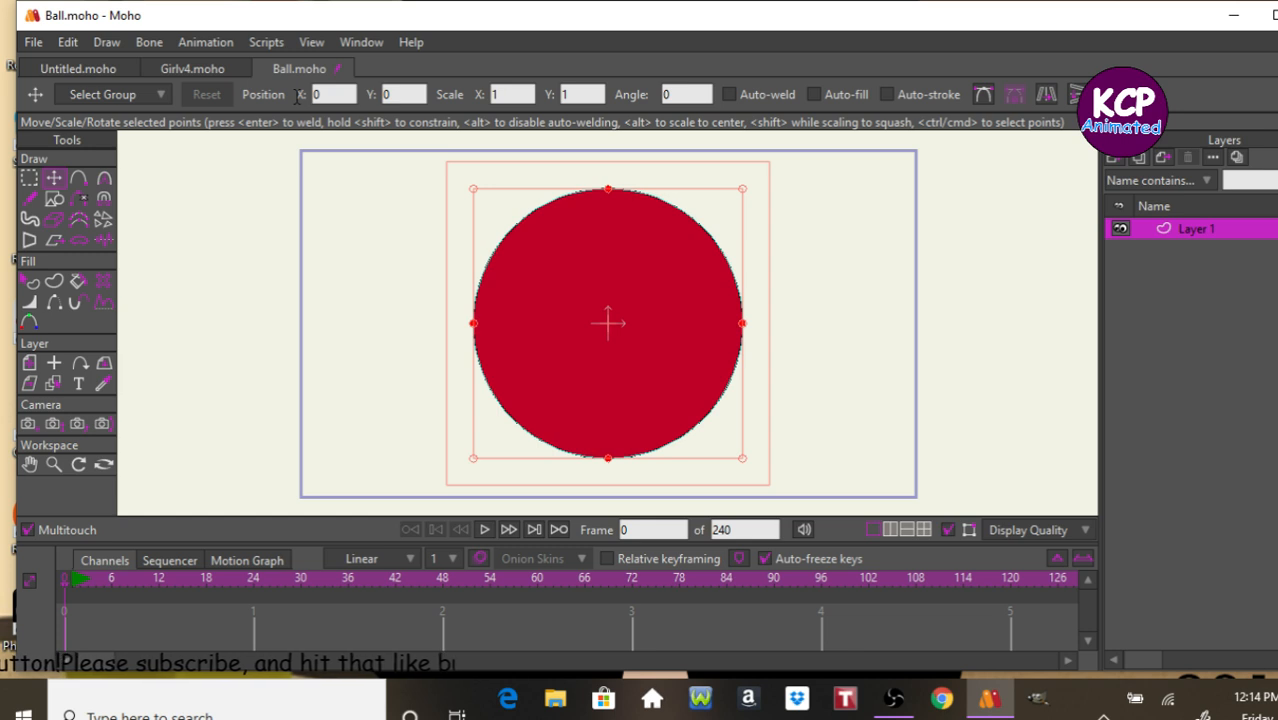
pyautogui.moveTo(1172, 240)
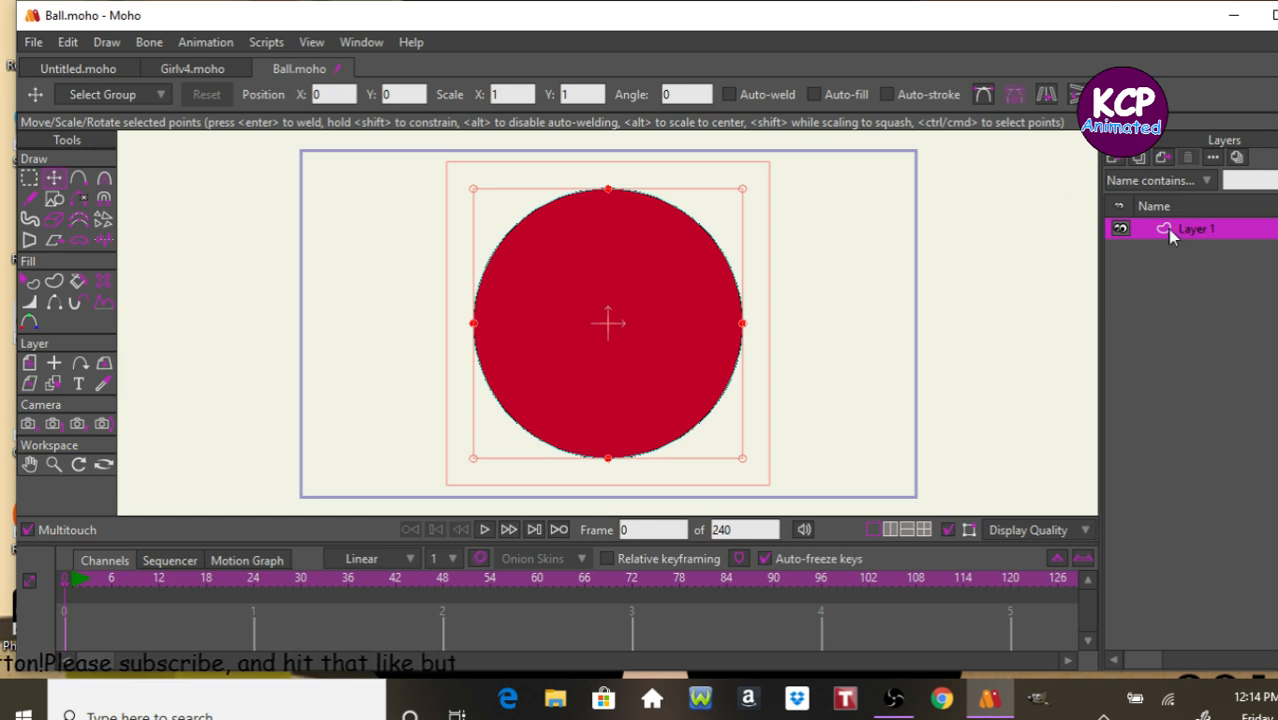
# Rename Layer 1 to 'Ball' in Layer Settings.
pyautogui.doubleClick(1196, 228)
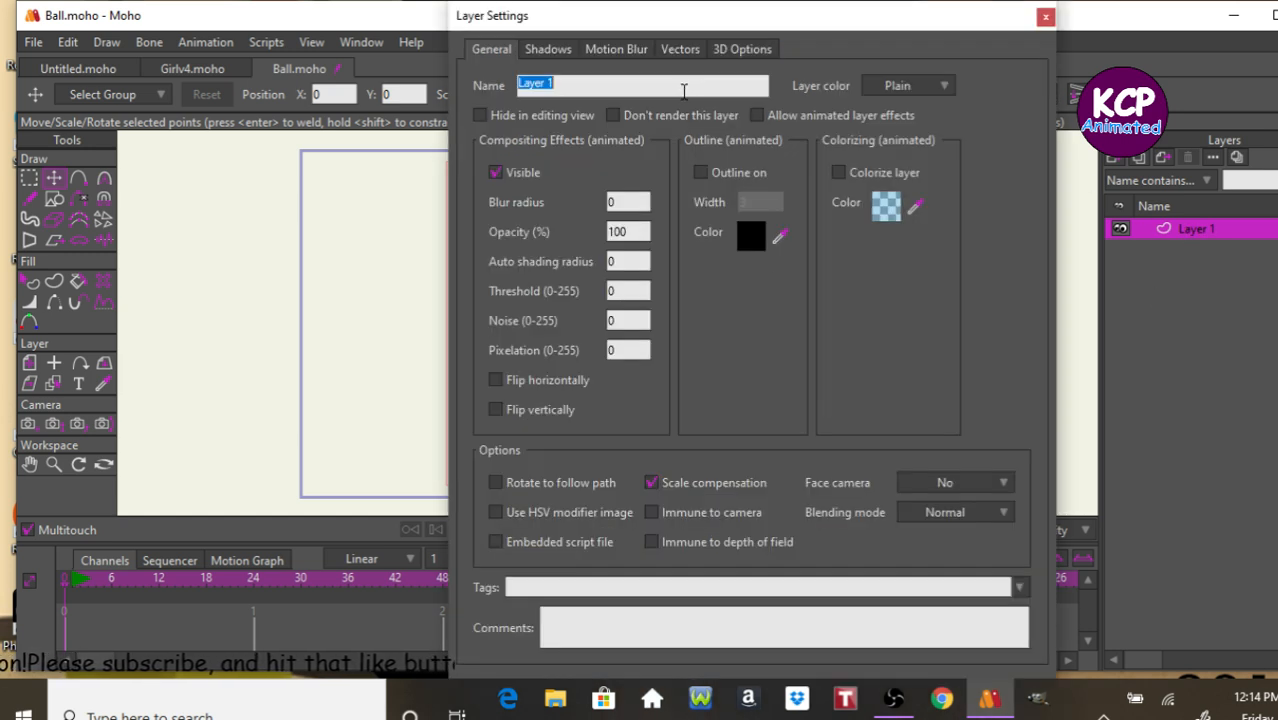
pyautogui.write('Ball')
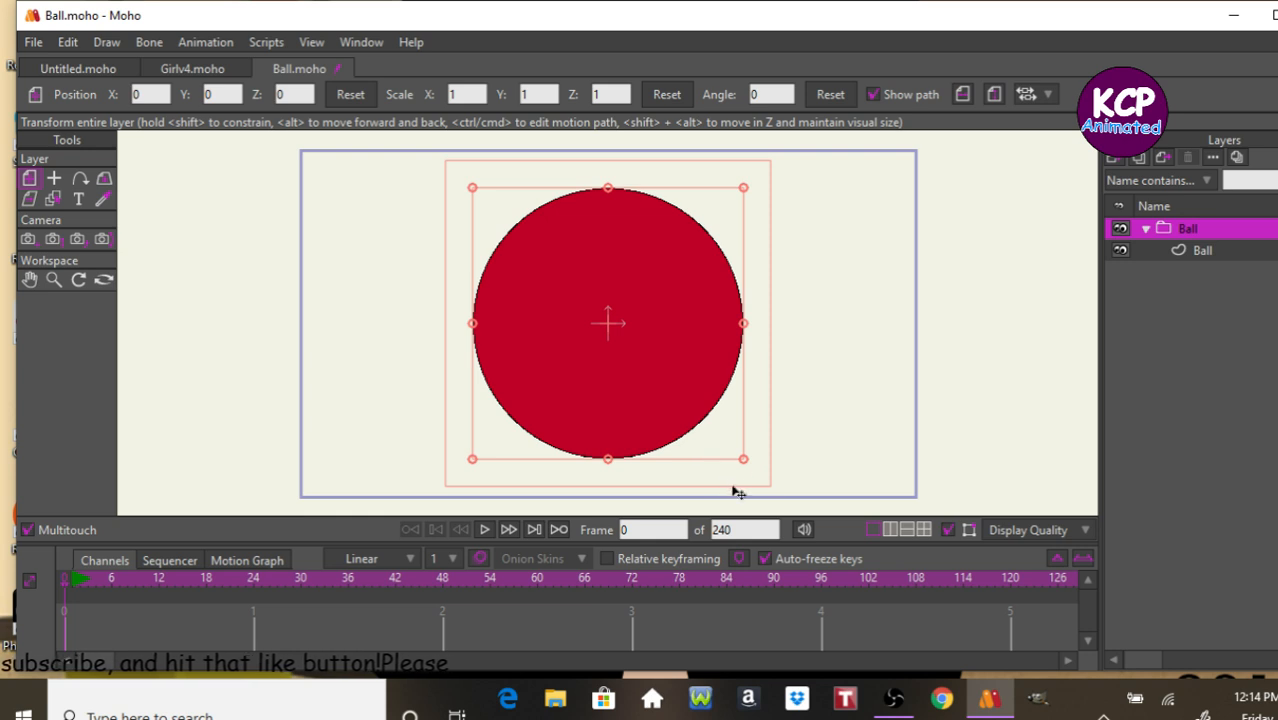
# Convert the Ball group to a bone layer and add vector Layer 2 inside it.
pyautogui.rightClick(1188, 228)
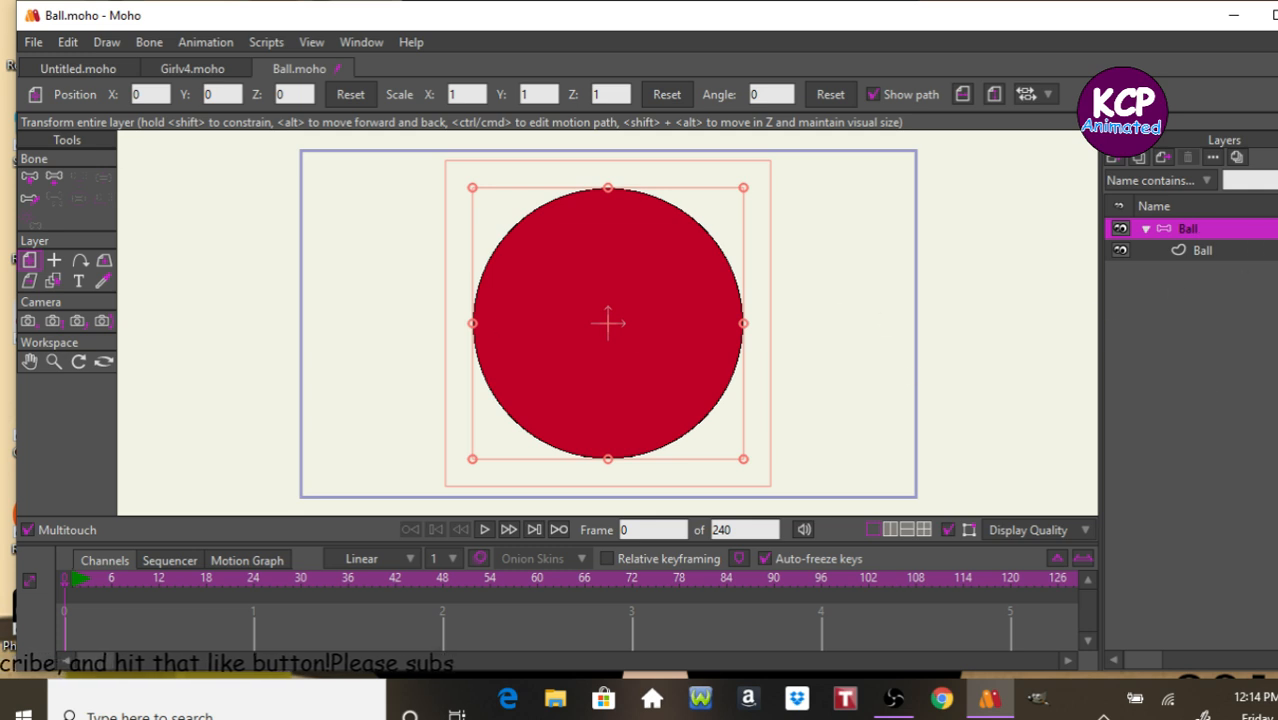
pyautogui.click(1202, 250)
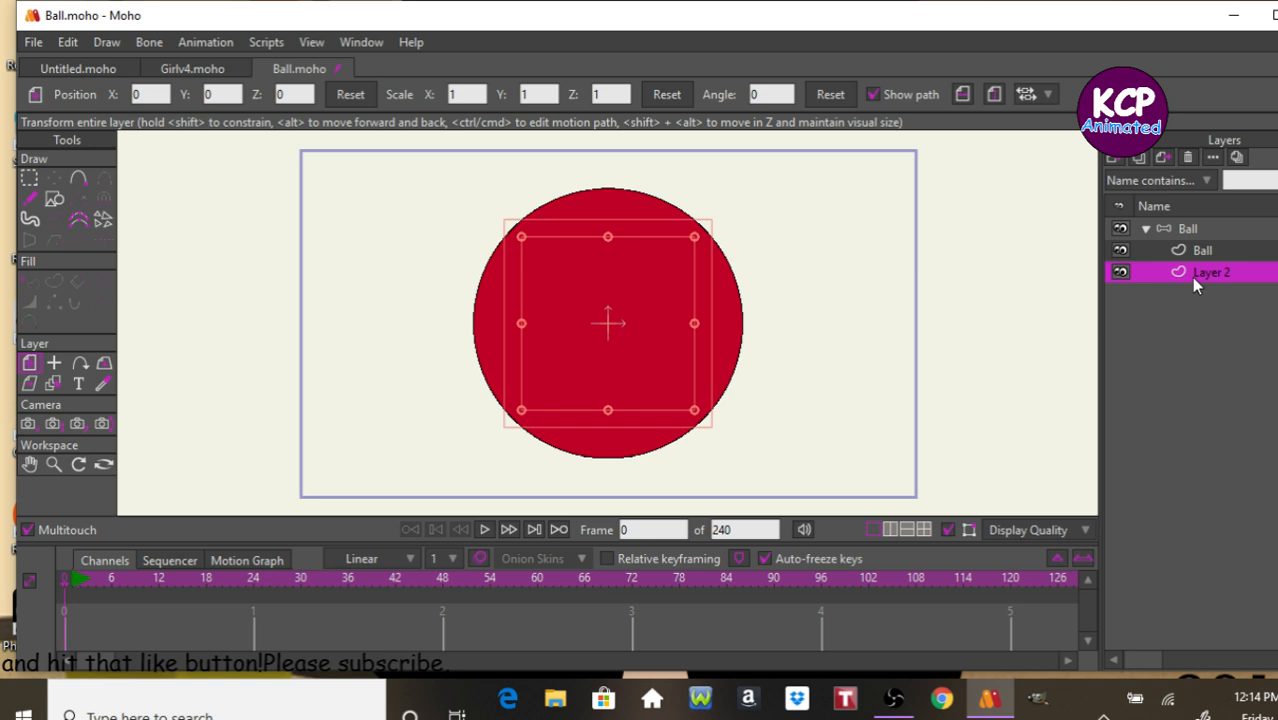
# Rename Layer 2 to 'Shadow' in Layer Settings.
pyautogui.doubleClick(1201, 273)
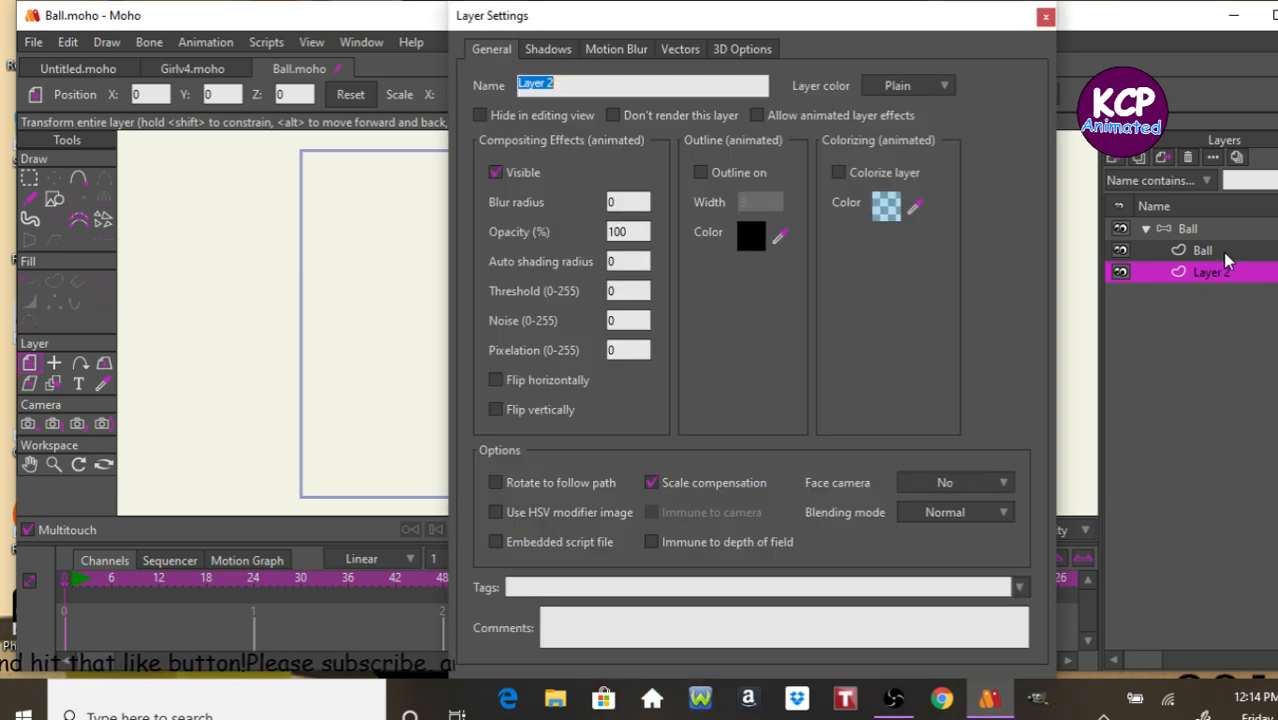
pyautogui.write('Sha')
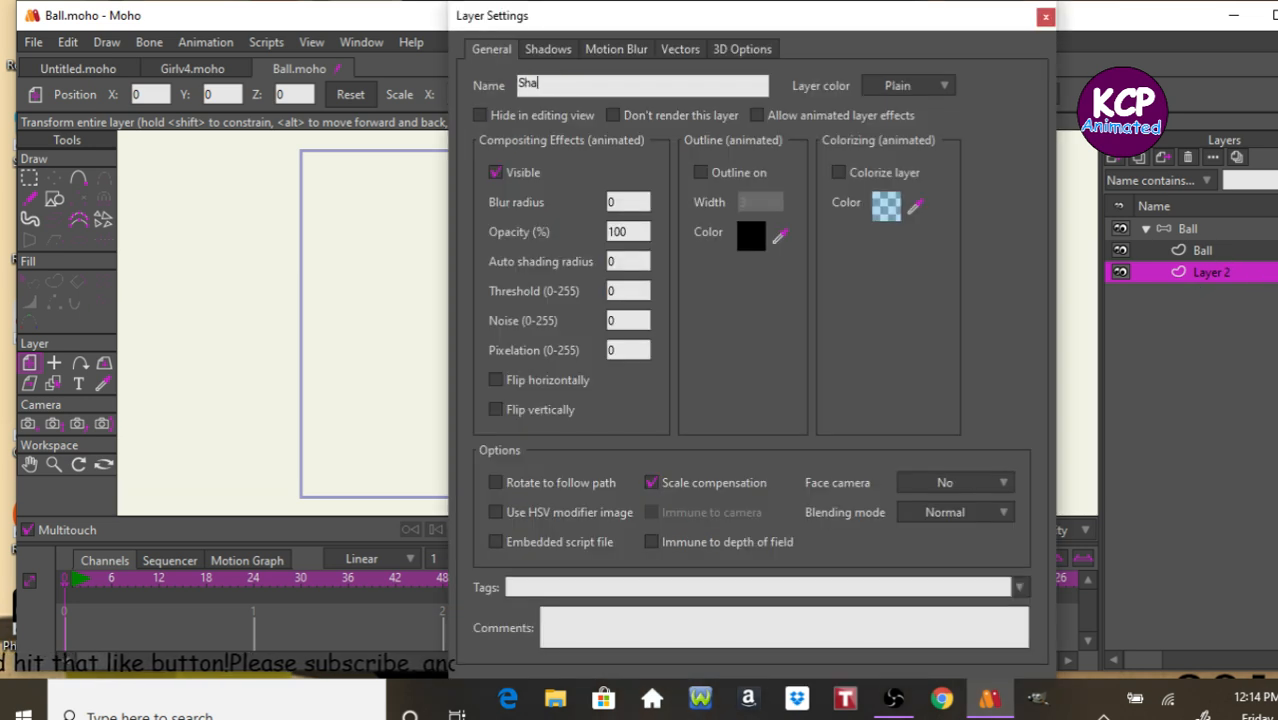
pyautogui.write('d')
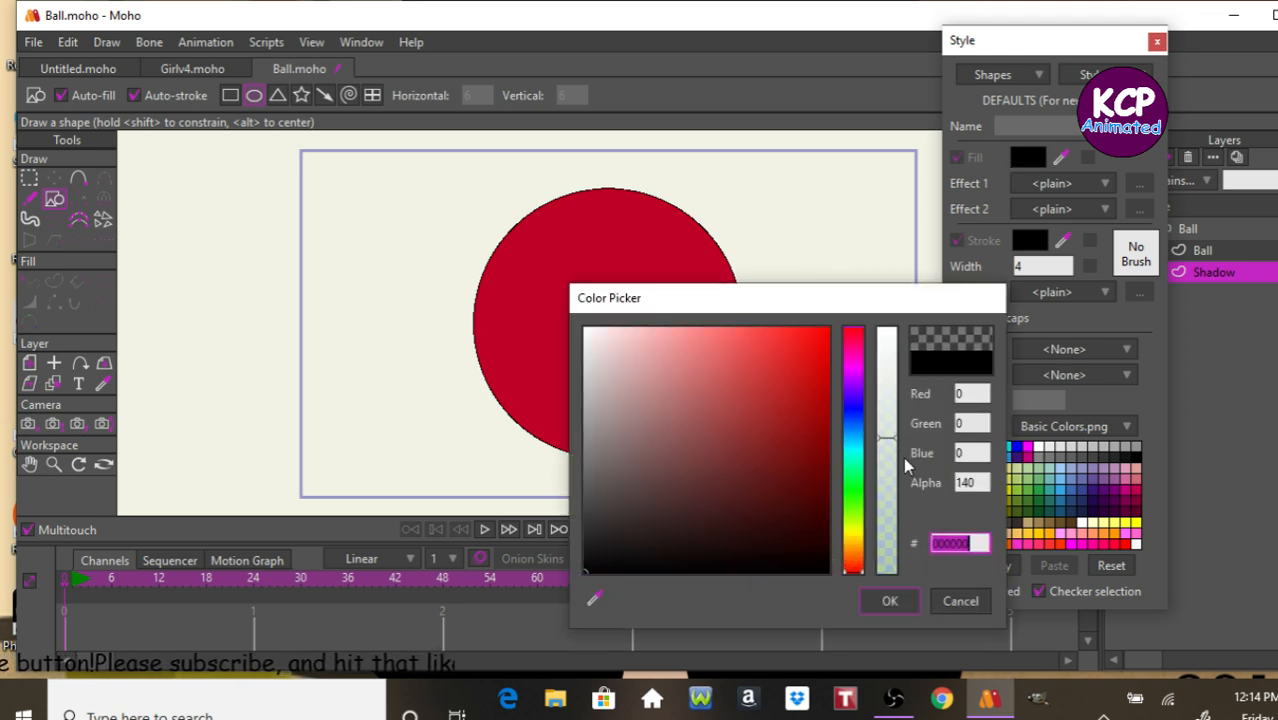
# Lower the black fill's Alpha to about 88 and confirm the colour.
pyautogui.moveTo(886, 440); pyautogui.dragTo(886, 505)
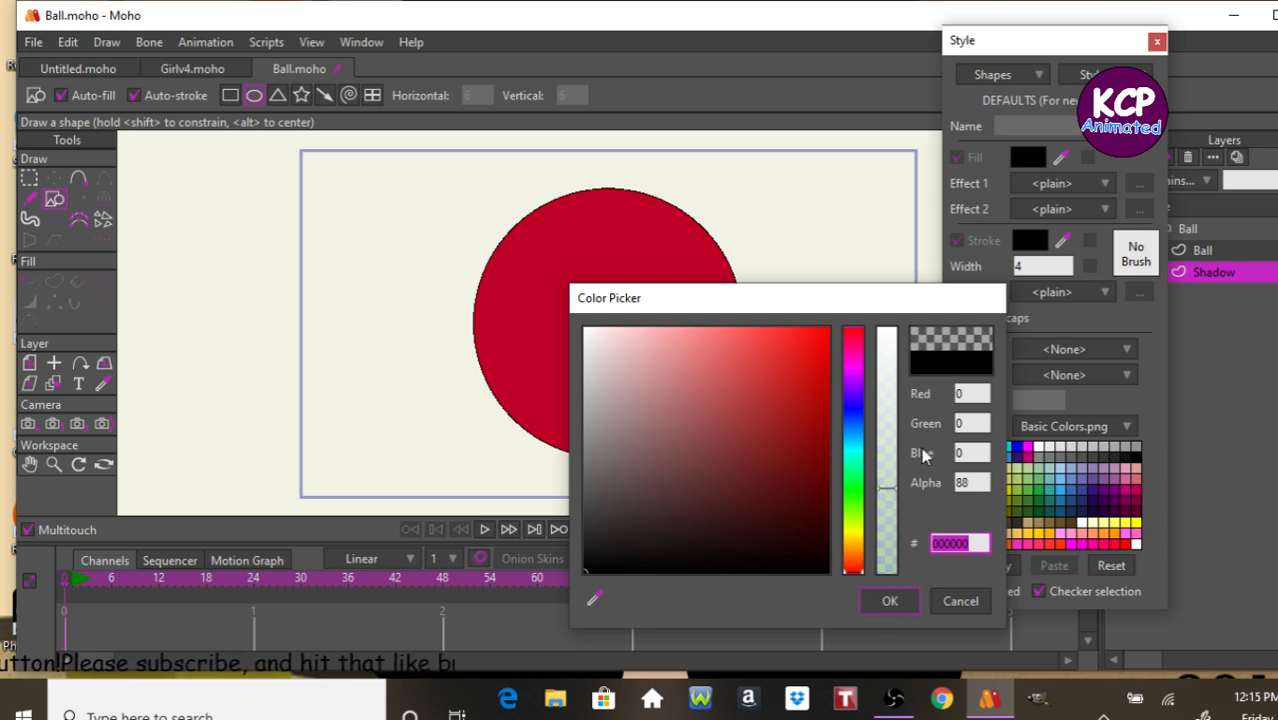
pyautogui.click(890, 601)
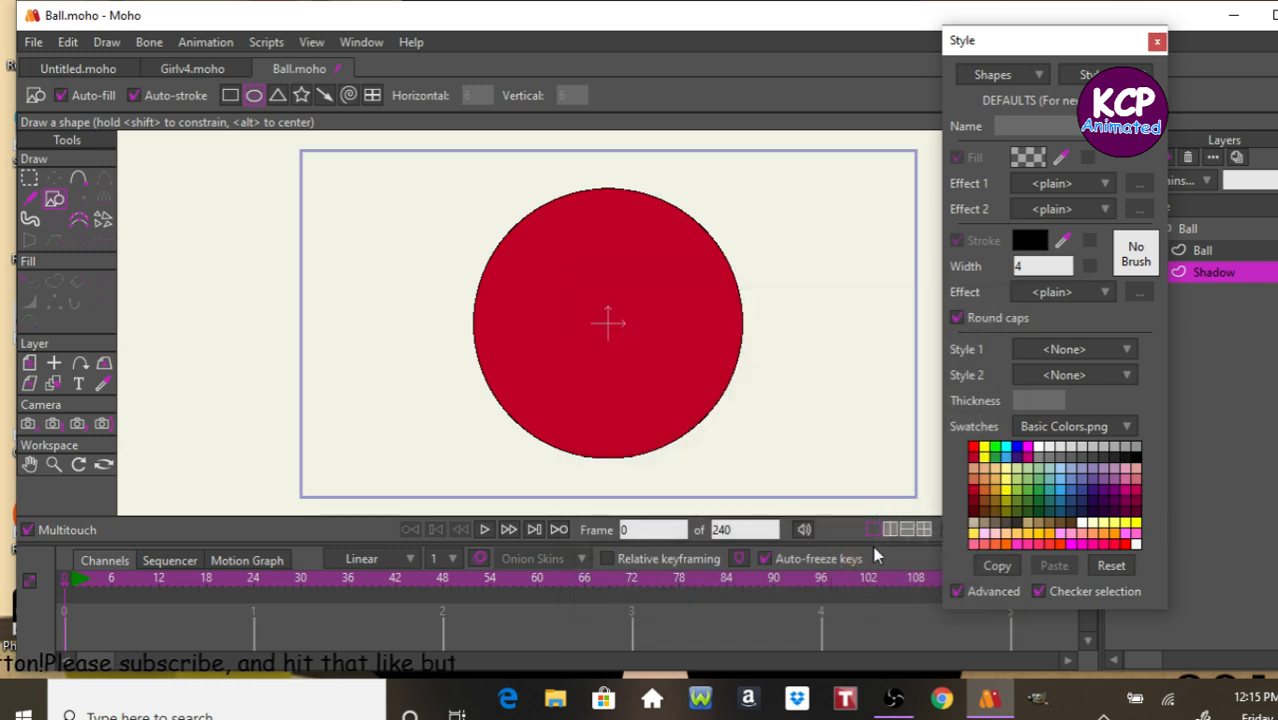
pyautogui.moveTo(225, 181)
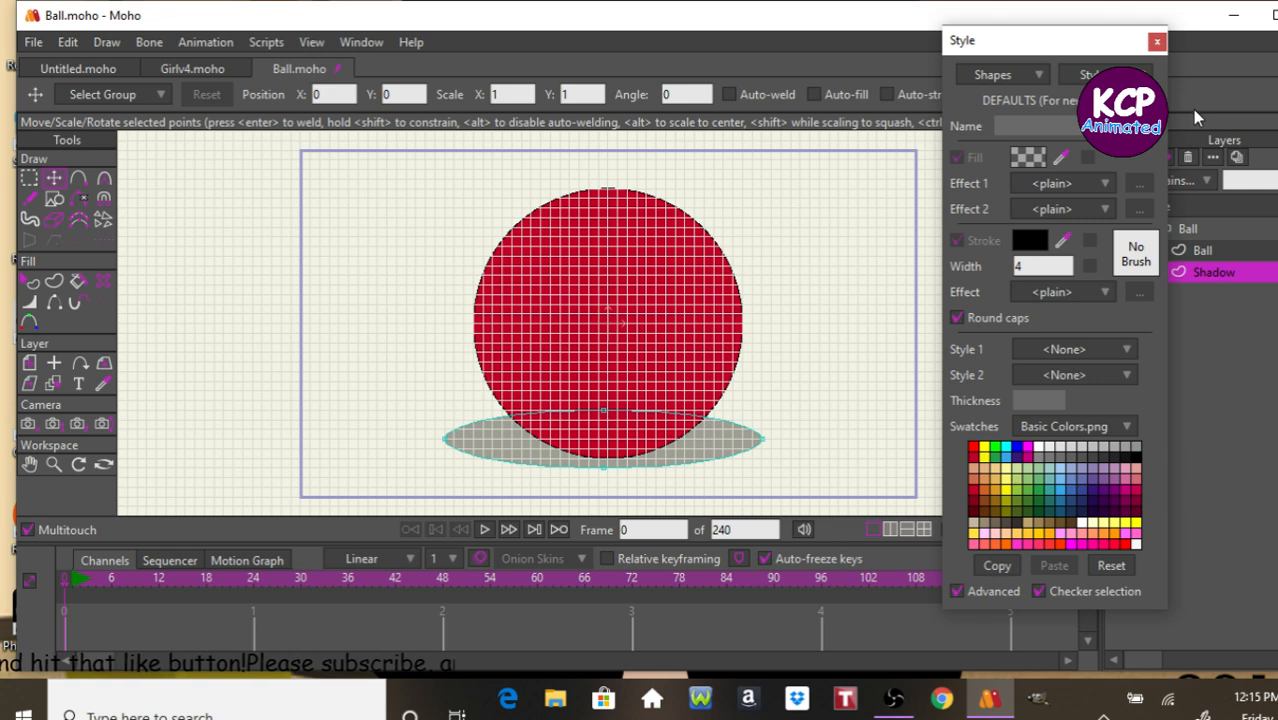
pyautogui.moveTo(1177, 122)
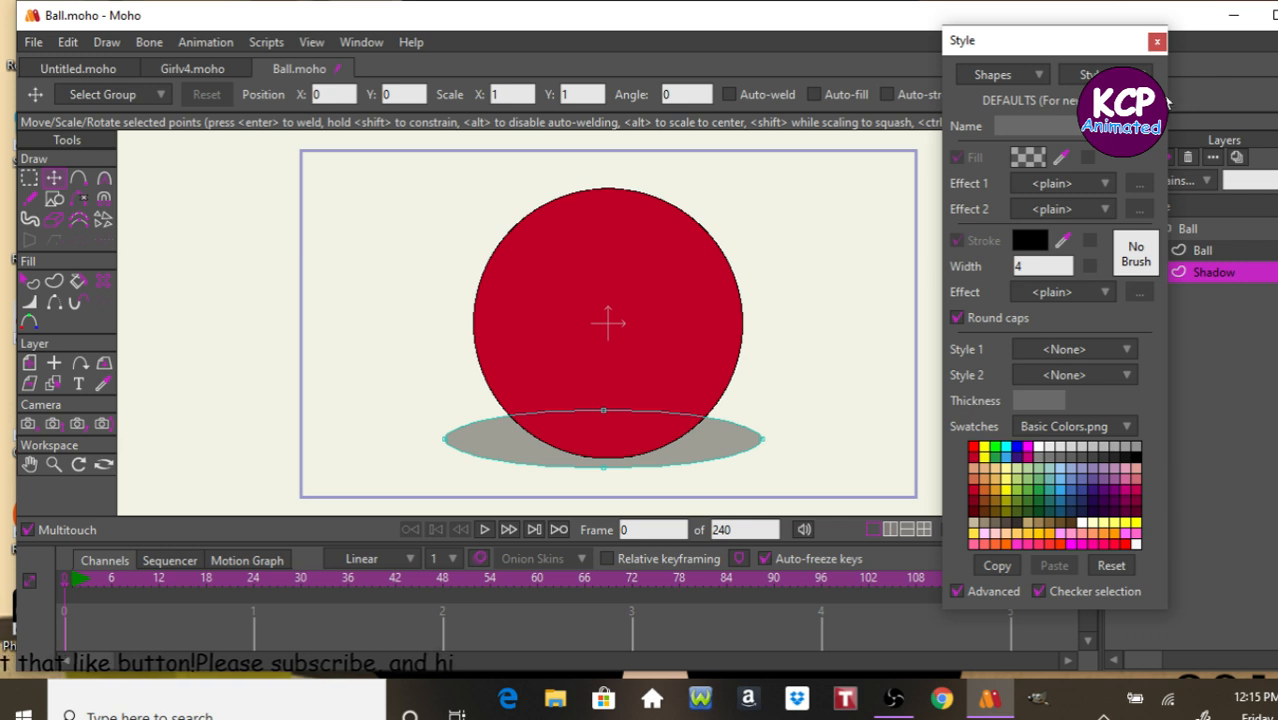
# Close the Style window once the shadow ellipse is in place.
pyautogui.click(1155, 43)
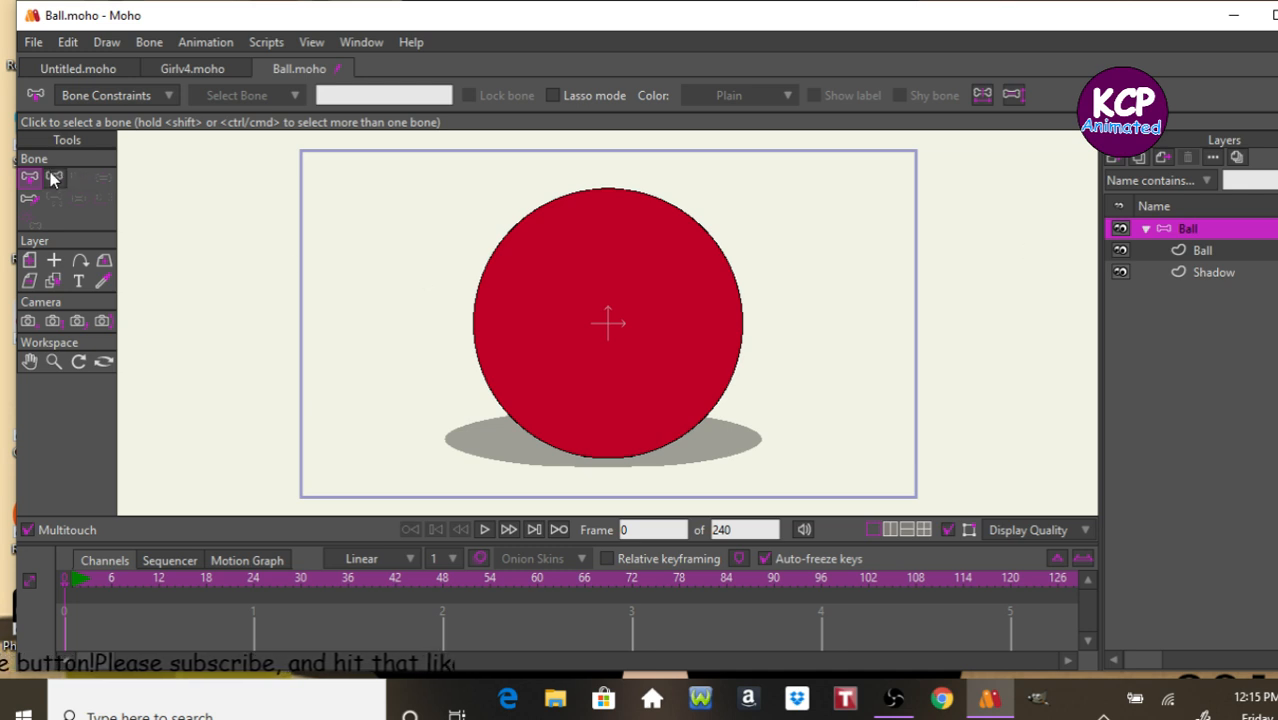
# Use the Add Bone tool to create a bone through the ball.
pyautogui.click(48, 176)
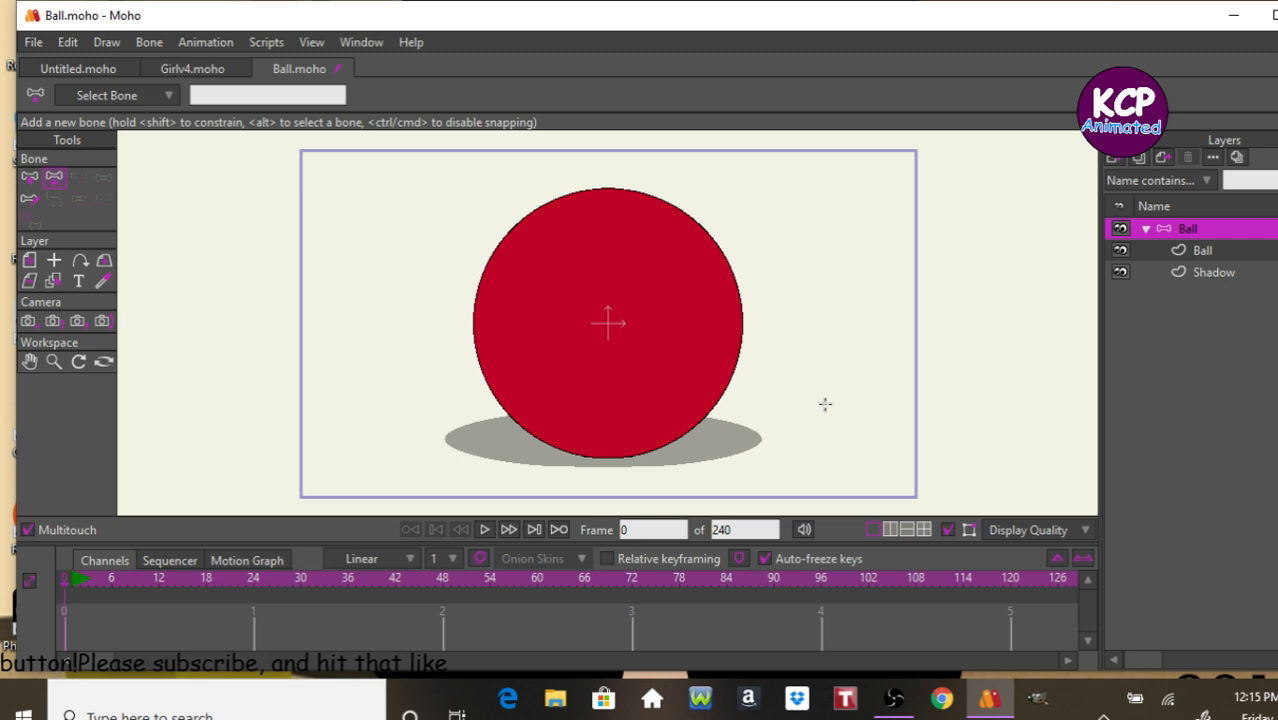
pyautogui.moveTo(785, 357); pyautogui.dragTo(945, 372)
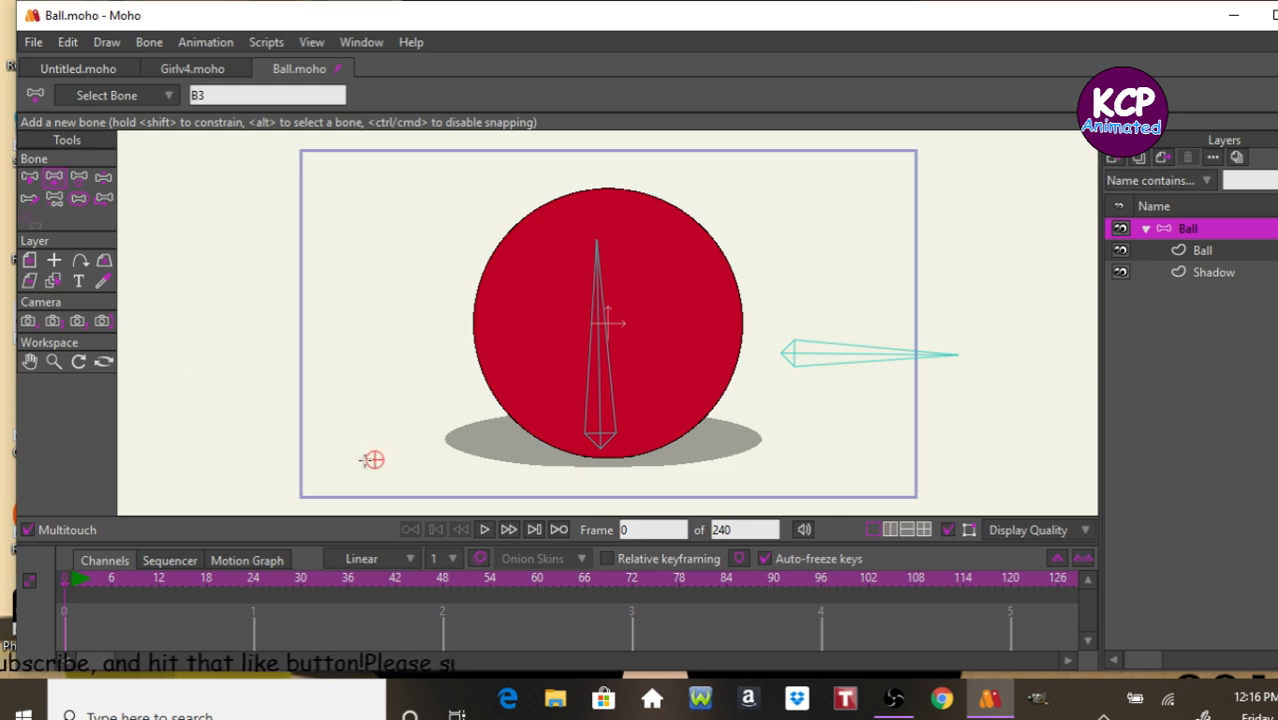
pyautogui.moveTo(373, 456)
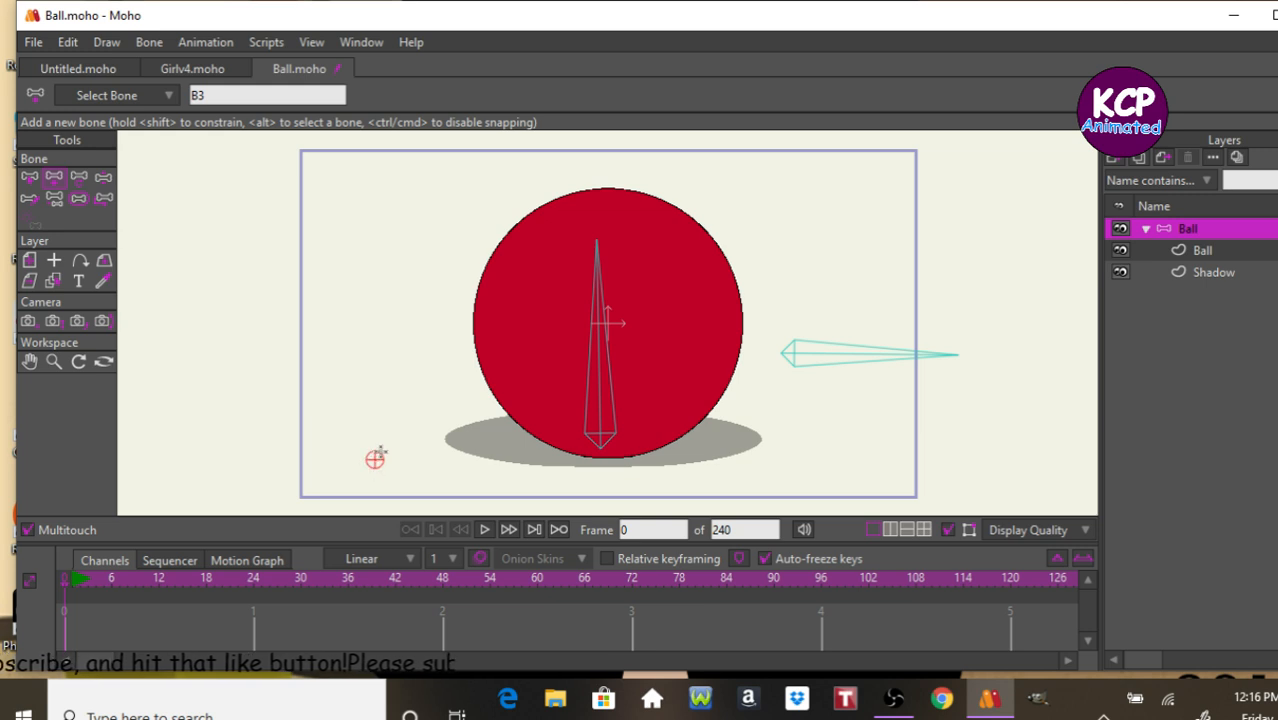
pyautogui.moveTo(350, 392)
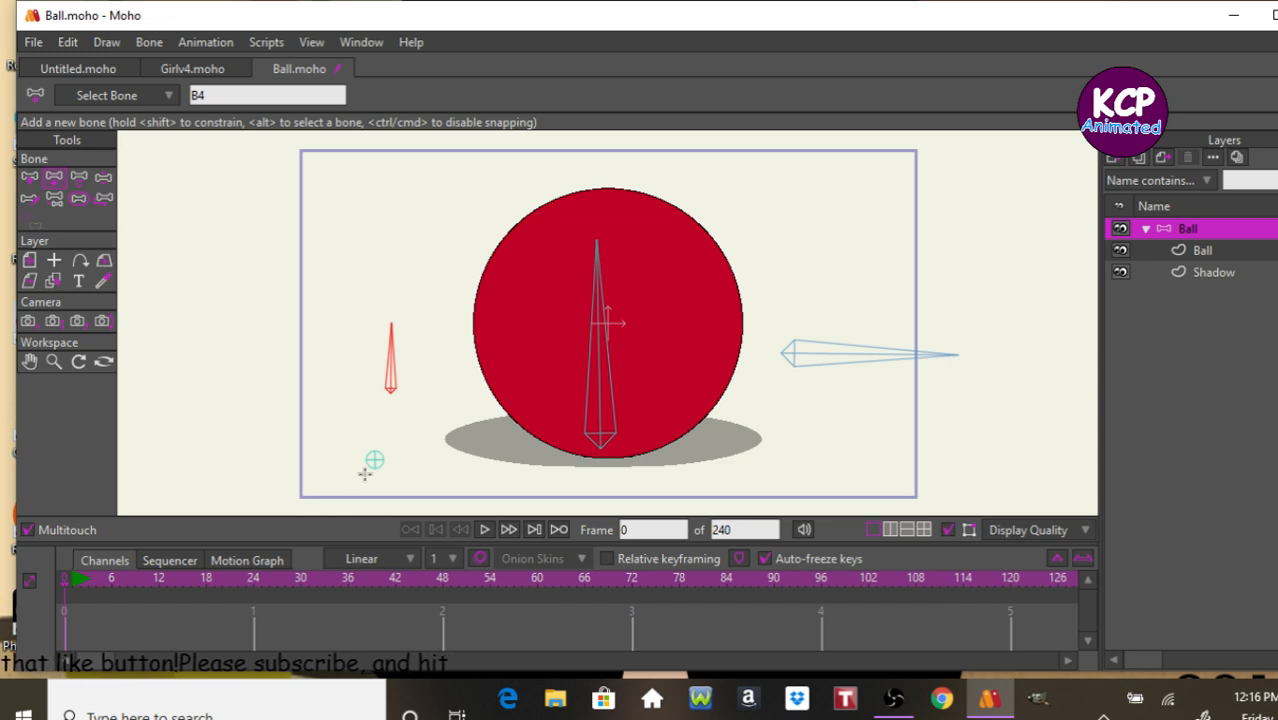
pyautogui.moveTo(544, 235)
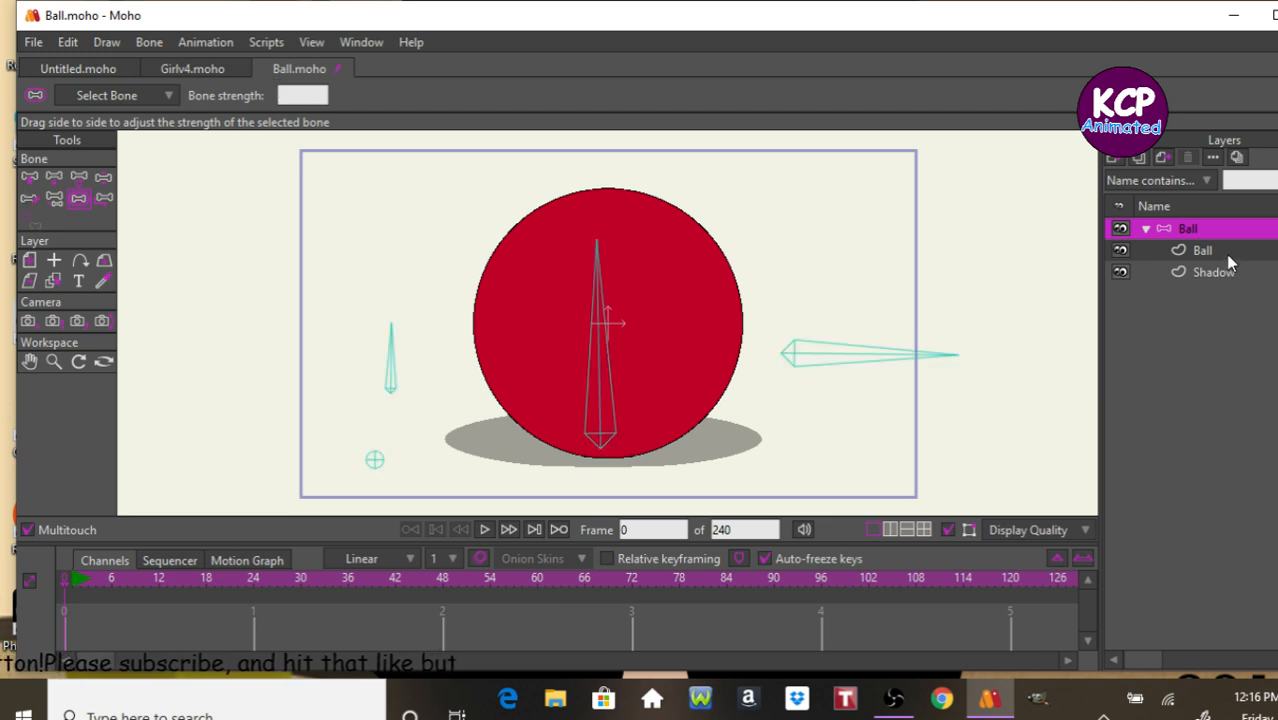
# Select the Ball layer, then bind the Shadow layer to the small lower-left bone.
pyautogui.click(1203, 250)
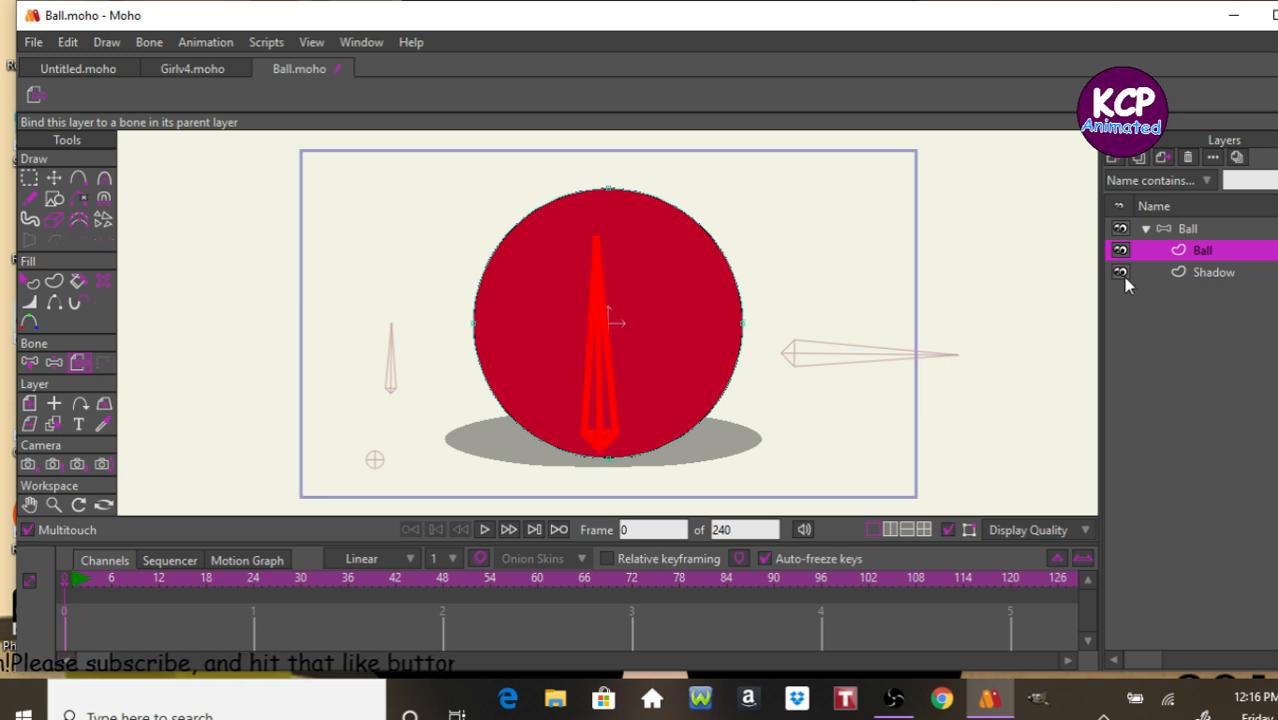
pyautogui.click(1209, 272)
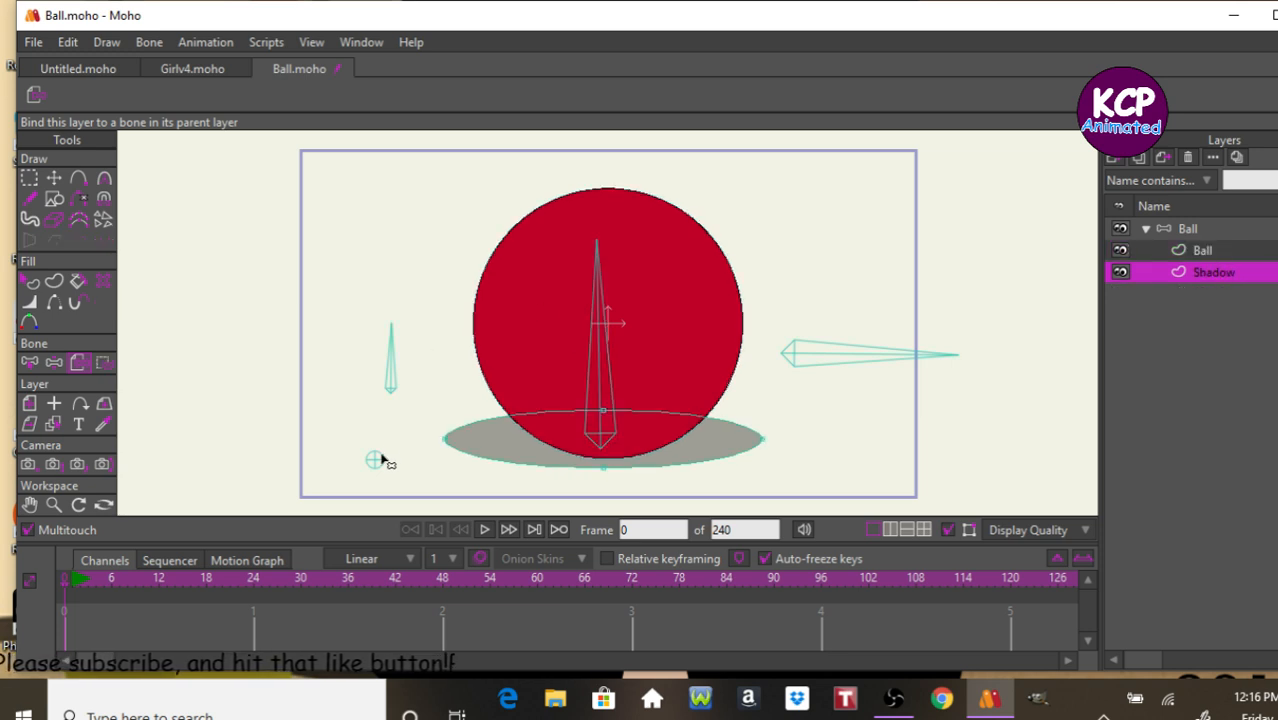
pyautogui.click(373, 458)
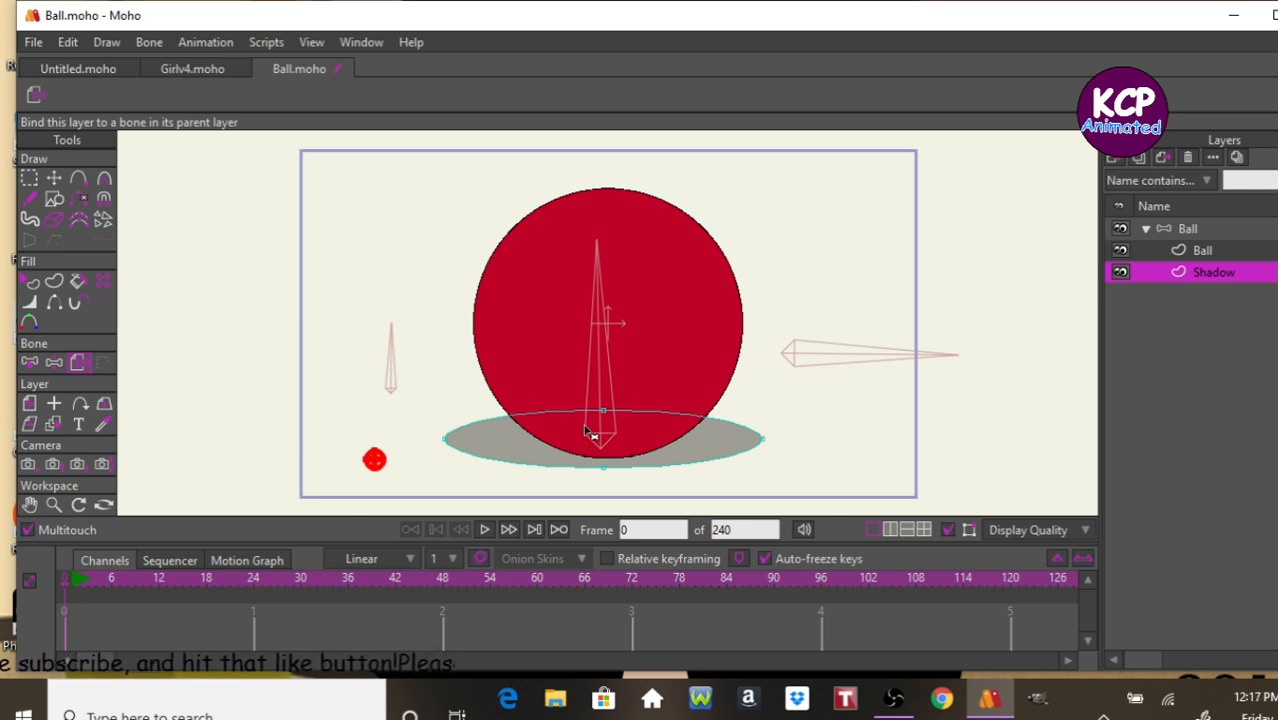
pyautogui.moveTo(628, 345)
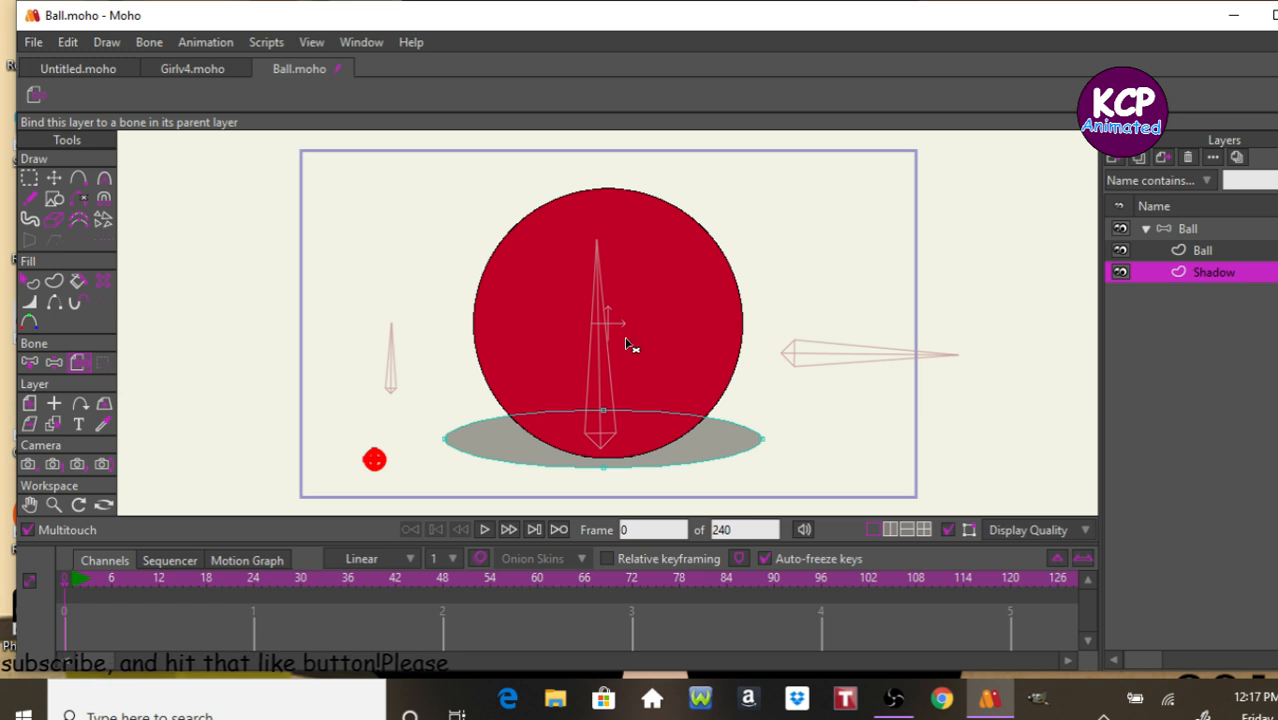
pyautogui.moveTo(570, 442)
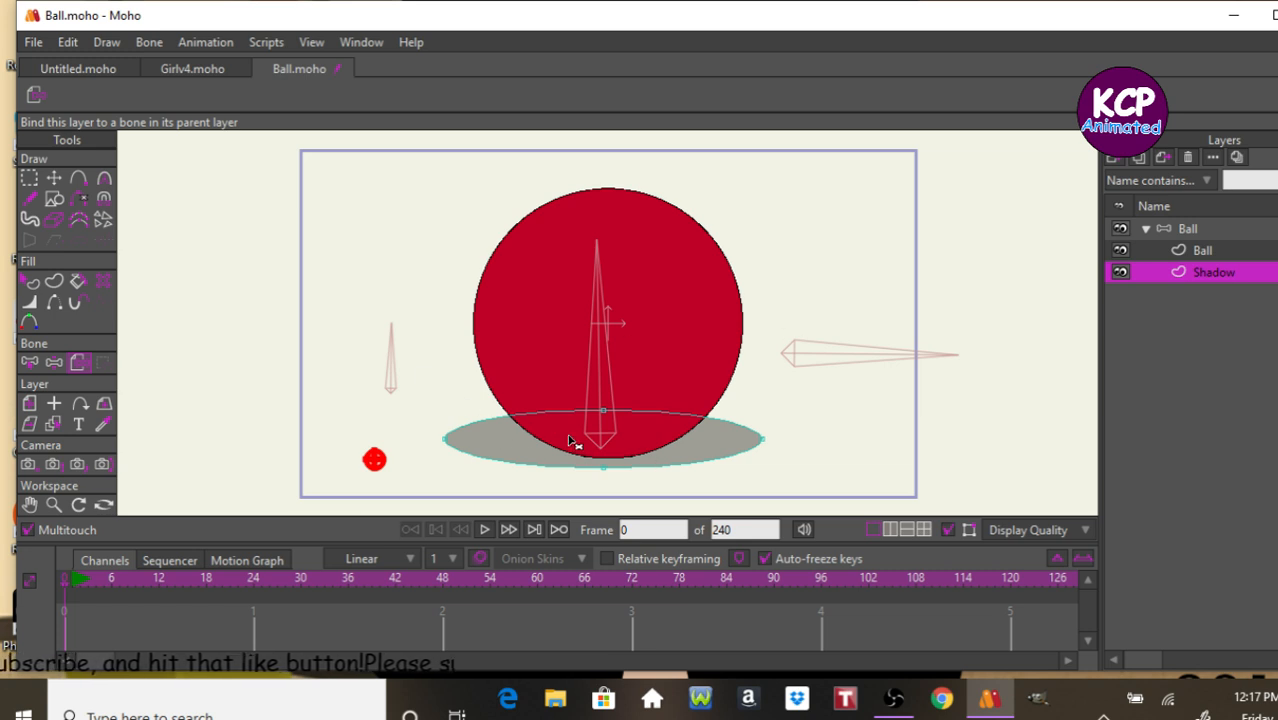
pyautogui.moveTo(419, 463)
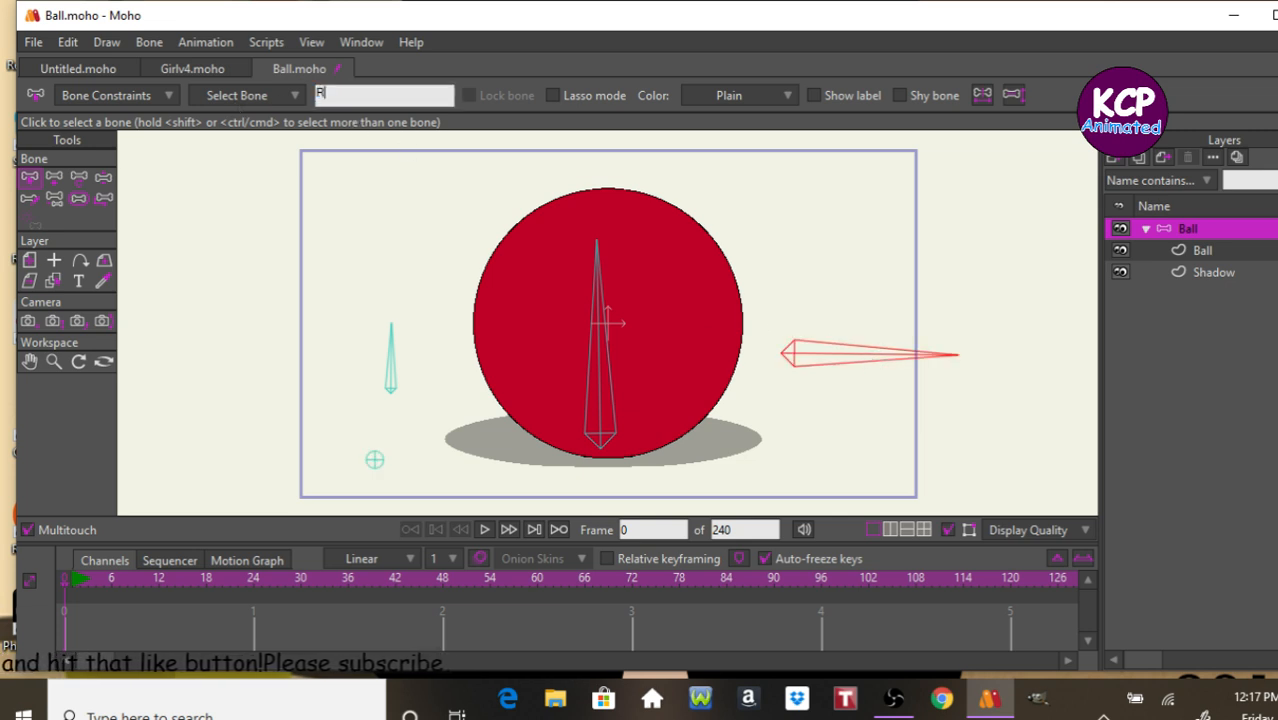
# Type bone names 'Root' and 'Shadow scale' for the rig's bones.
pyautogui.write('Root')
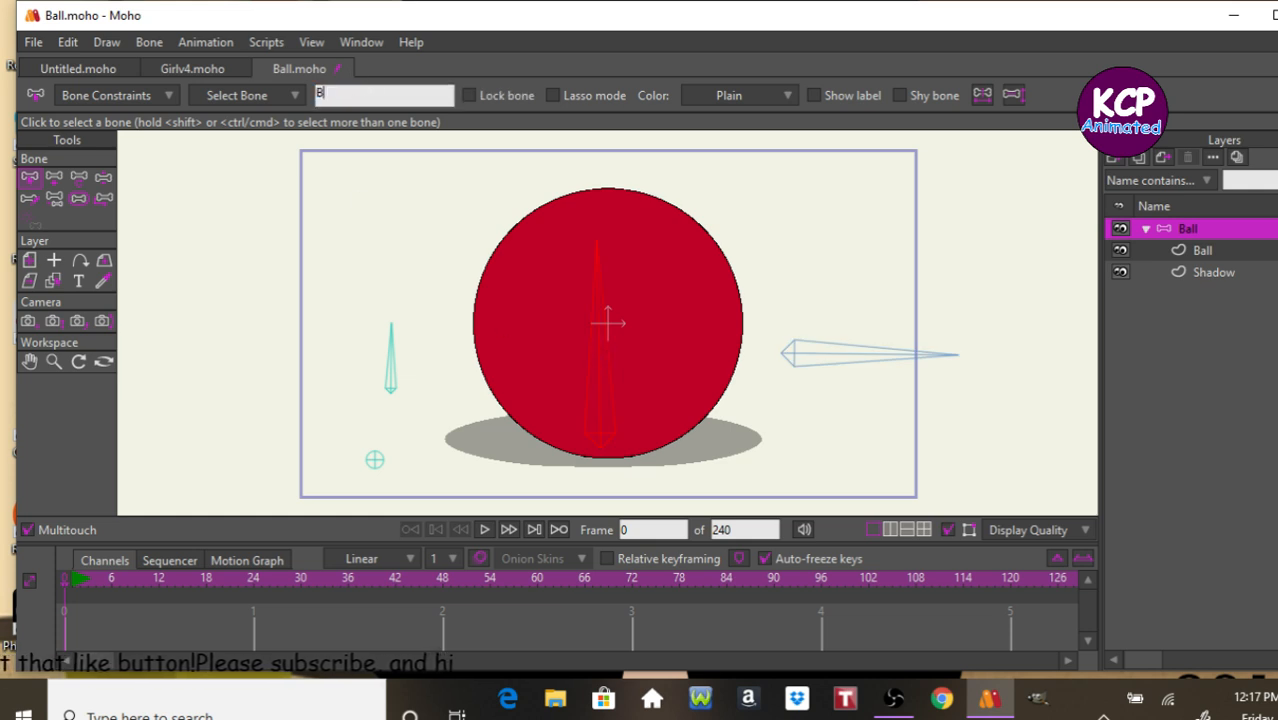
pyautogui.write('all')
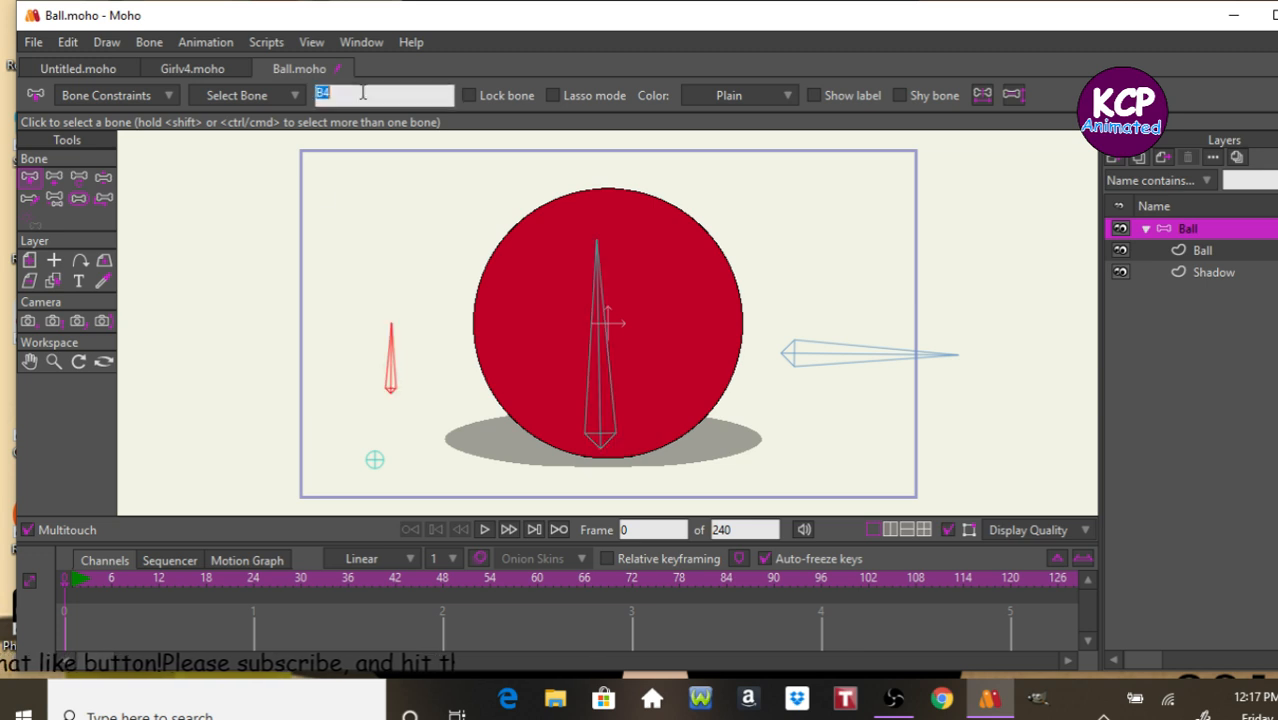
pyautogui.write('Shadow')
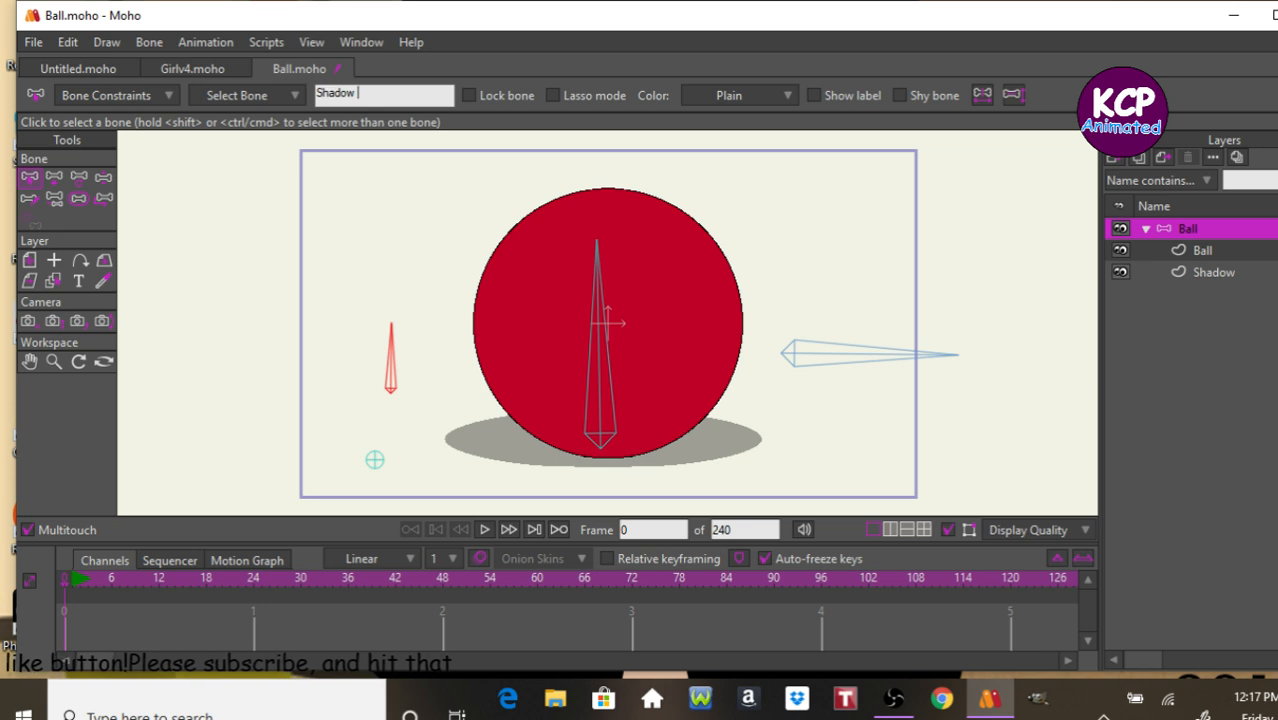
pyautogui.write('scale')
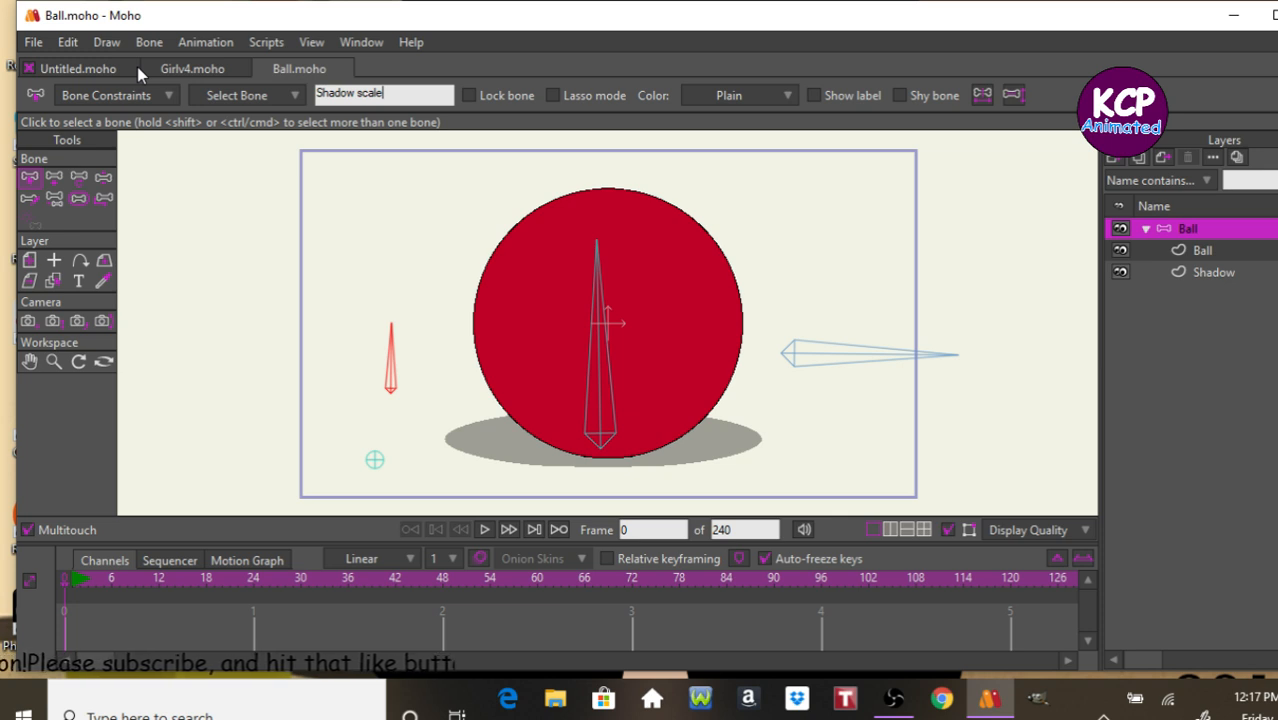
# Enable angle constraints on the Shadow scale bone with Min 0 and Max 90, then verify.
pyautogui.click(107, 95)
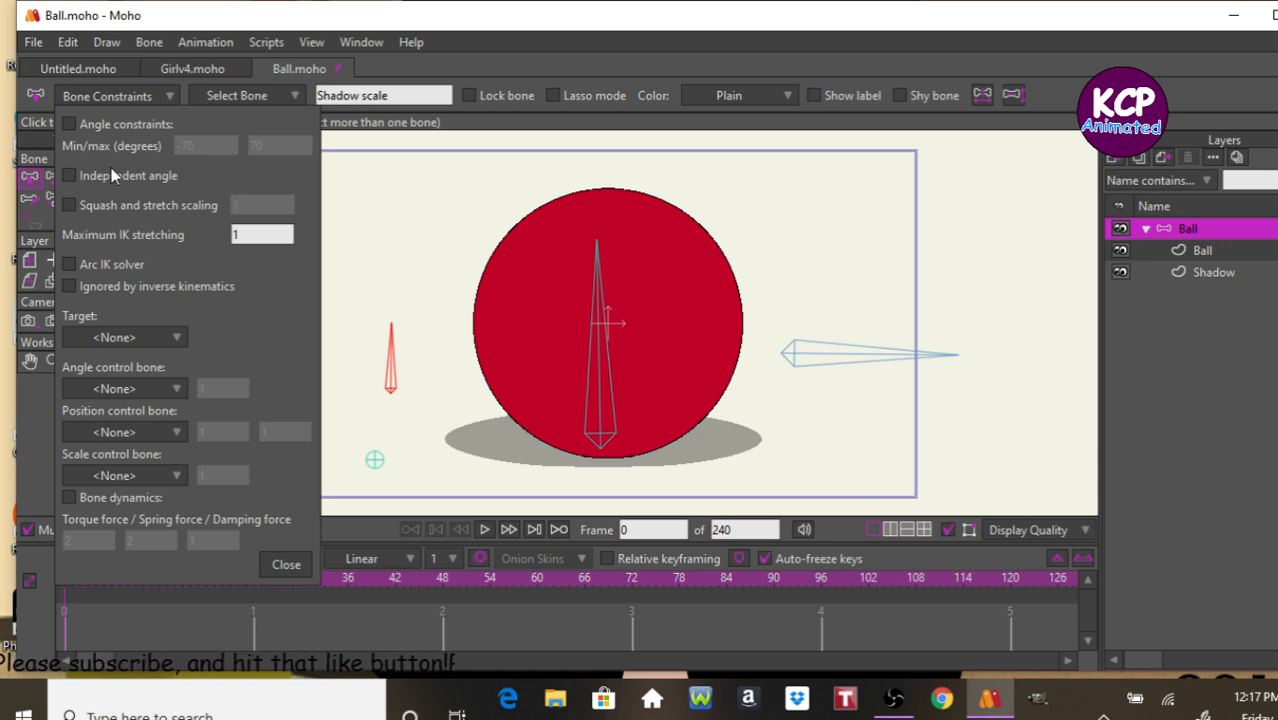
pyautogui.click(72, 132)
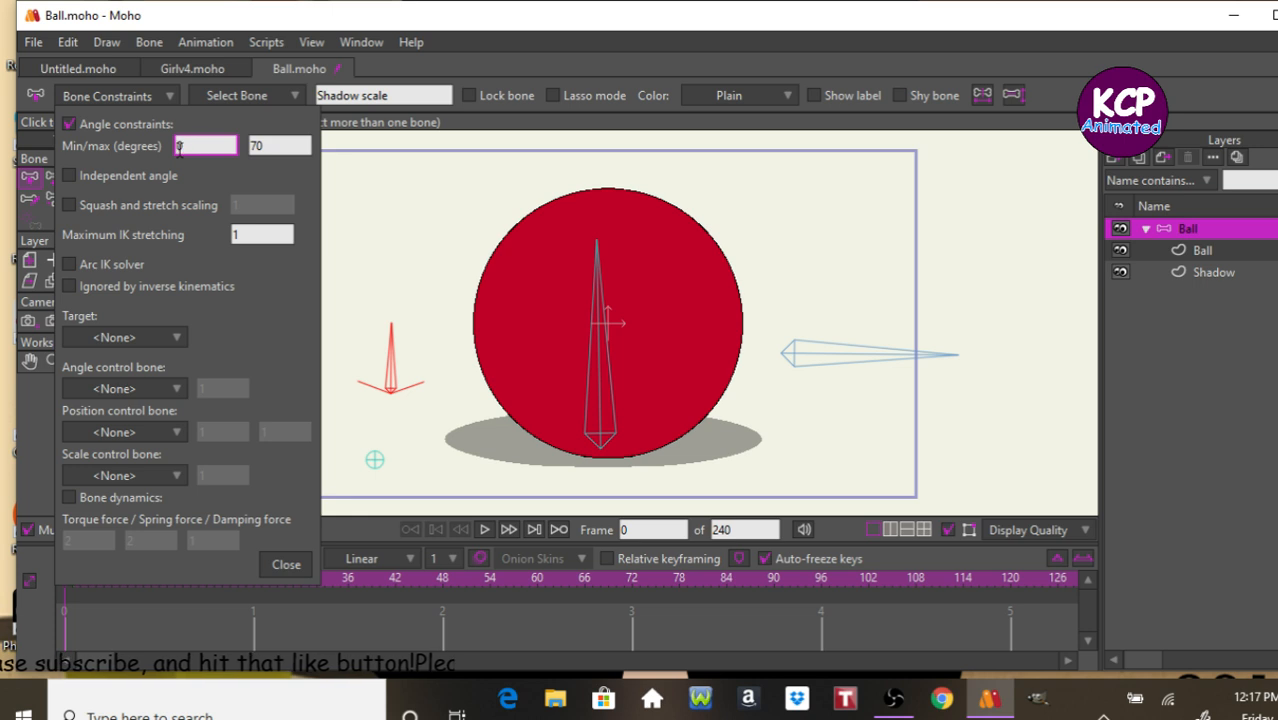
pyautogui.write('90')
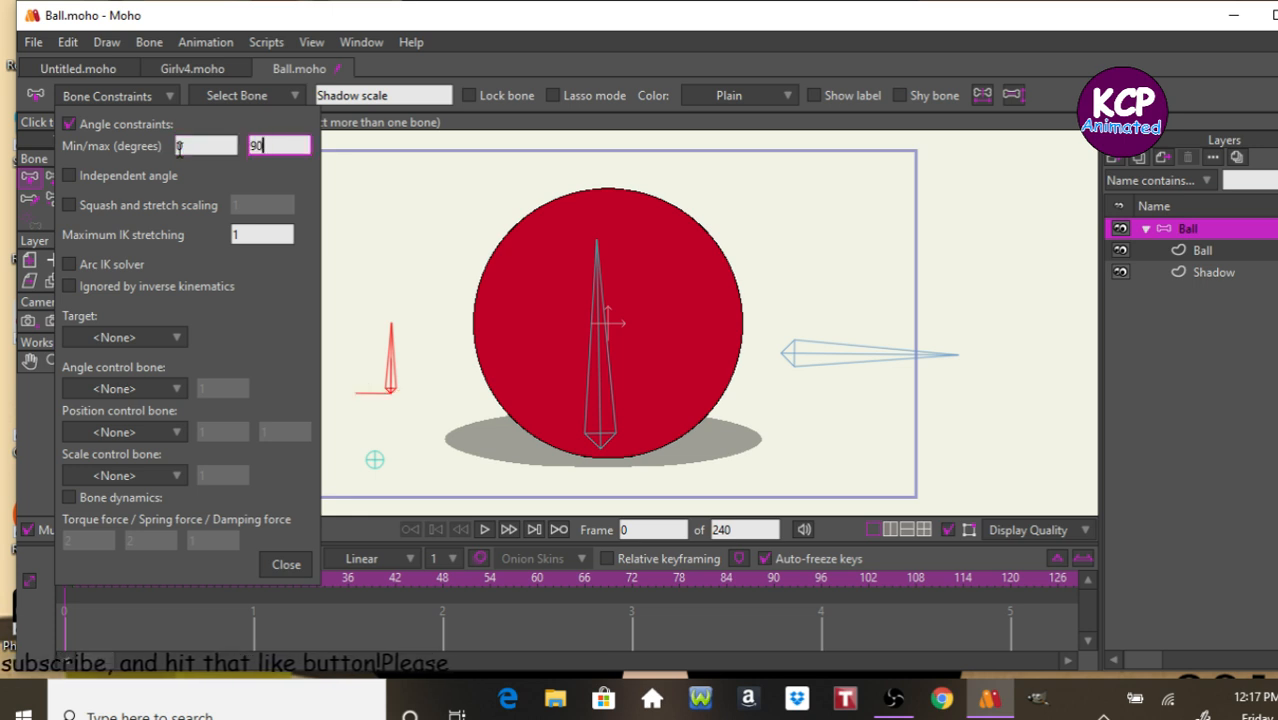
pyautogui.click(285, 564)
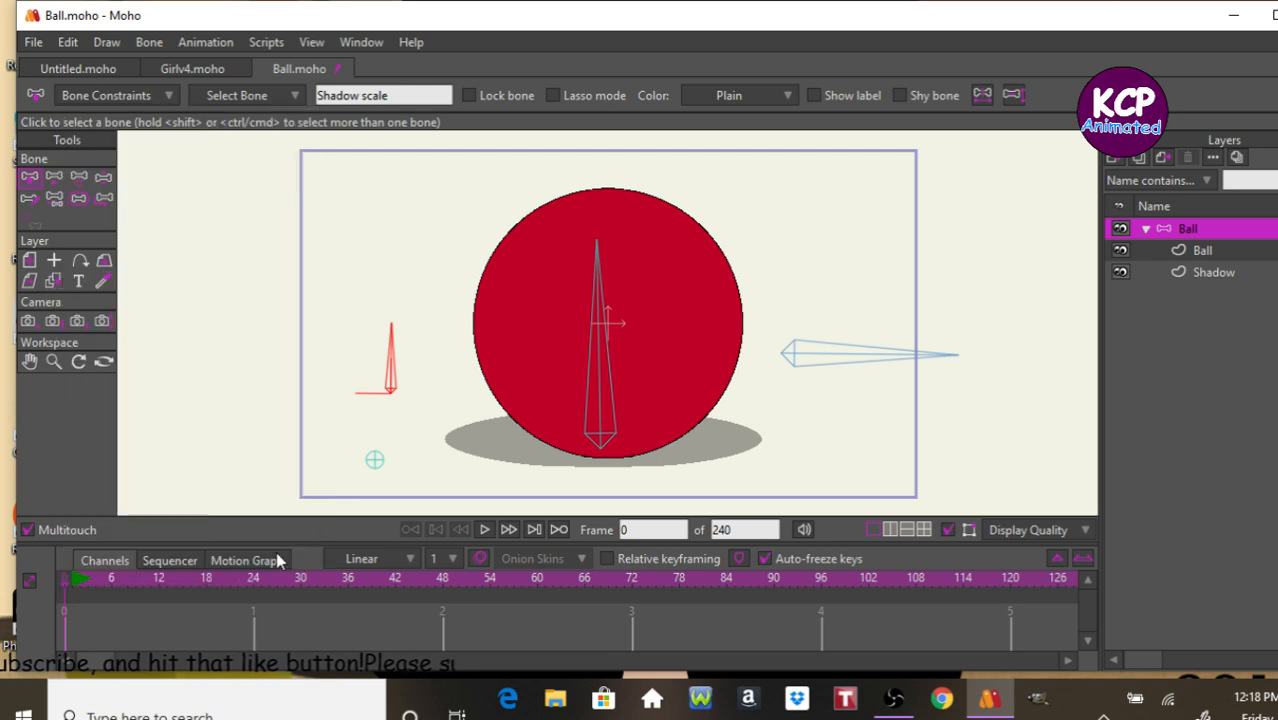
pyautogui.moveTo(375, 494)
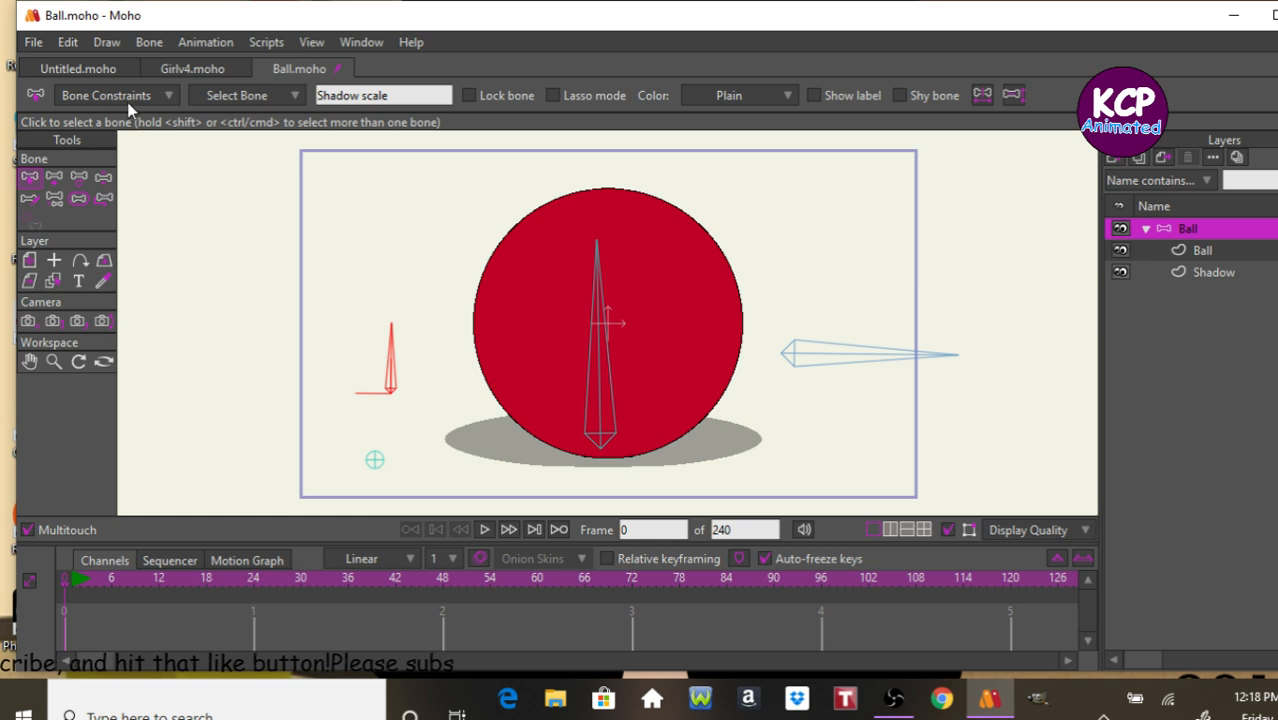
pyautogui.click(113, 96)
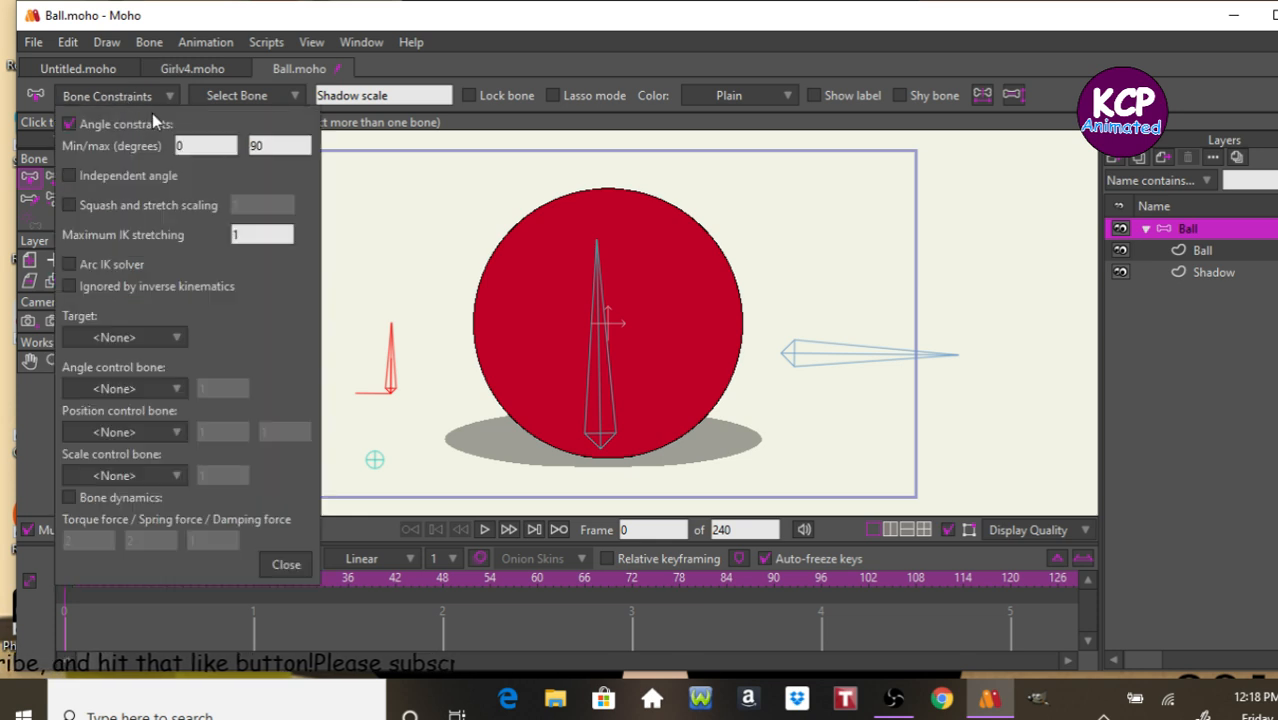
pyautogui.click(285, 564)
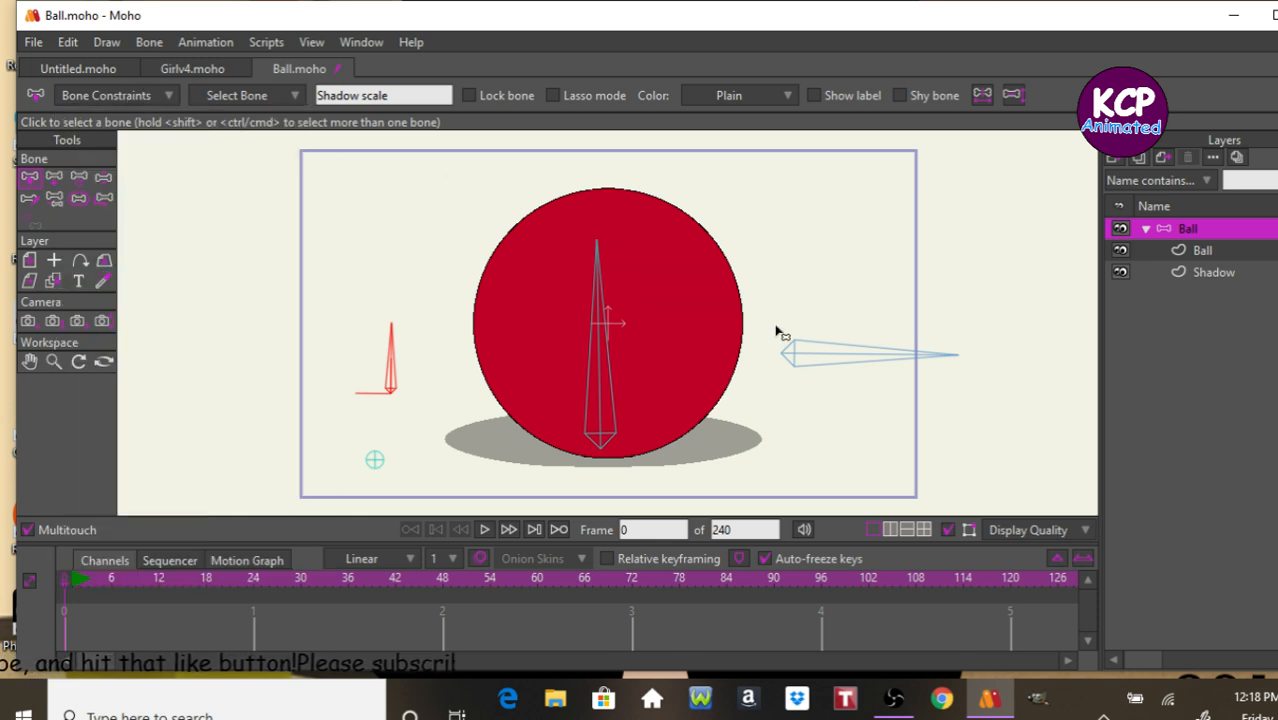
pyautogui.moveTo(143, 287)
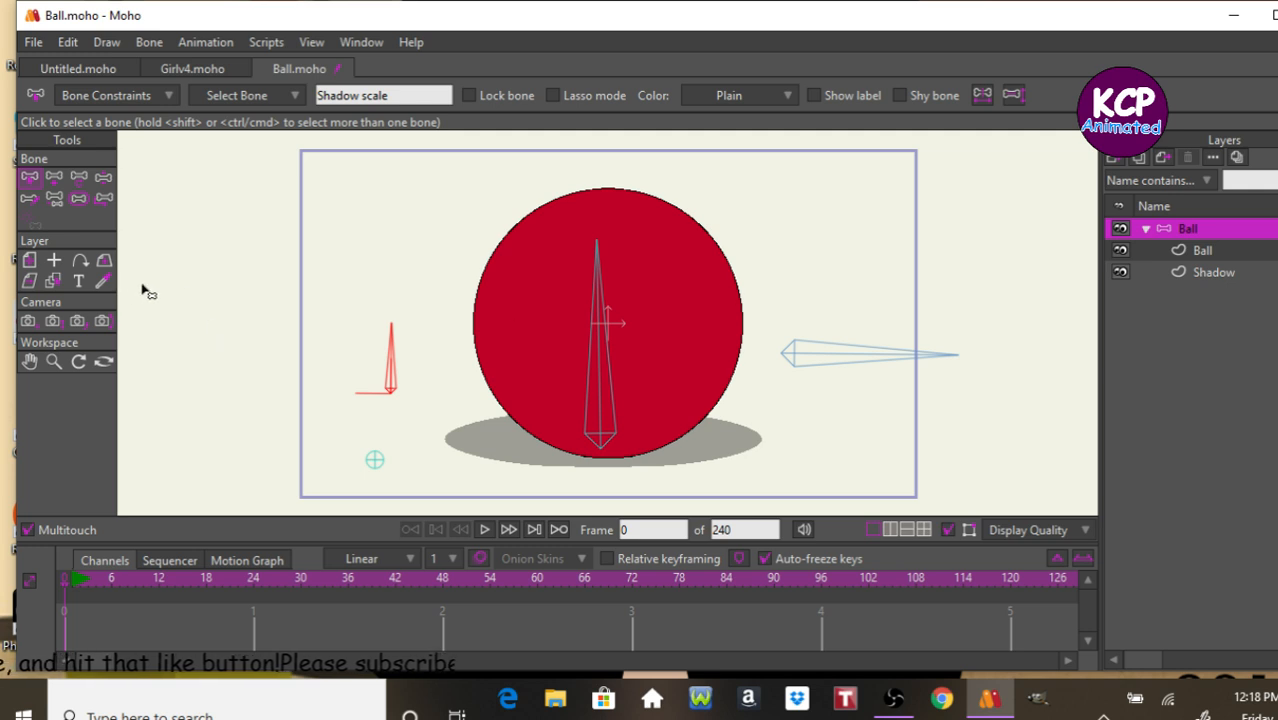
pyautogui.moveTo(374, 461)
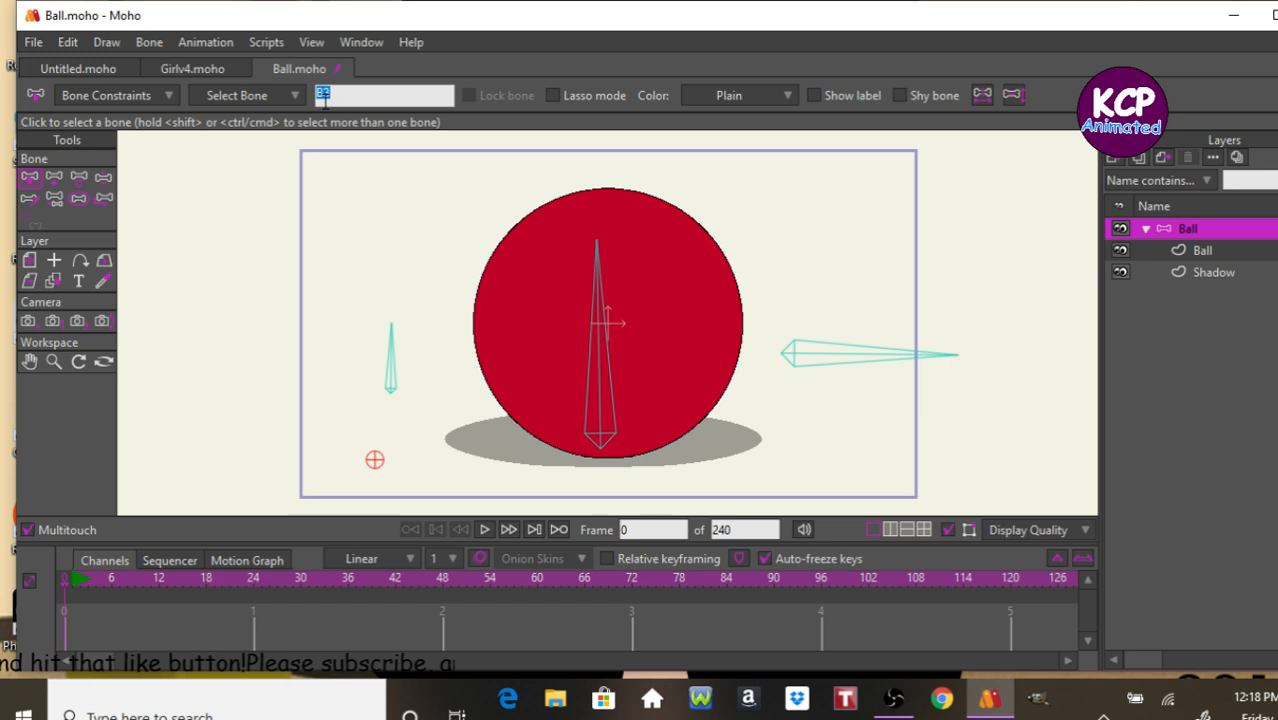
# Rename the lower-left bone 'Shadow' and test the rig by dragging the ball around.
pyautogui.write('Shadow')
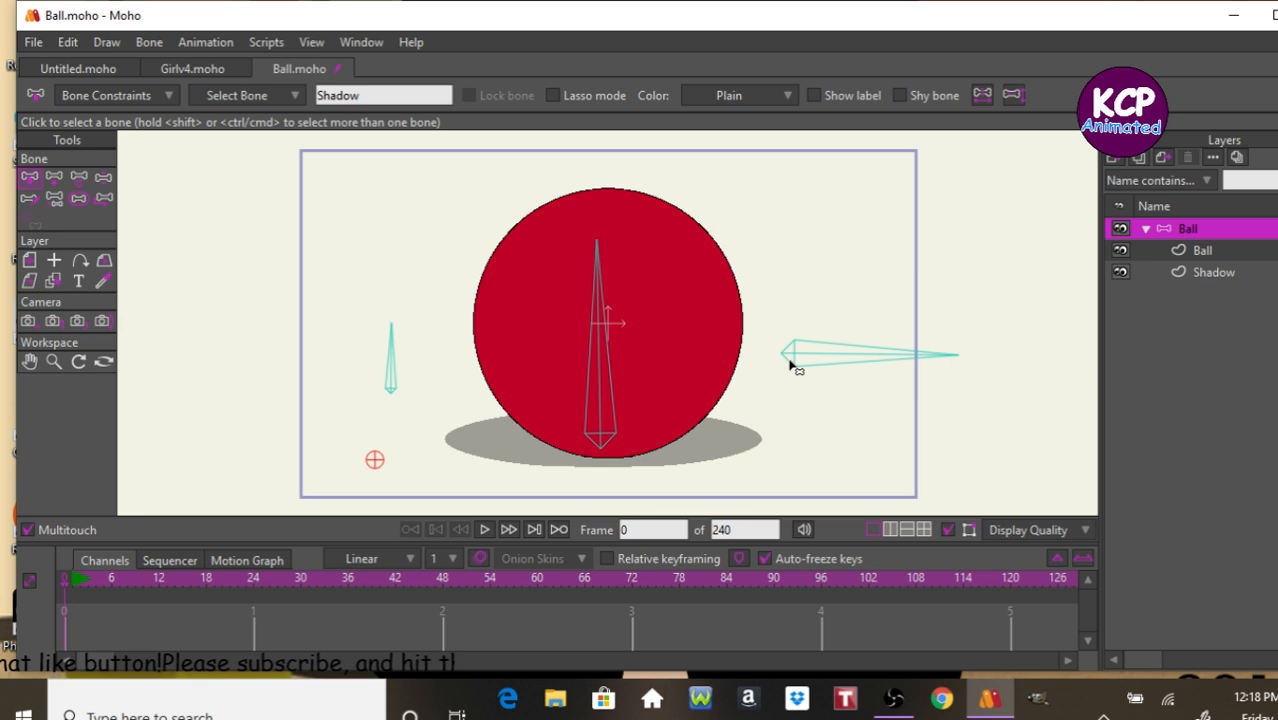
pyautogui.moveTo(813, 335)
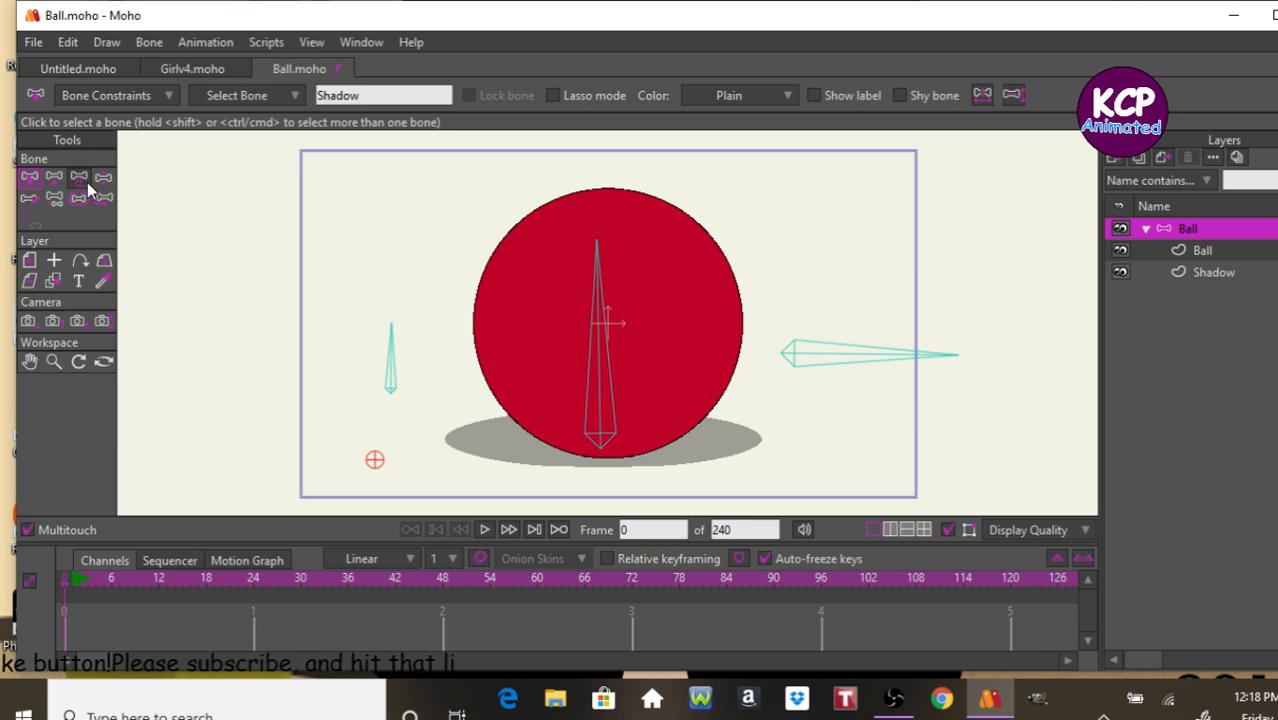
pyautogui.click(78, 178)
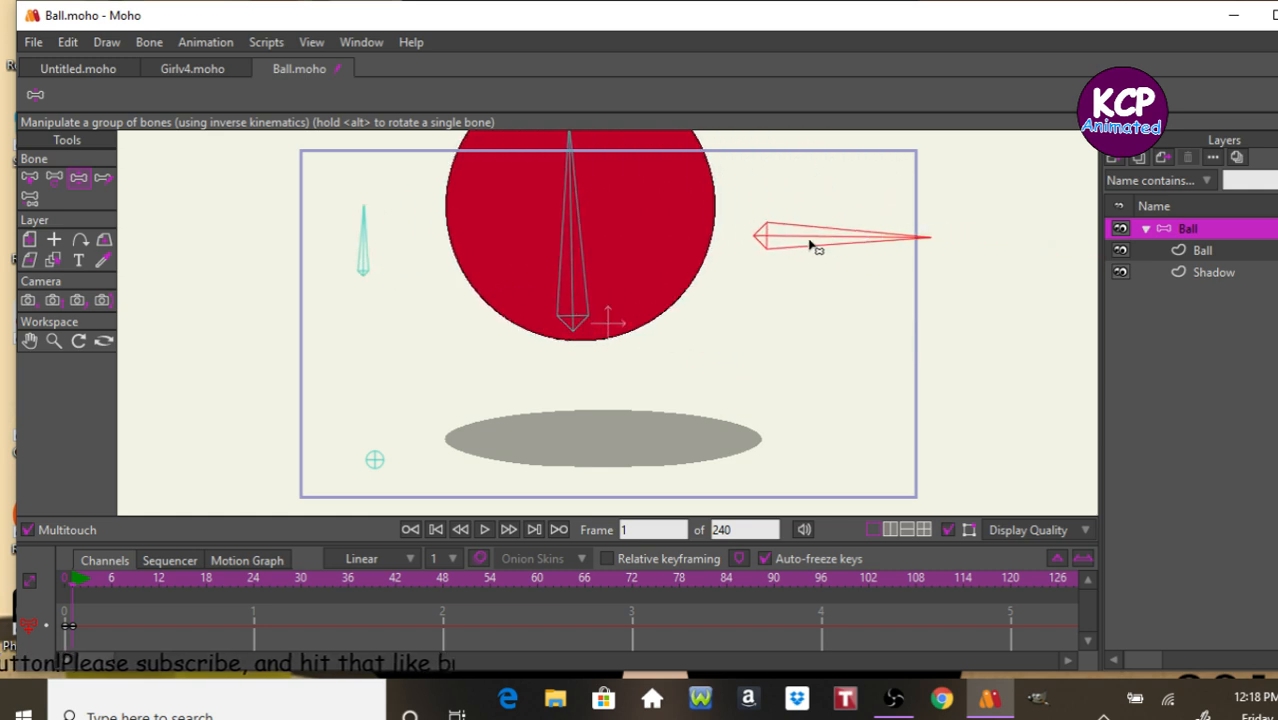
pyautogui.moveTo(810, 245); pyautogui.dragTo(935, 295)
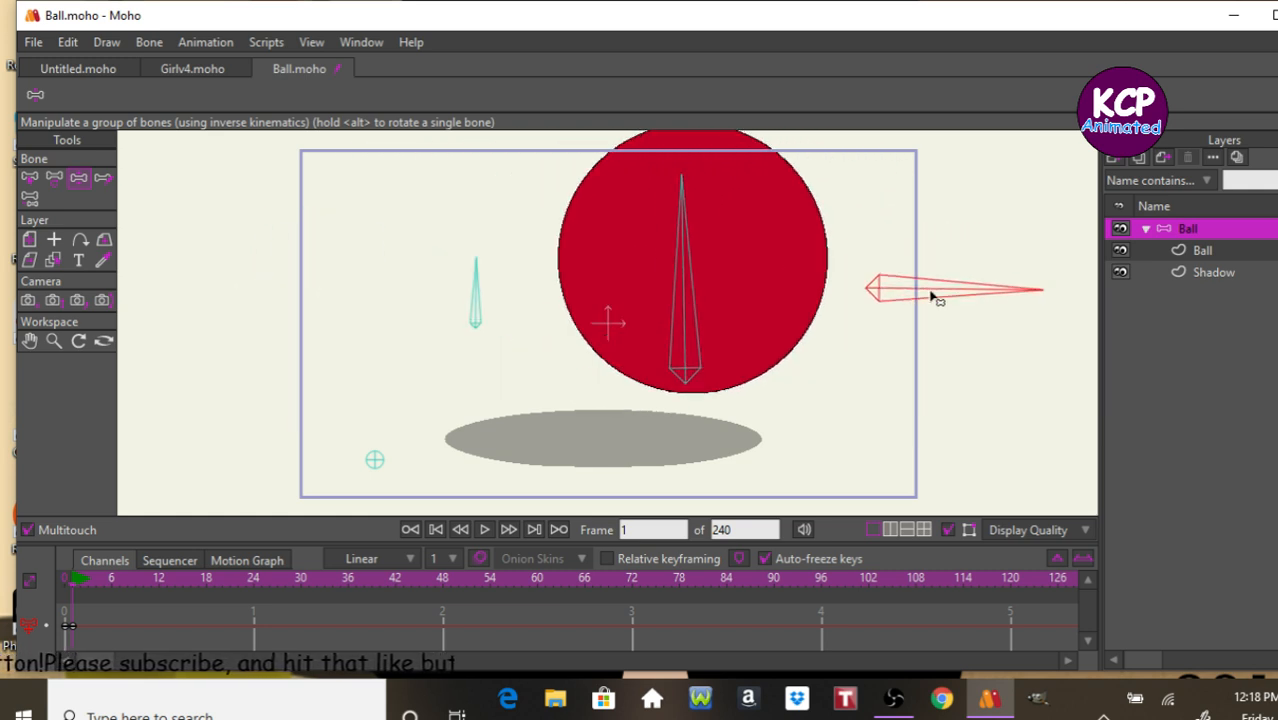
pyautogui.moveTo(935, 290); pyautogui.dragTo(820, 280)
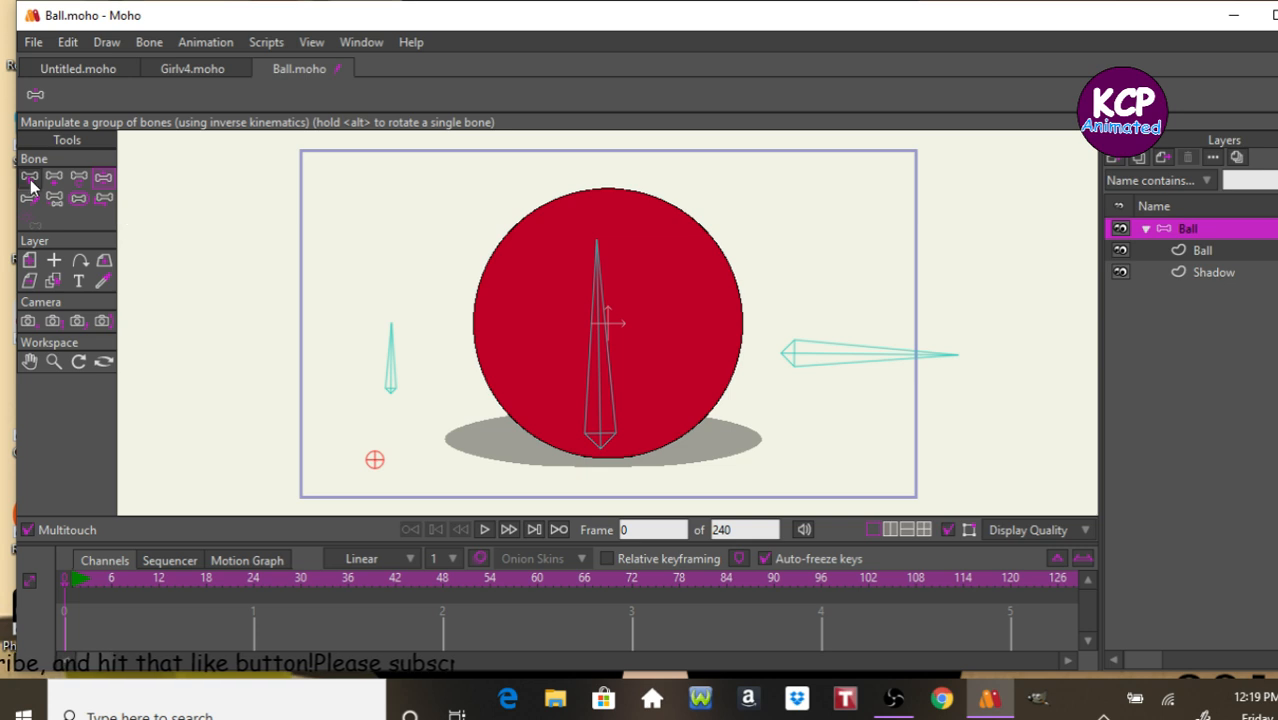
# Set the Shadow bone's position control bone to Root Bone with factors 1 and 0, then verify.
pyautogui.click(30, 179)
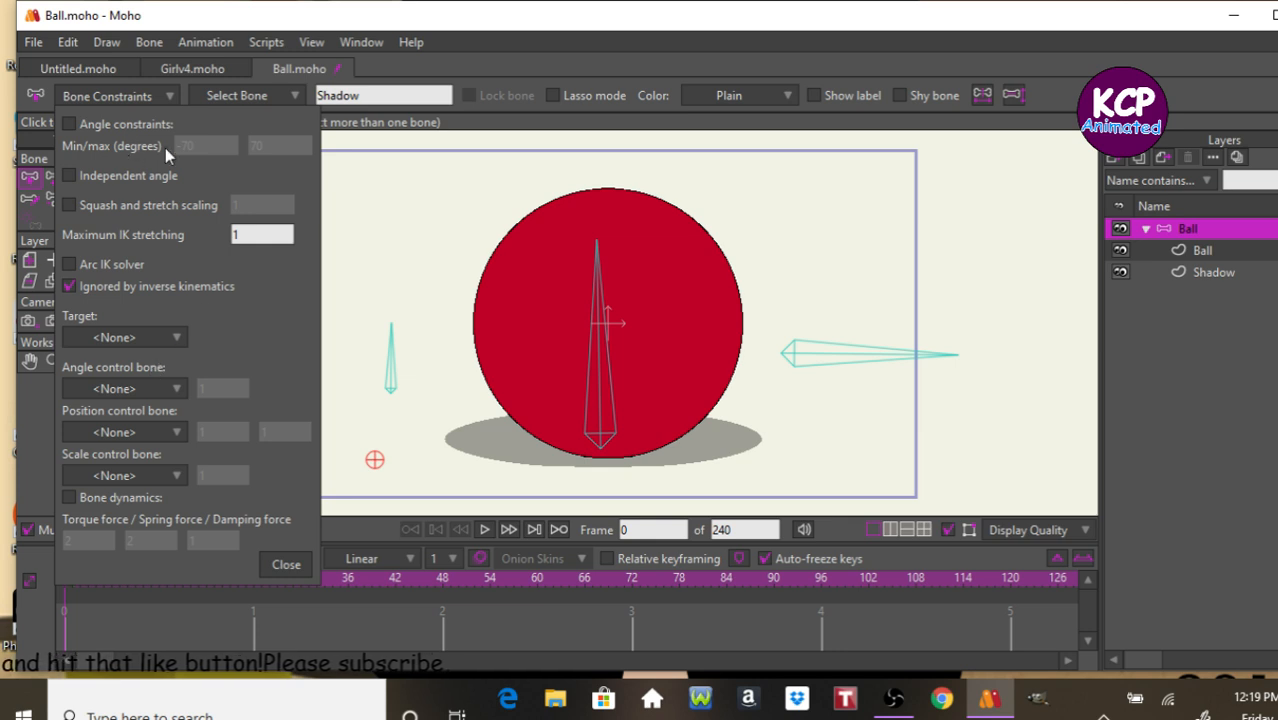
pyautogui.moveTo(131, 432)
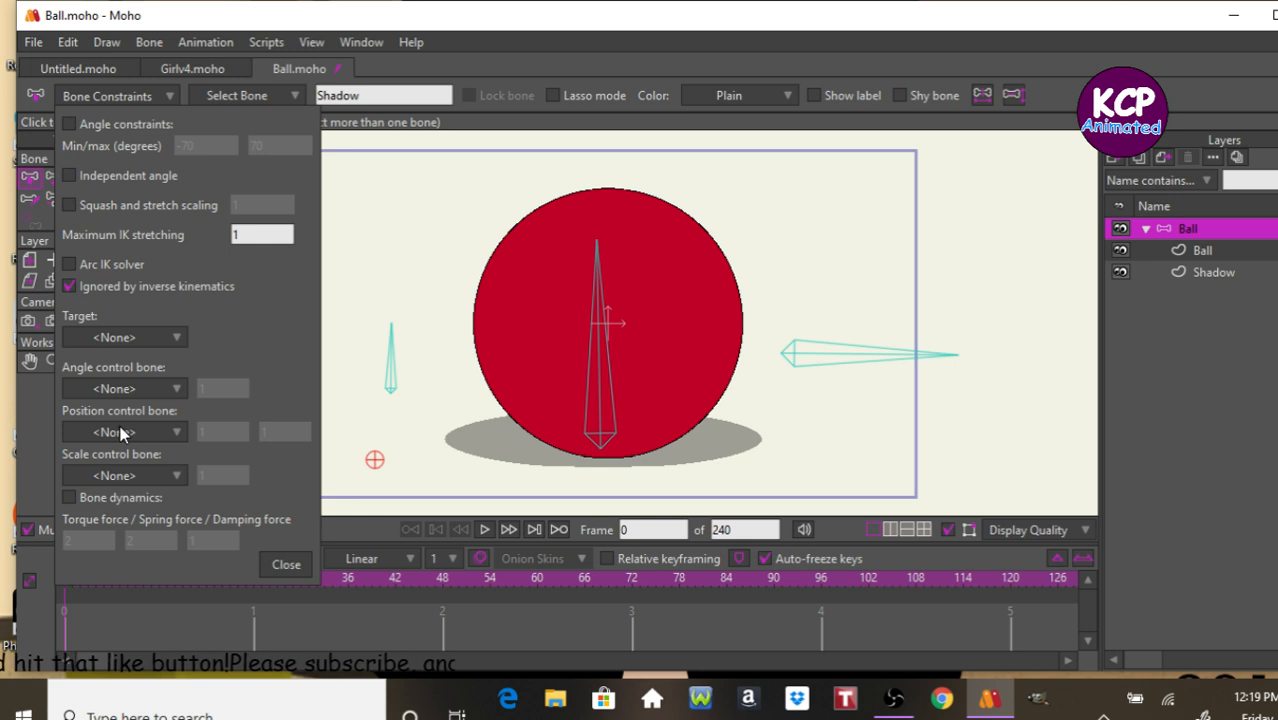
pyautogui.click(121, 431)
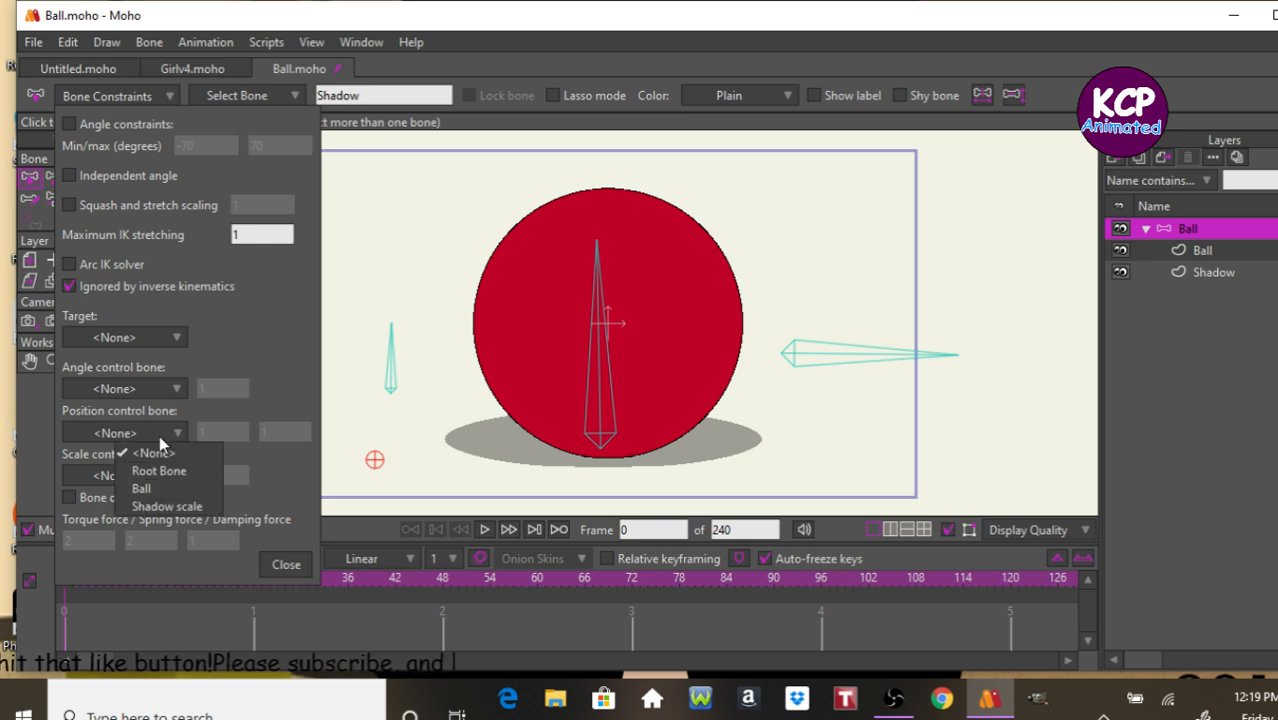
pyautogui.moveTo(159, 471)
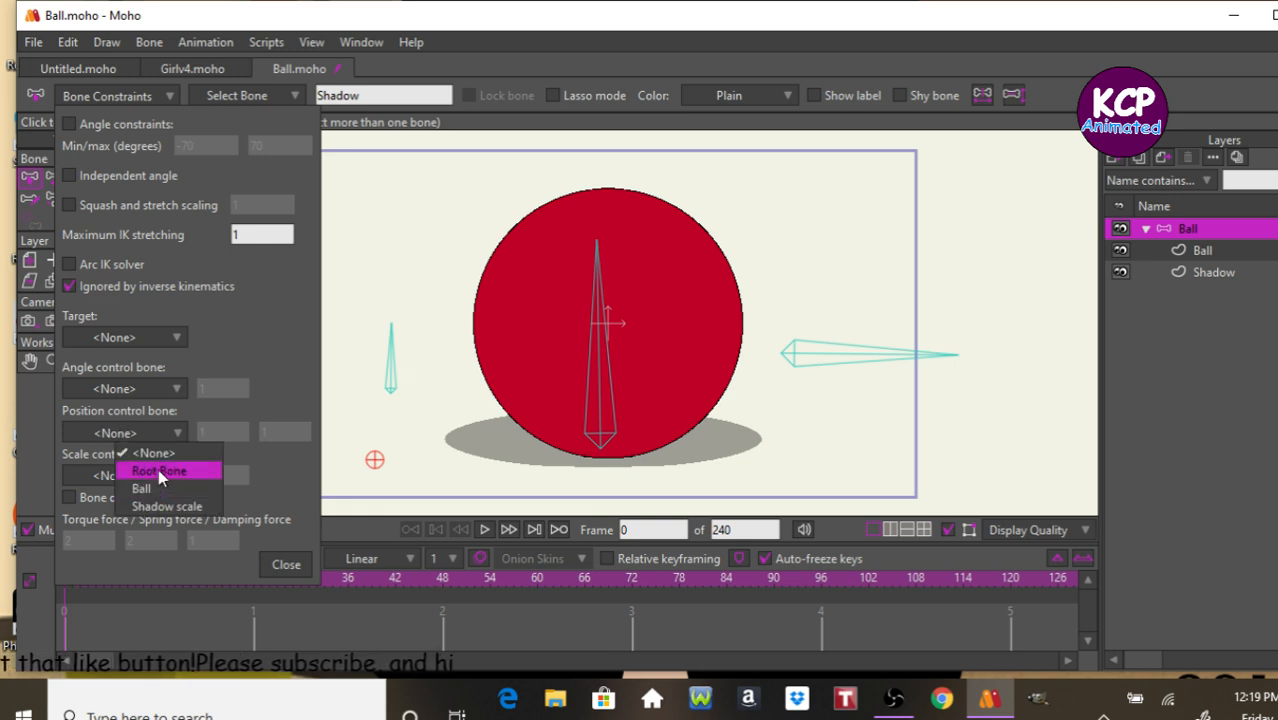
pyautogui.click(160, 471)
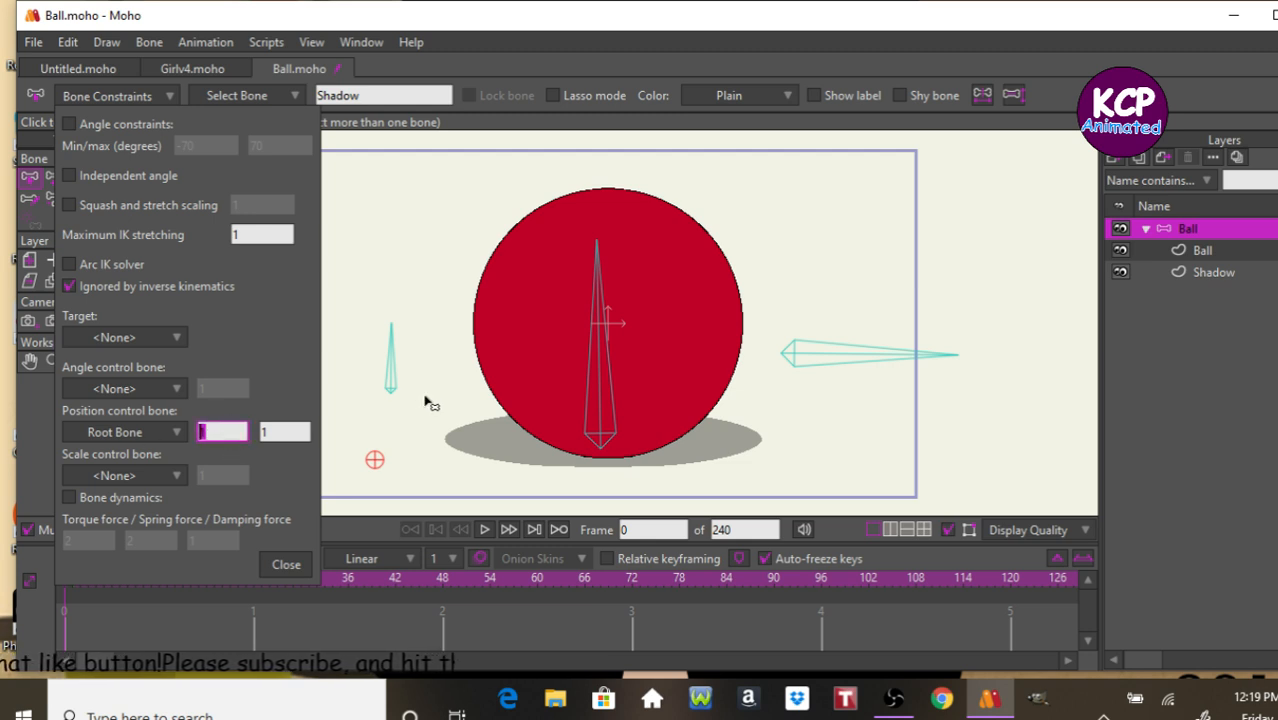
pyautogui.moveTo(463, 410)
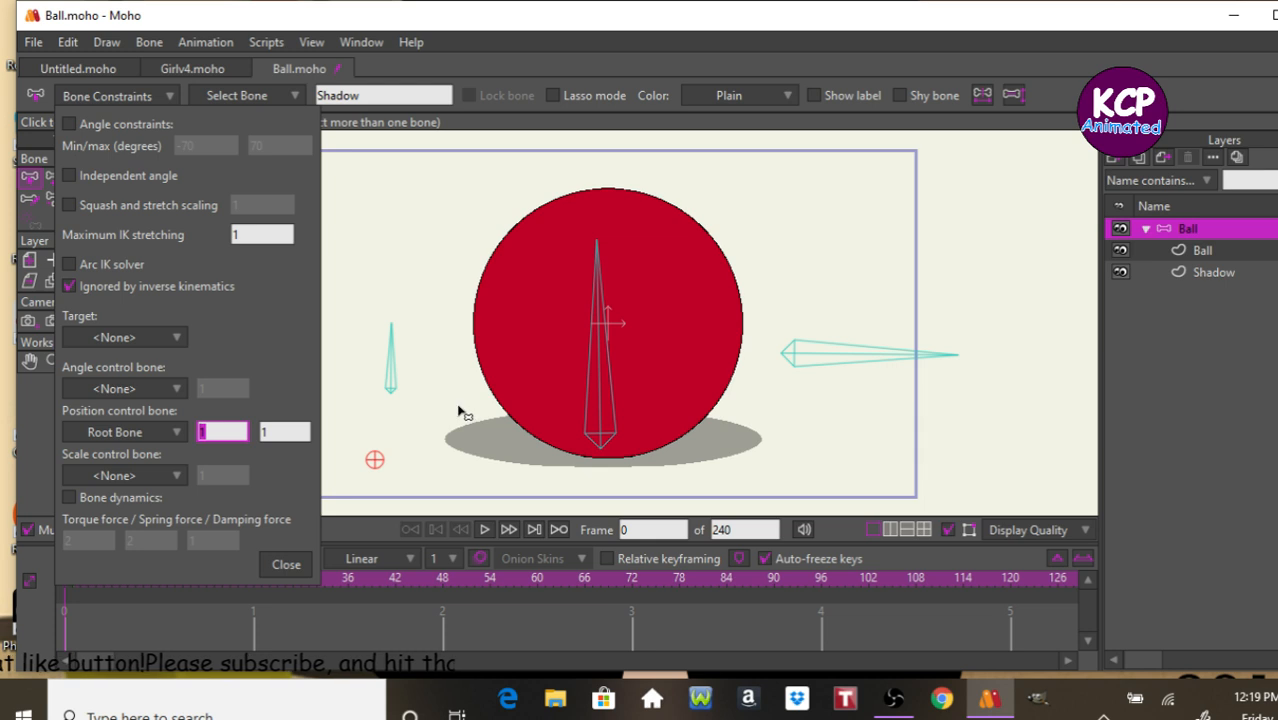
pyautogui.click(222, 431)
pyautogui.write('0')
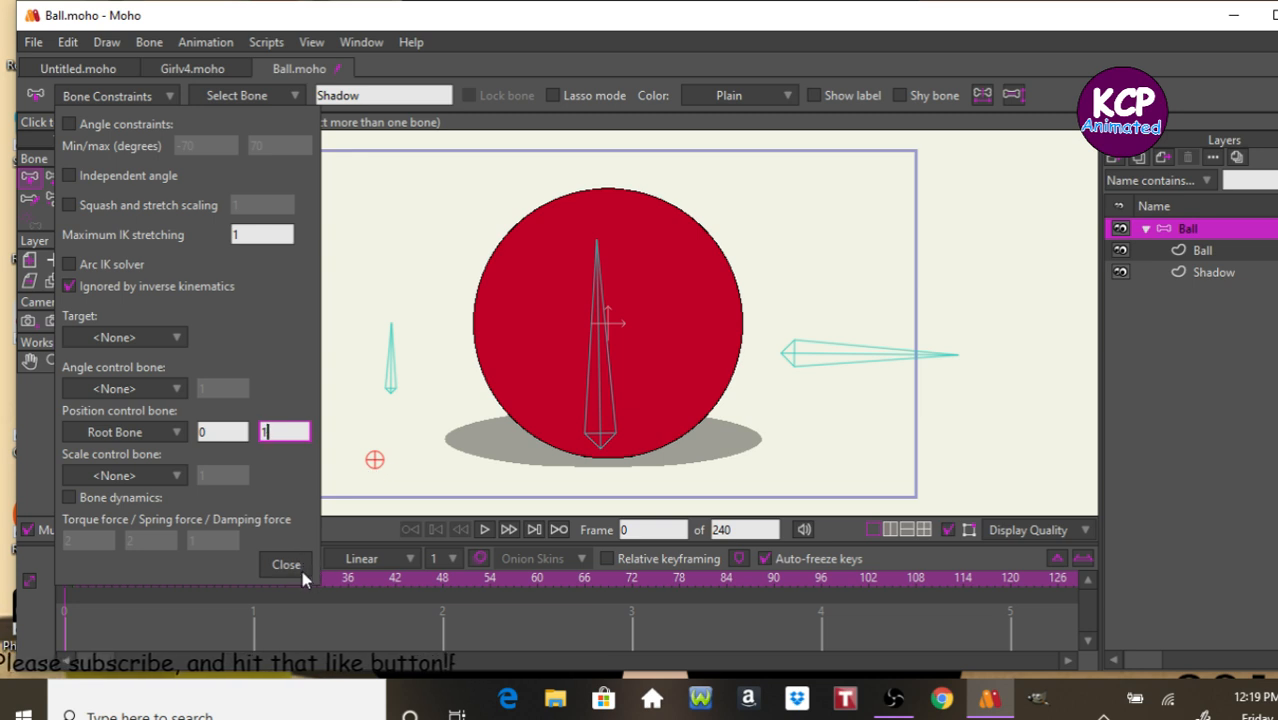
pyautogui.click(285, 564)
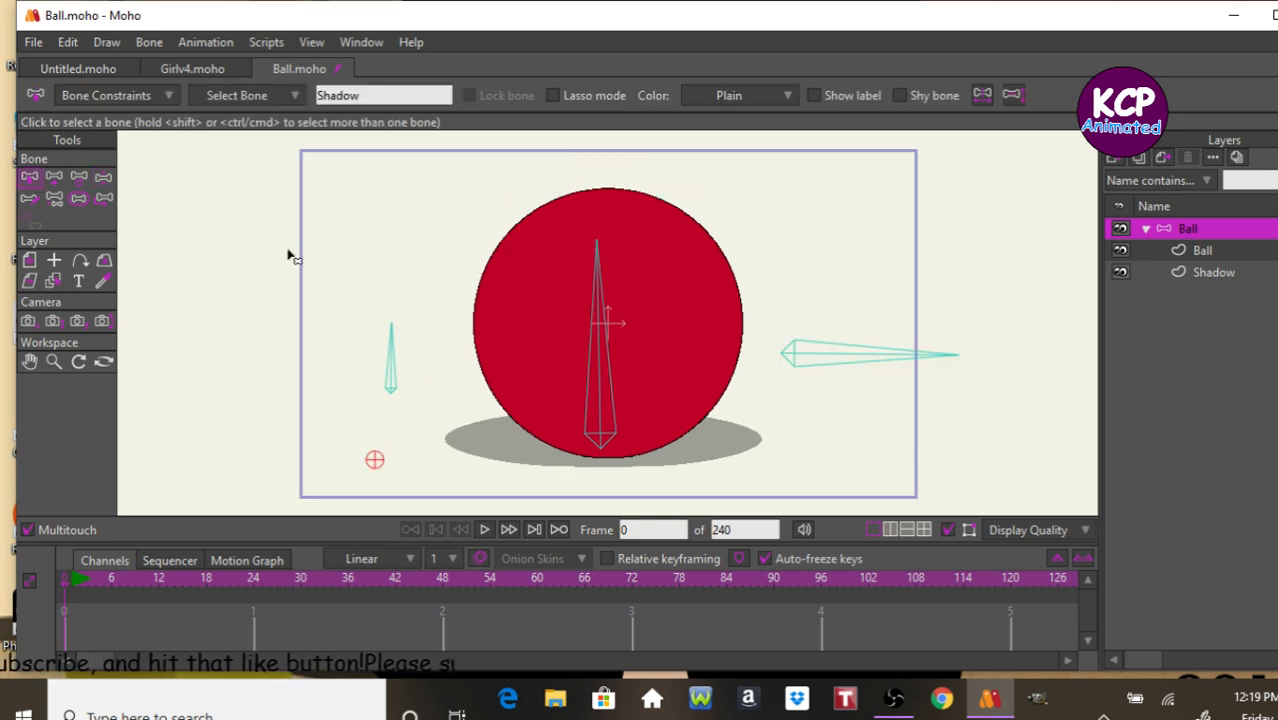
pyautogui.click(107, 96)
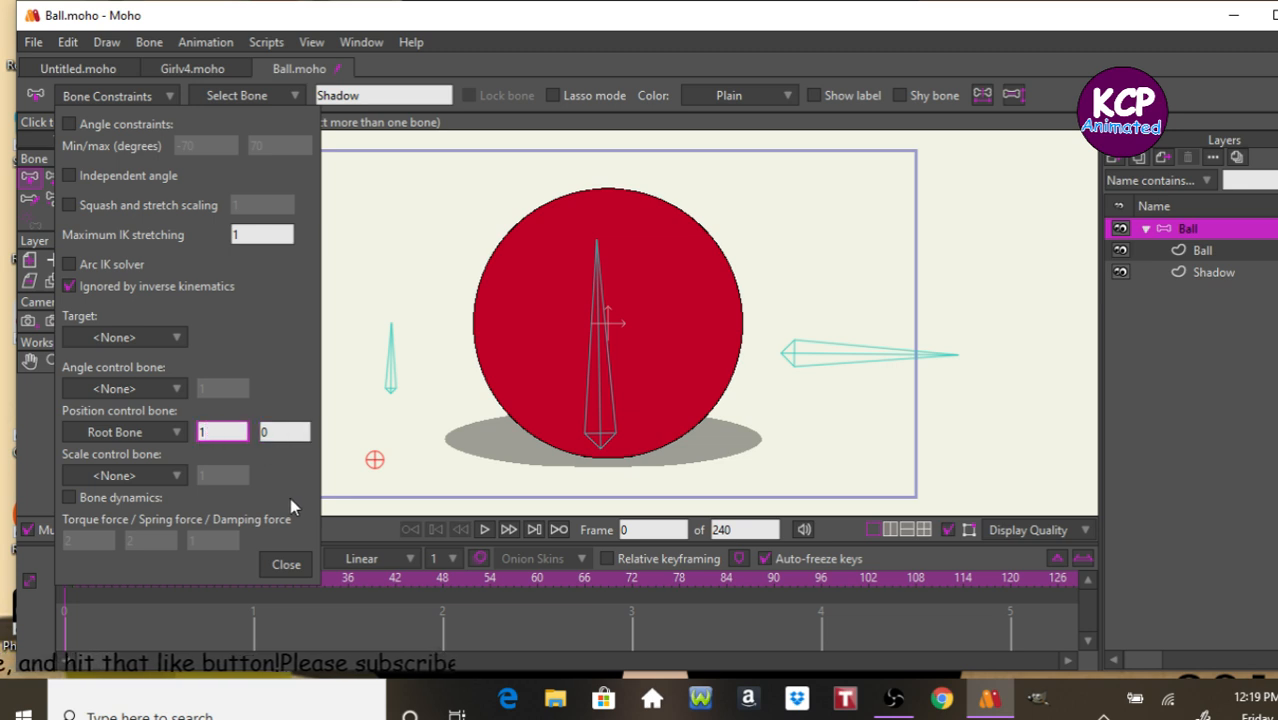
# Drag the ball up and sideways to confirm the shadow follows only horizontally.
pyautogui.click(285, 564)
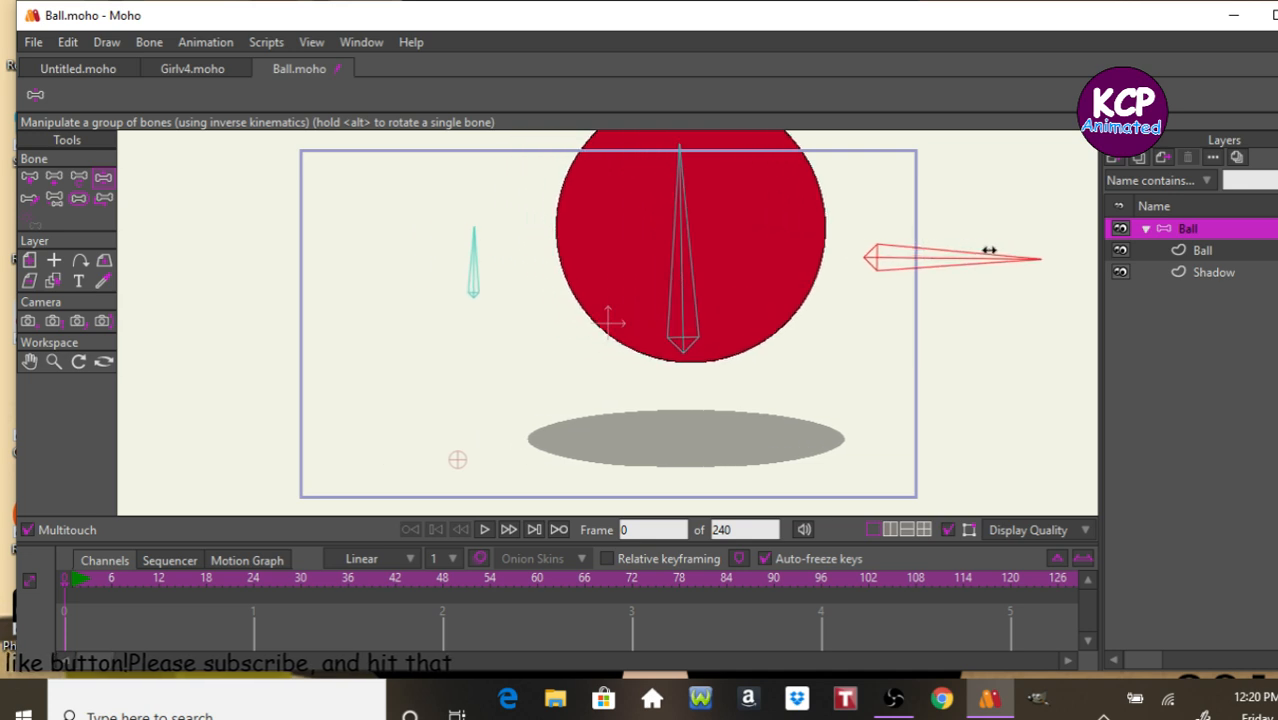
pyautogui.moveTo(990, 248); pyautogui.dragTo(888, 268)
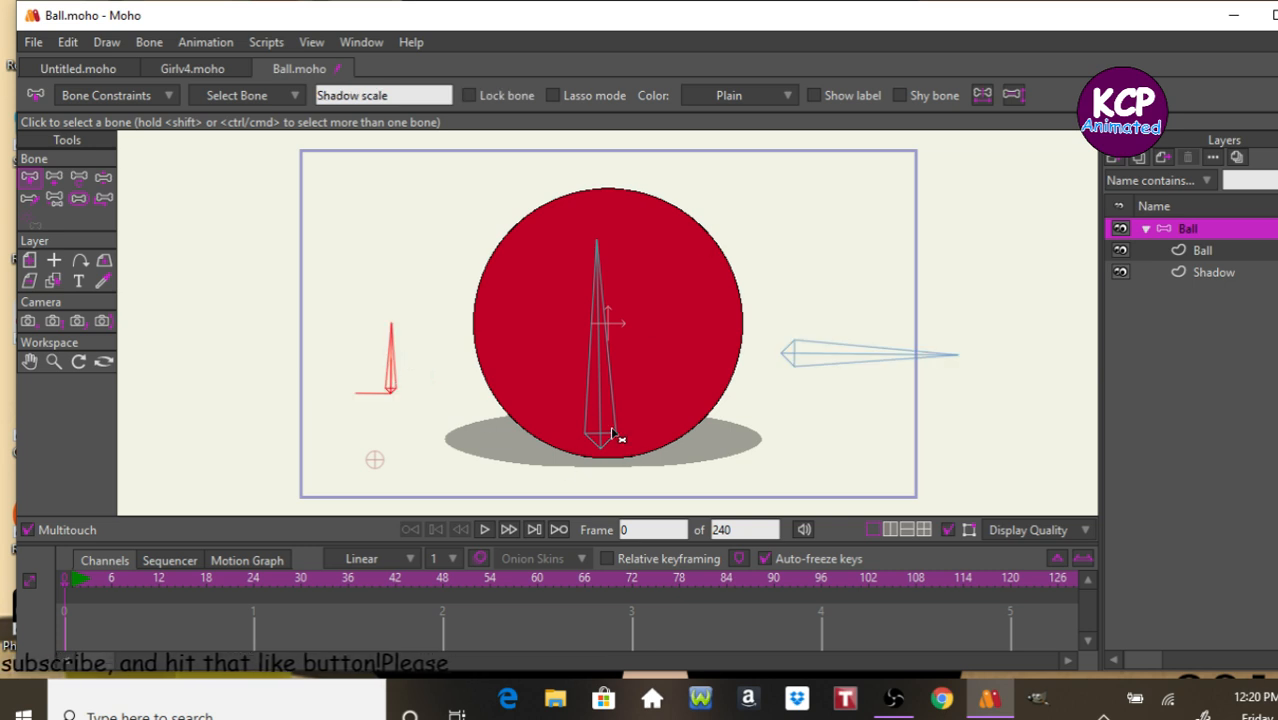
pyautogui.moveTo(608, 413)
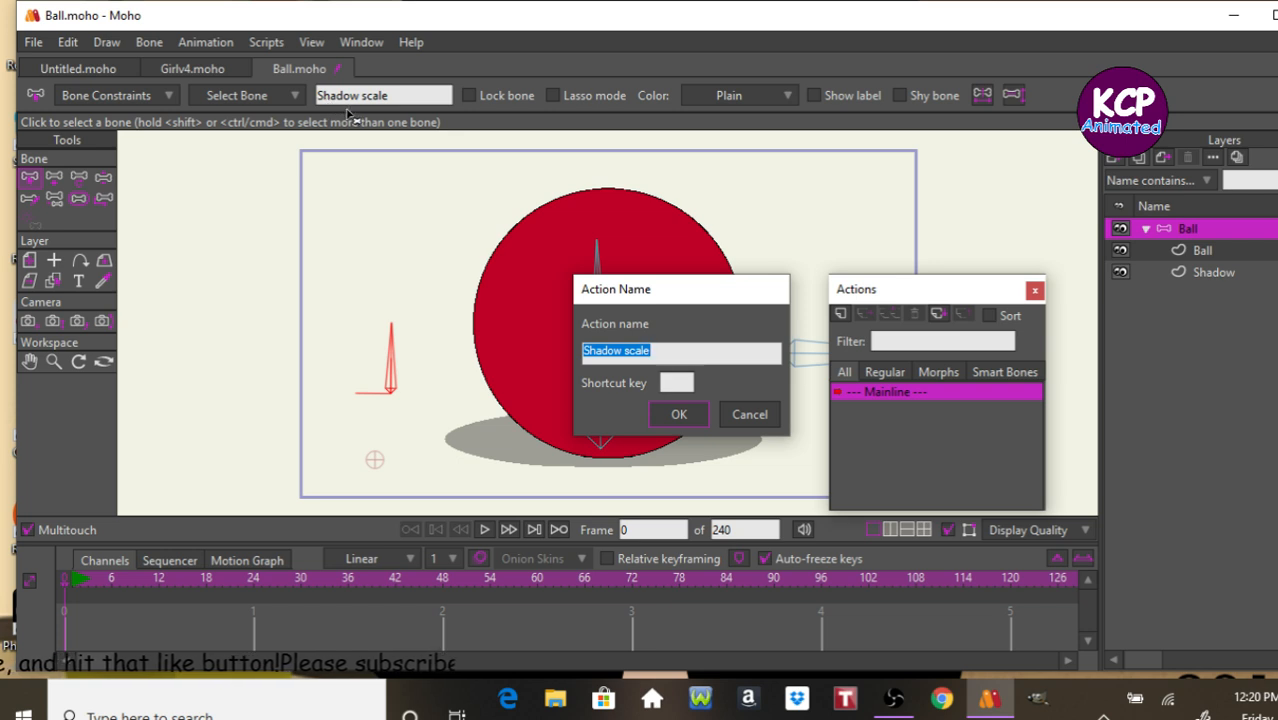
# Create the Shadow scale action with the shadow shrunk at frame 24, checking frames around it.
pyautogui.click(678, 413)
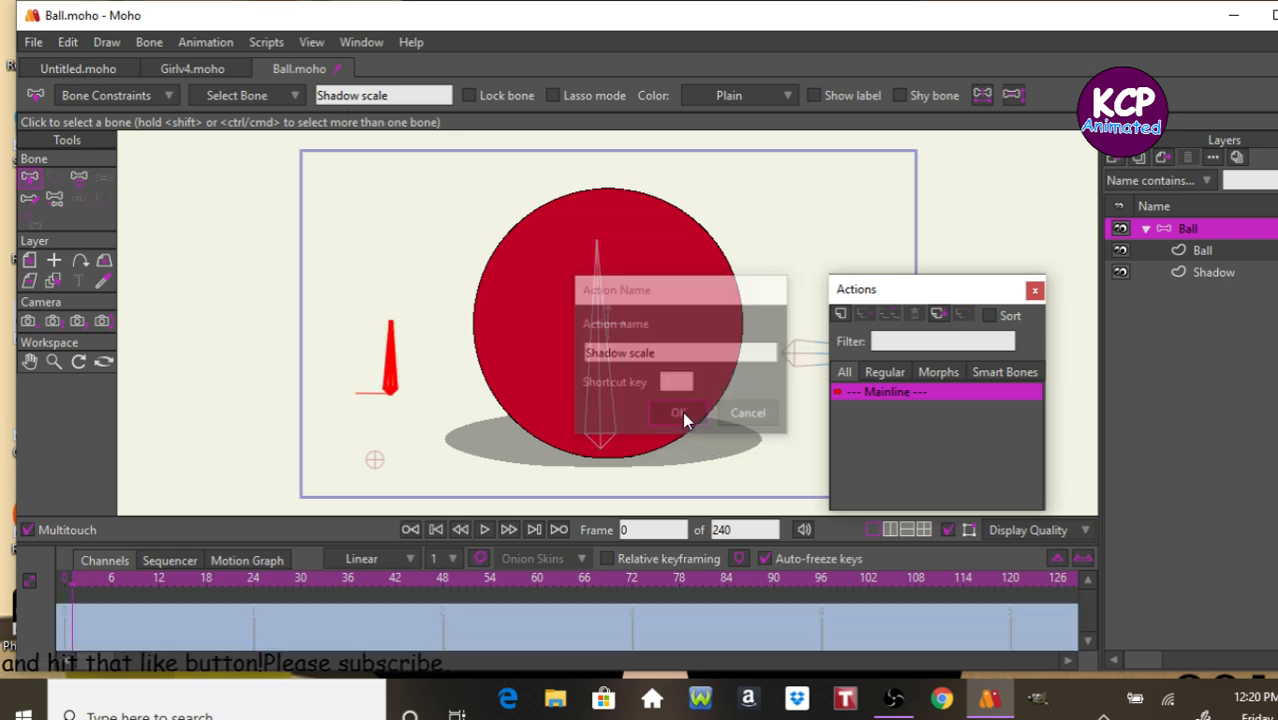
pyautogui.click(678, 412)
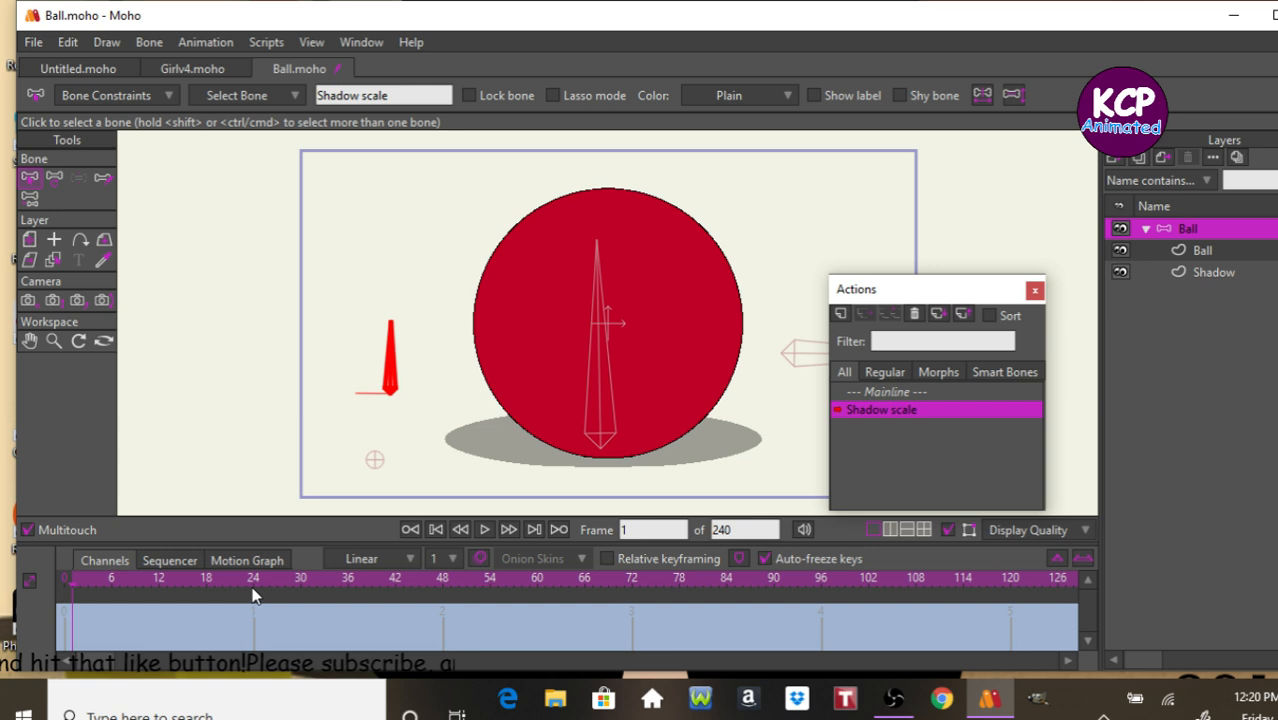
pyautogui.click(253, 580)
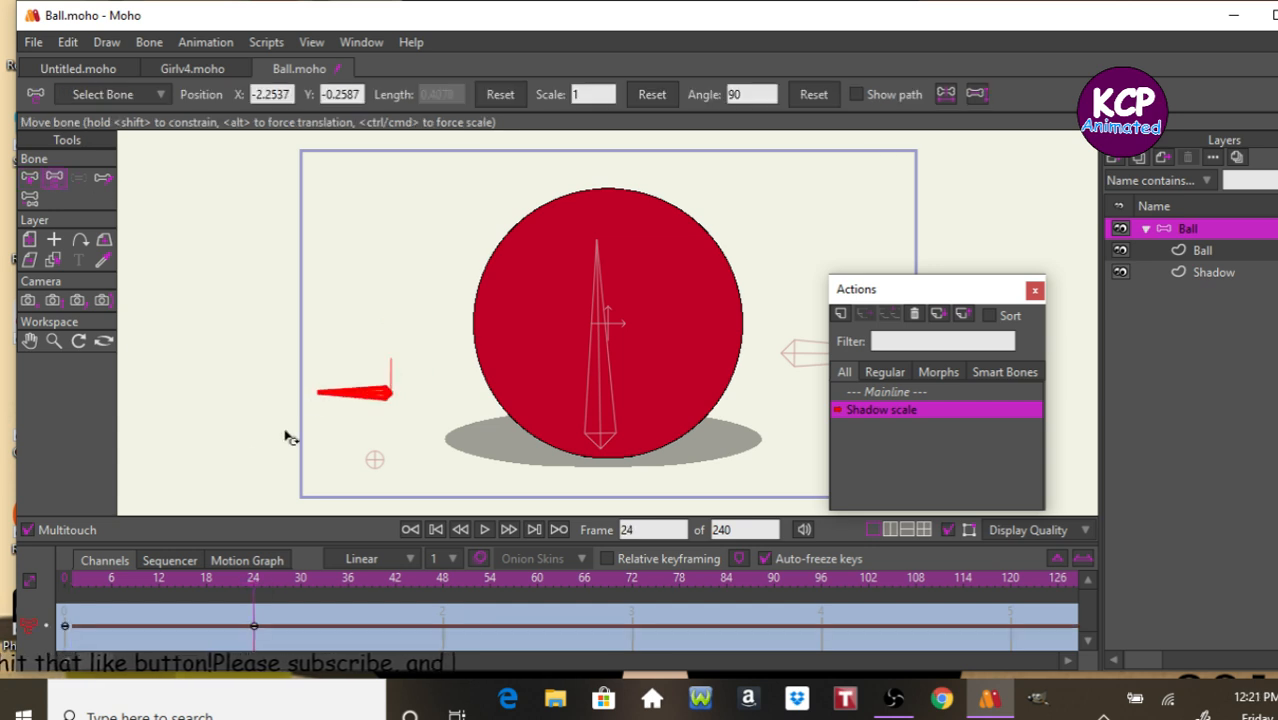
pyautogui.click(1202, 250)
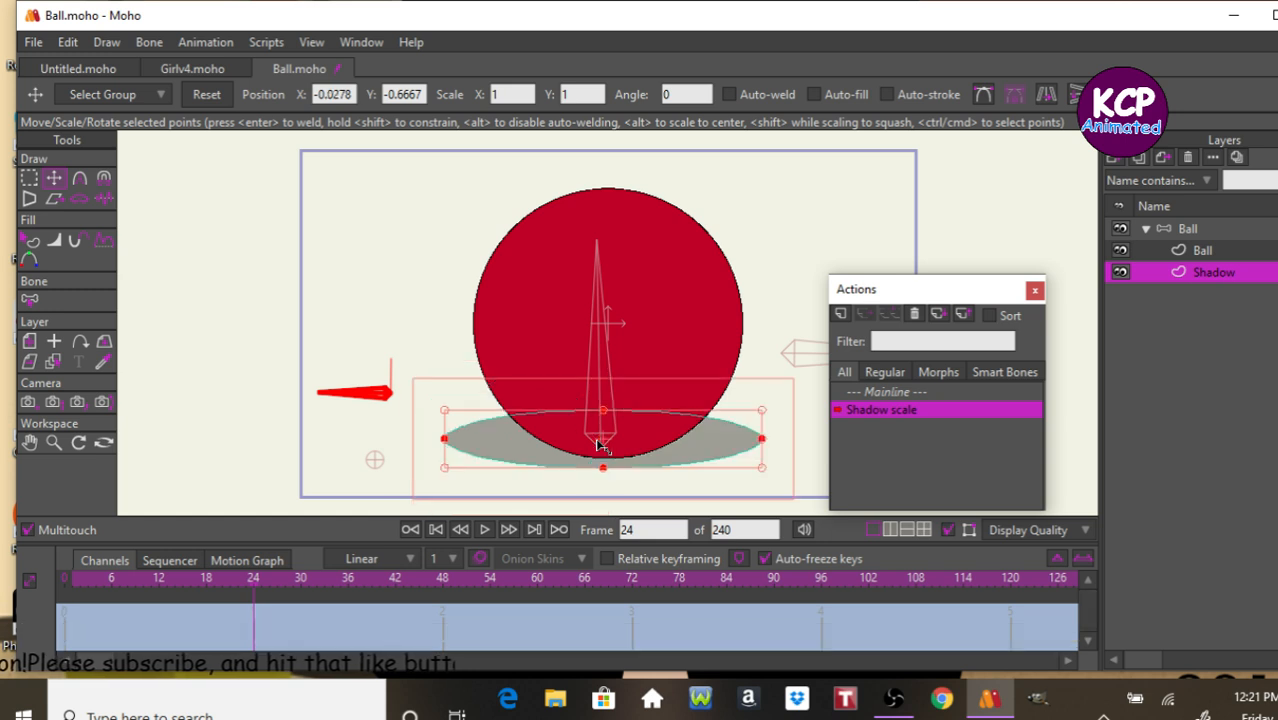
pyautogui.moveTo(761, 428)
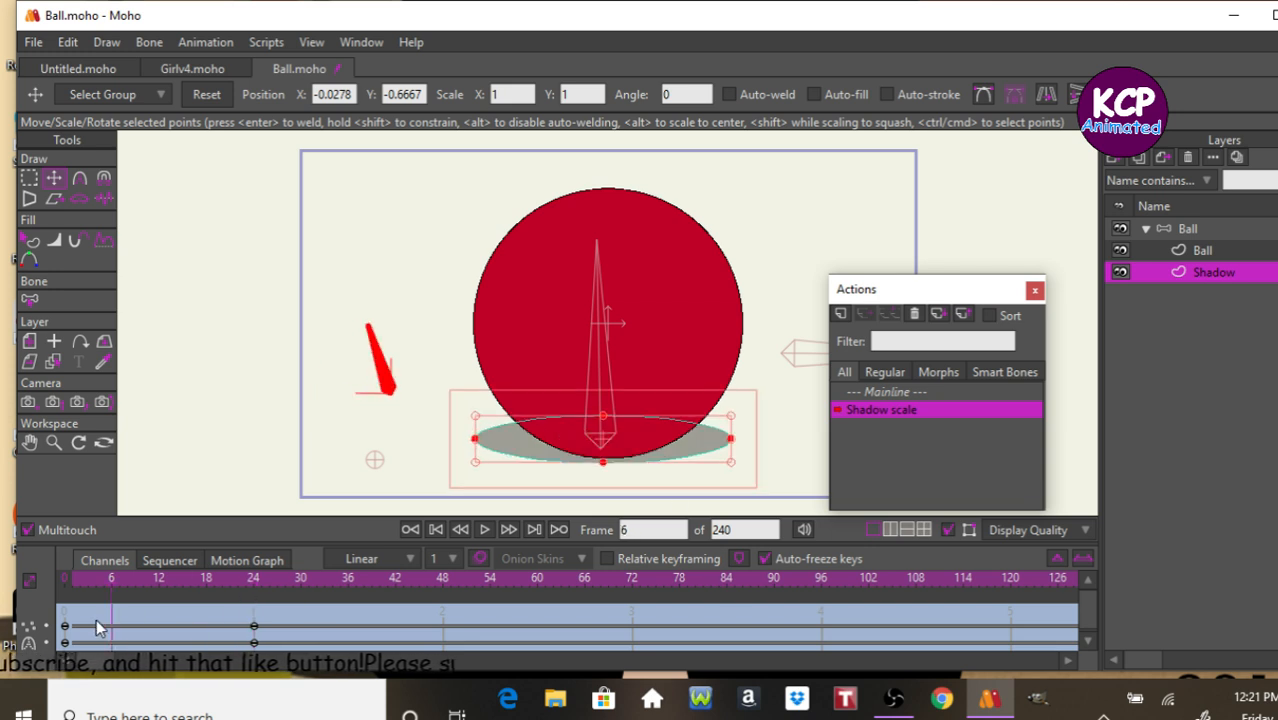
pyautogui.click(248, 610)
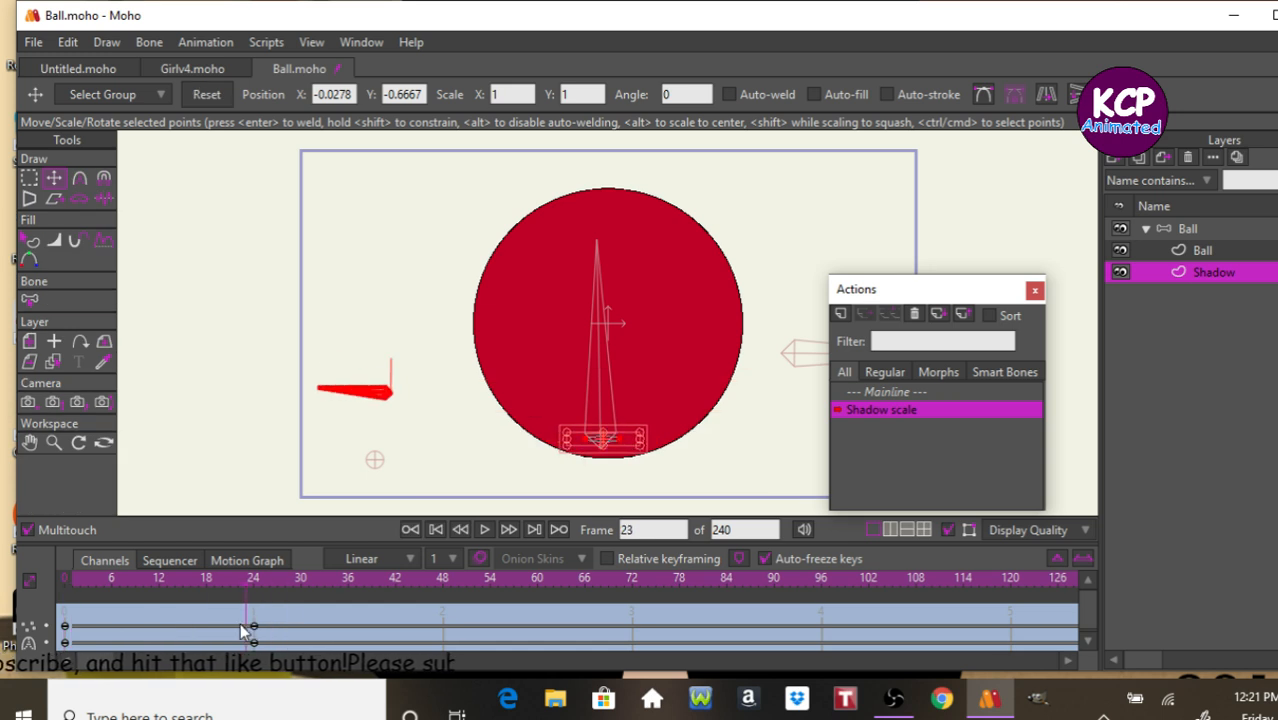
pyautogui.click(135, 645)
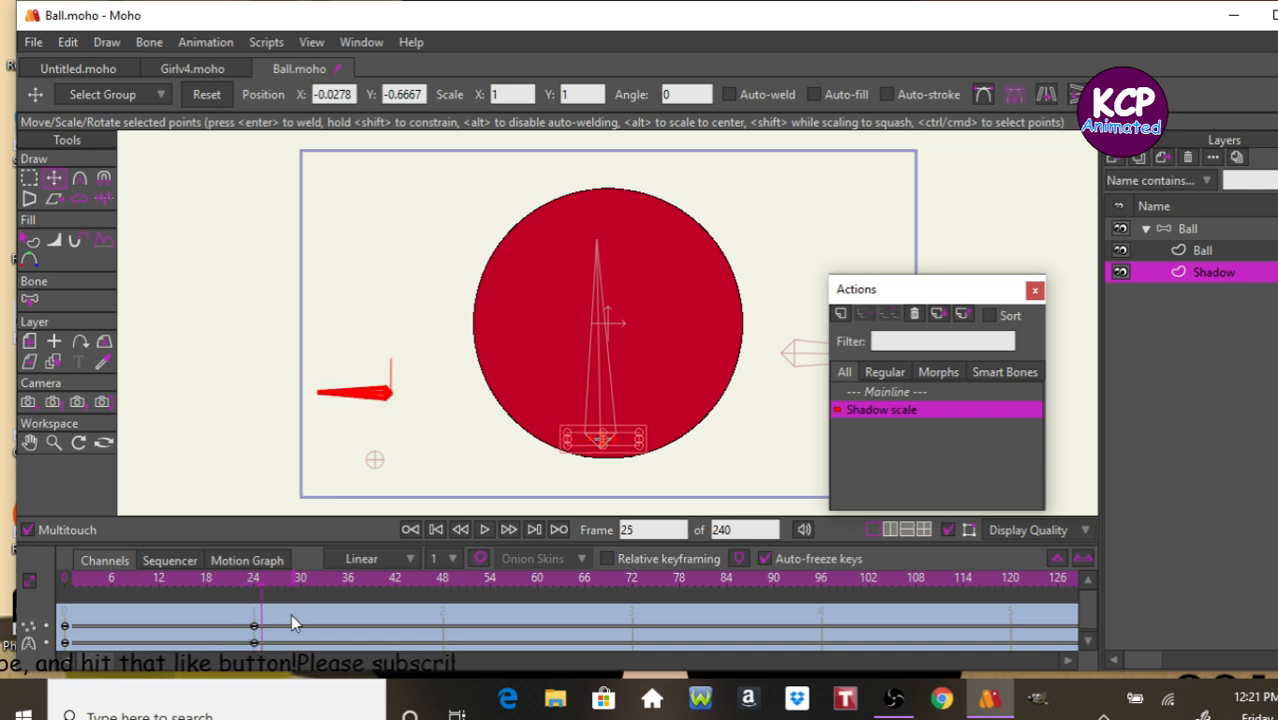
pyautogui.click(893, 391)
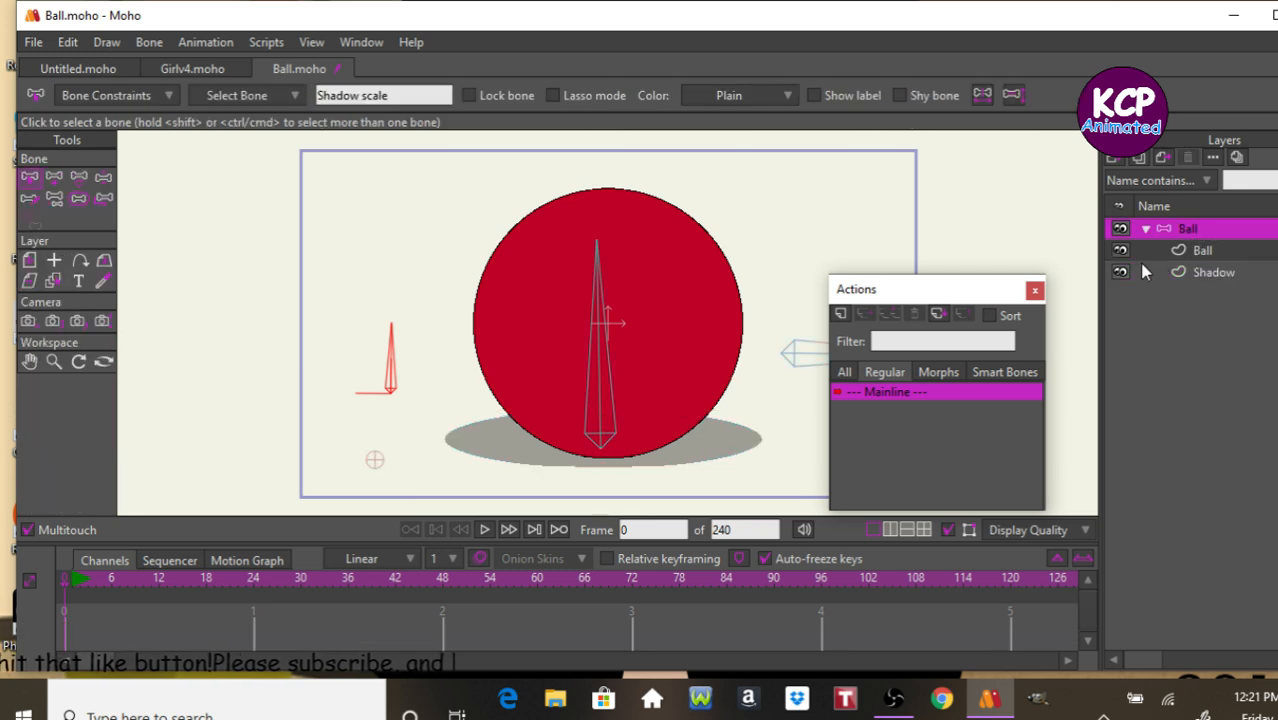
# Recheck the Shadow scale action's shrunken shadow at frame 24, then return to Mainline.
pyautogui.click(1209, 272)
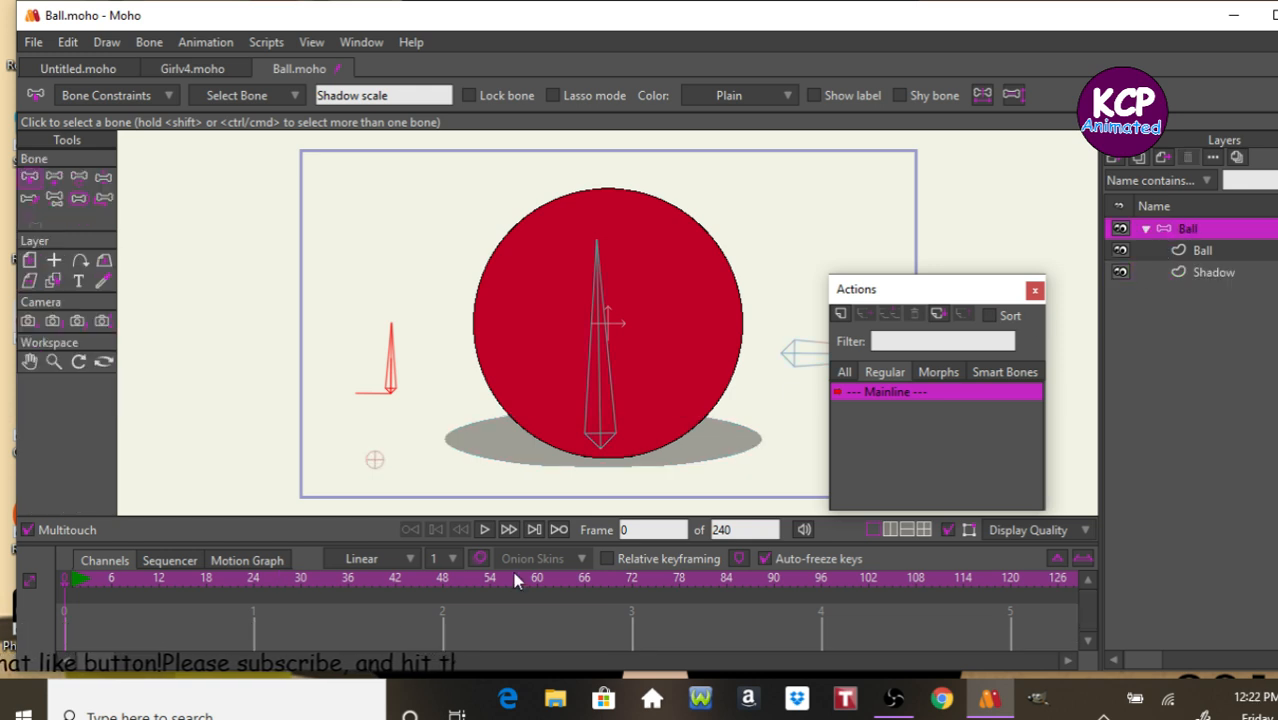
pyautogui.click(1208, 271)
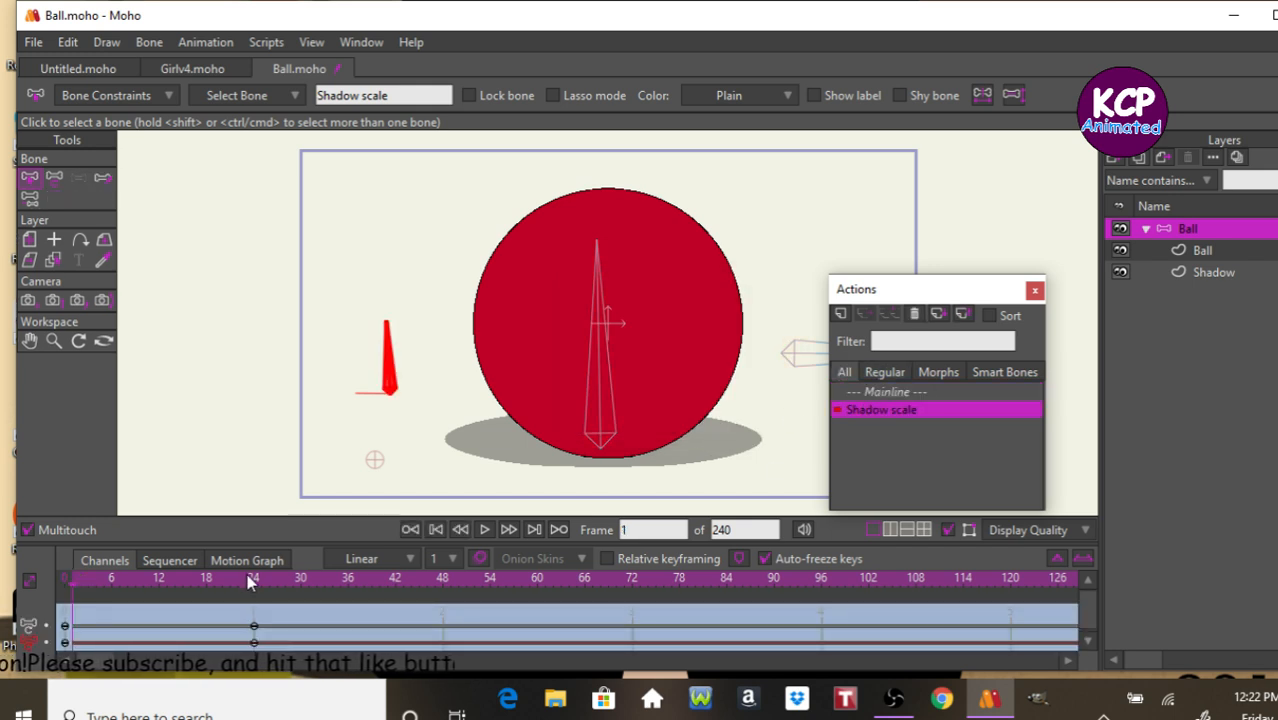
pyautogui.click(243, 580)
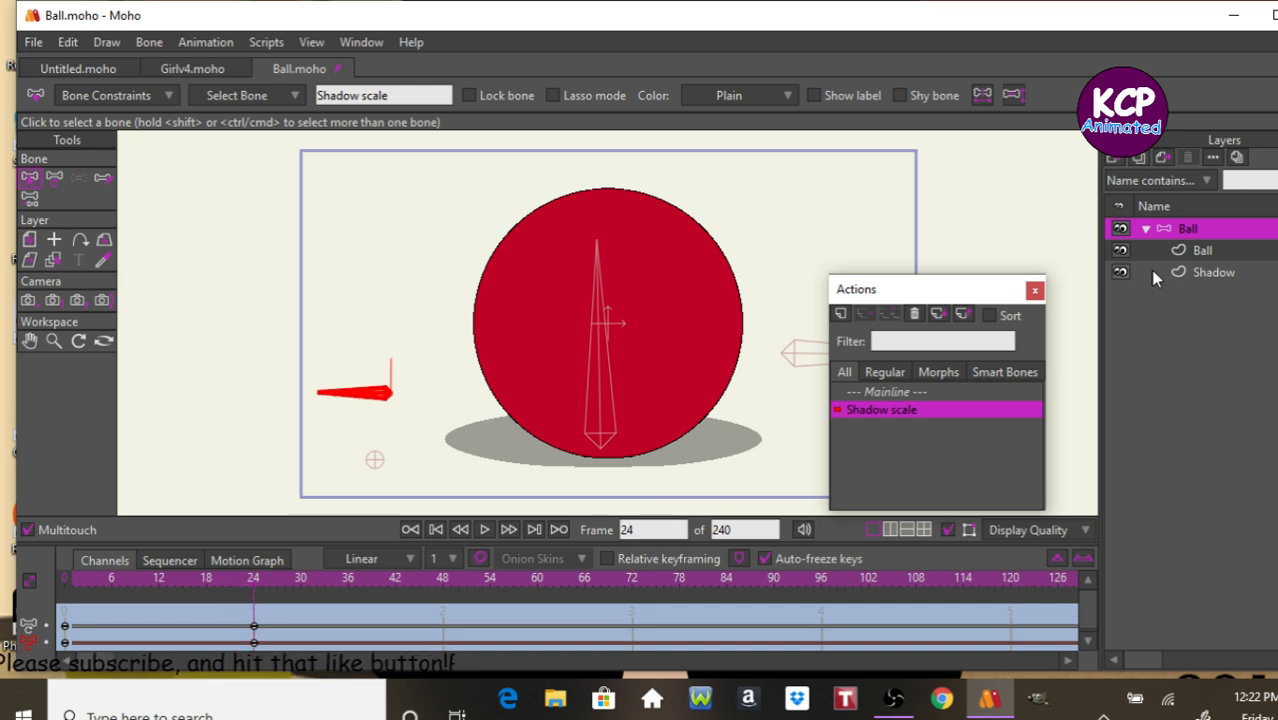
pyautogui.click(1210, 272)
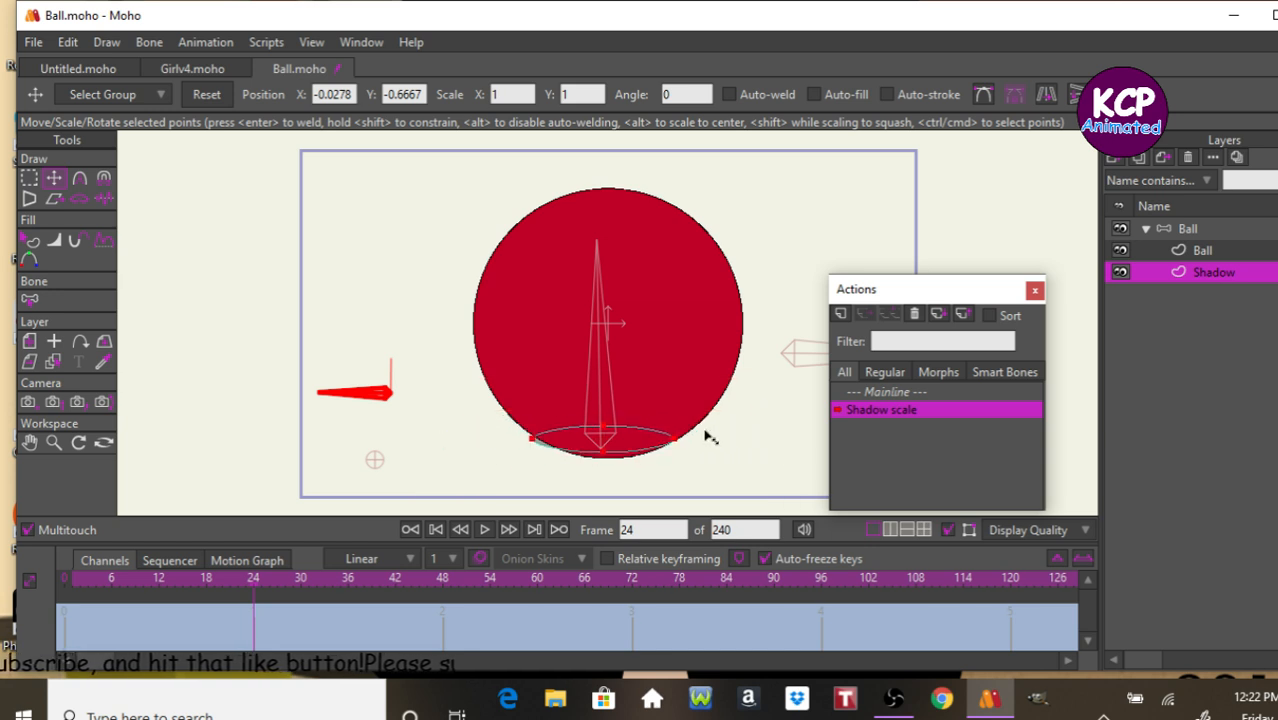
pyautogui.click(887, 391)
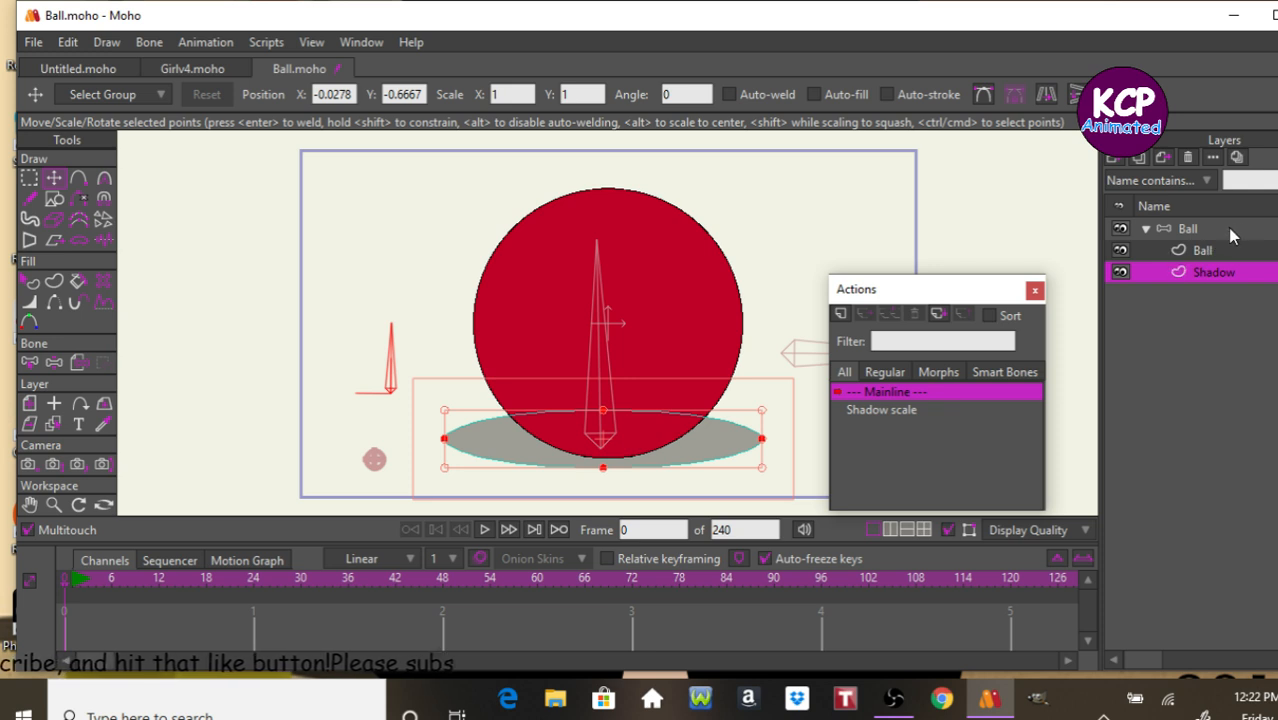
# Select the Ball layer and scale the whole rig down to 0.3206 with Transform Layer.
pyautogui.click(1188, 228)
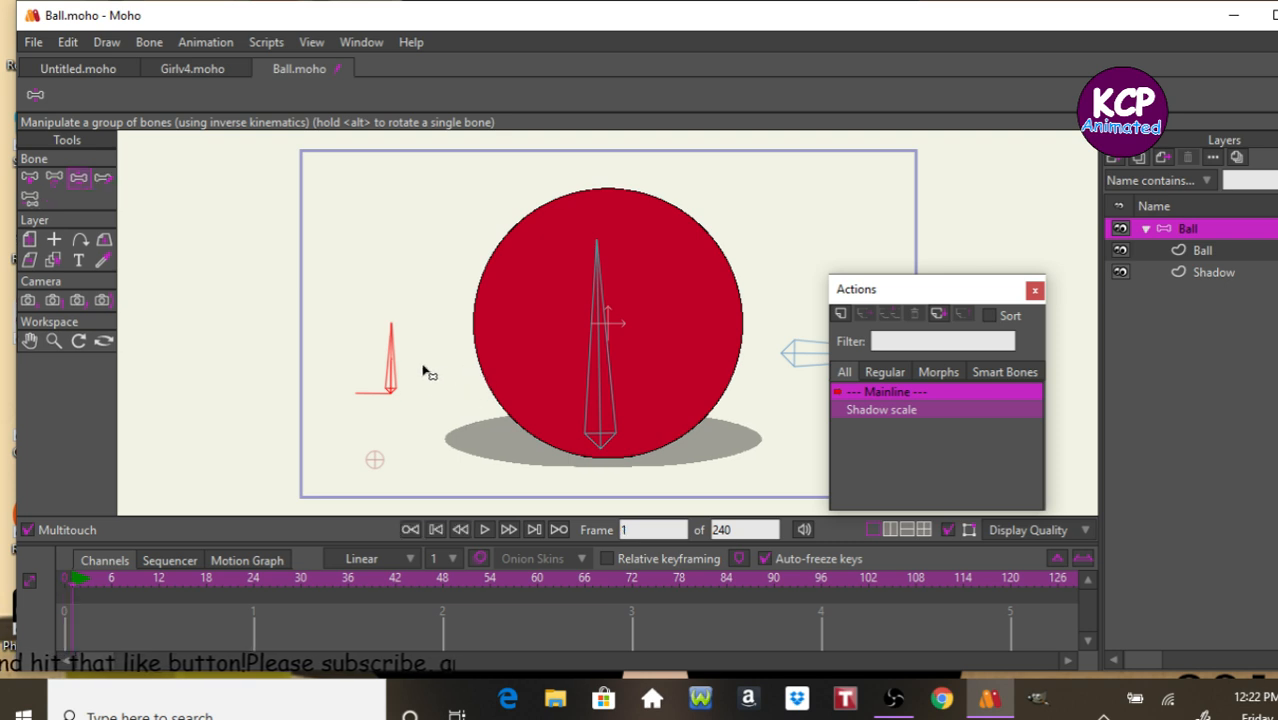
pyautogui.moveTo(1063, 300)
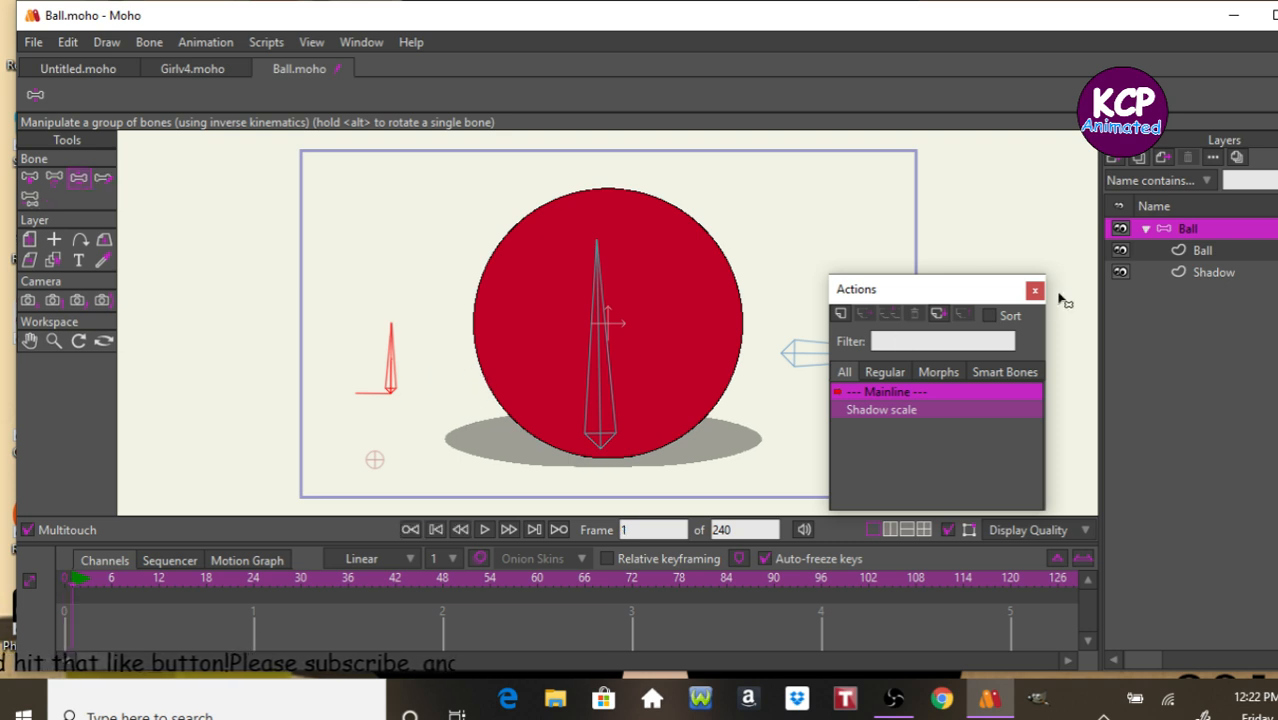
pyautogui.click(1034, 288)
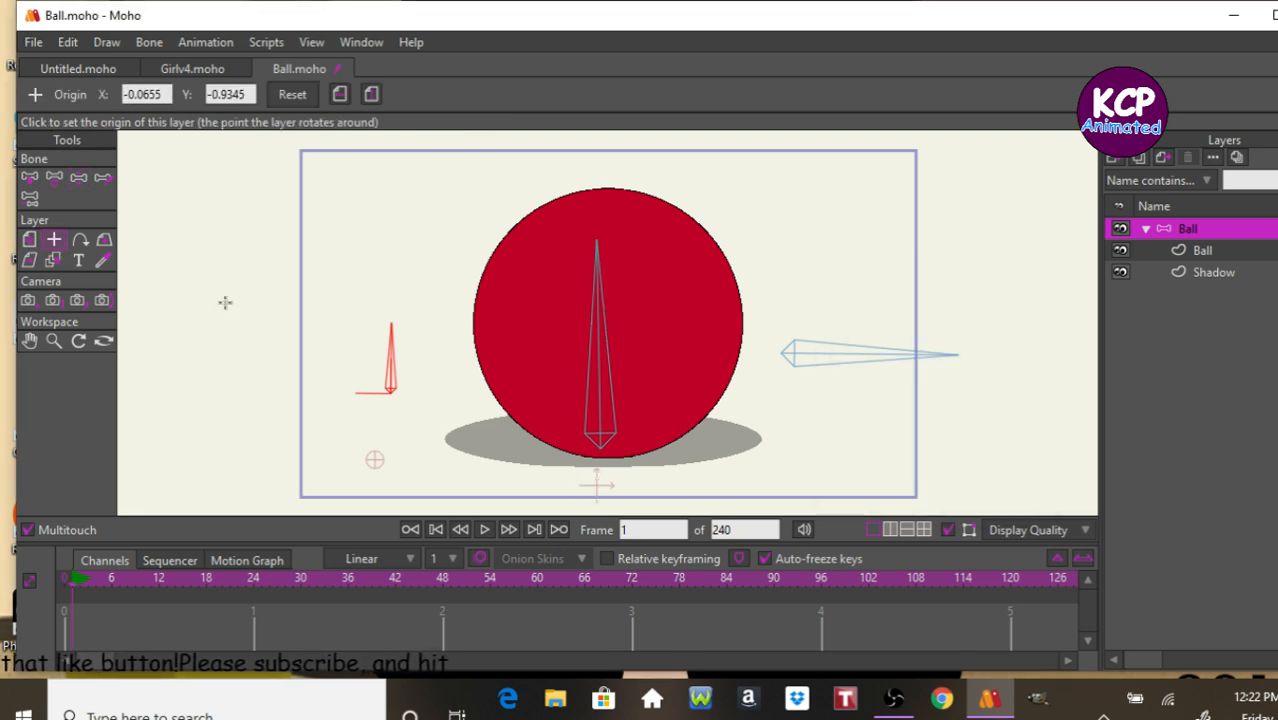
pyautogui.click(48, 238)
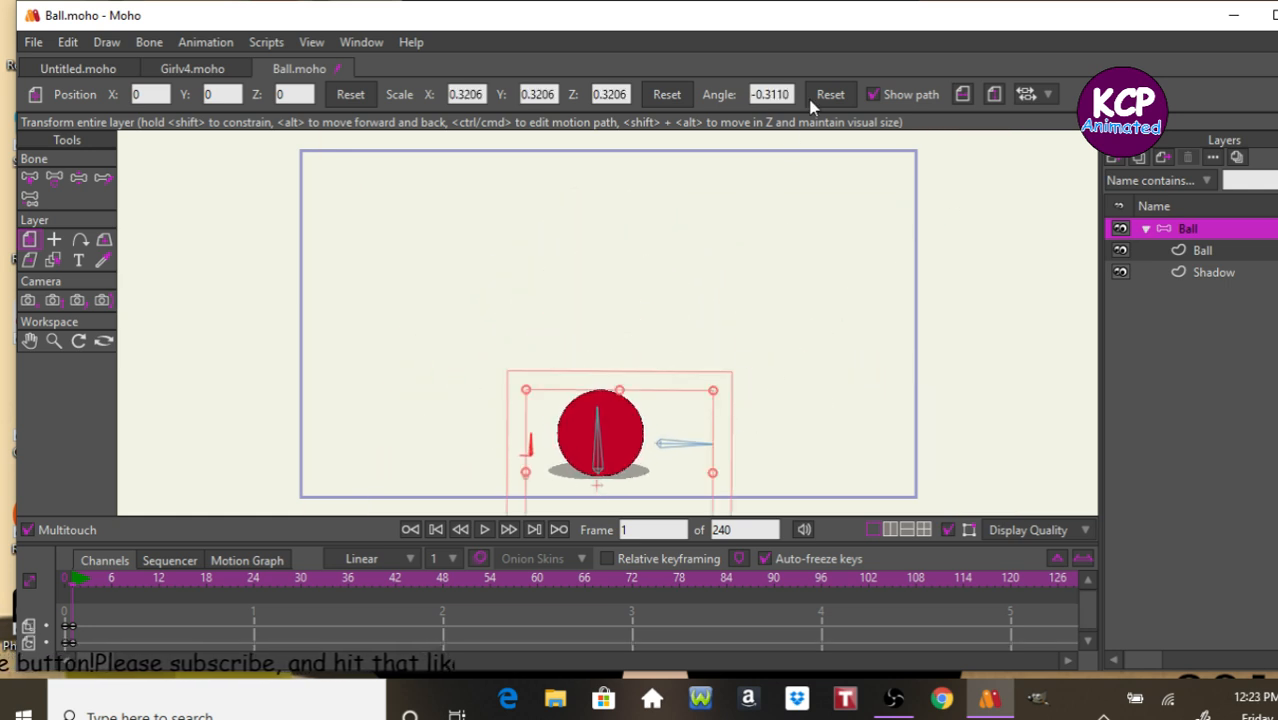
# Reset the scaled rig's angle to zero and move to frame 24 with Manipulate Bones.
pyautogui.click(830, 94)
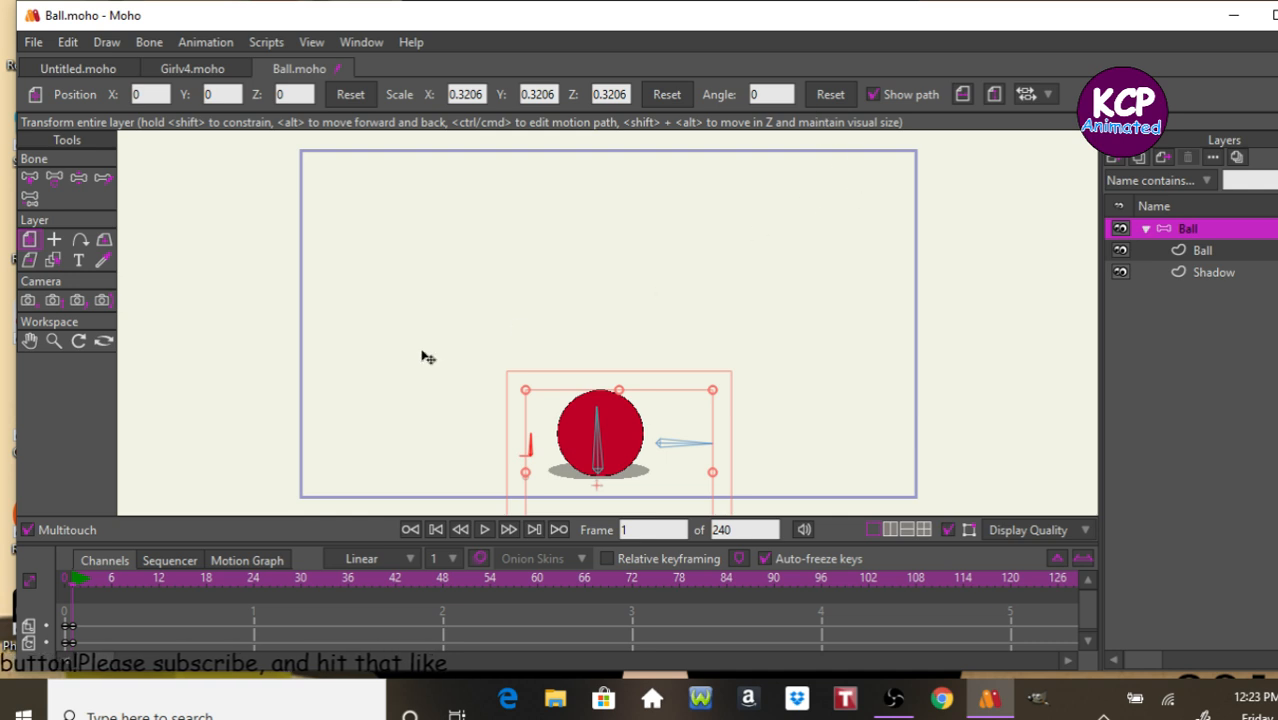
pyautogui.moveTo(220, 468)
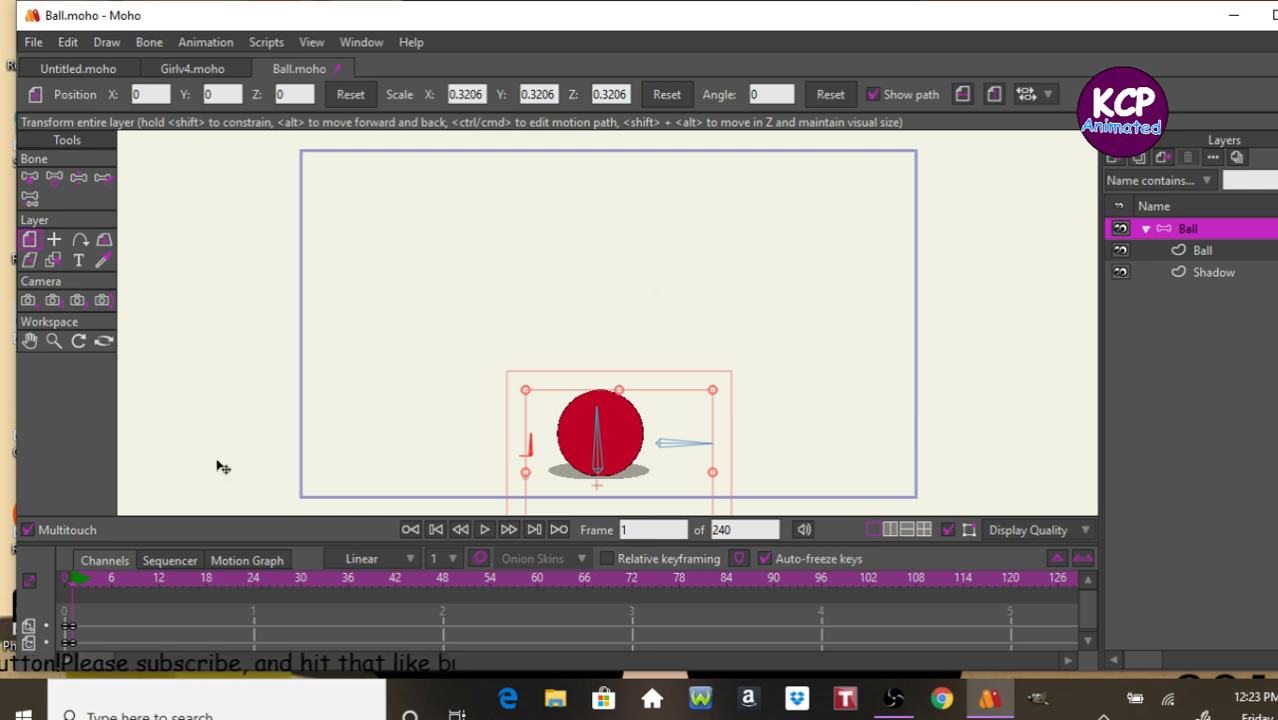
pyautogui.moveTo(390, 453)
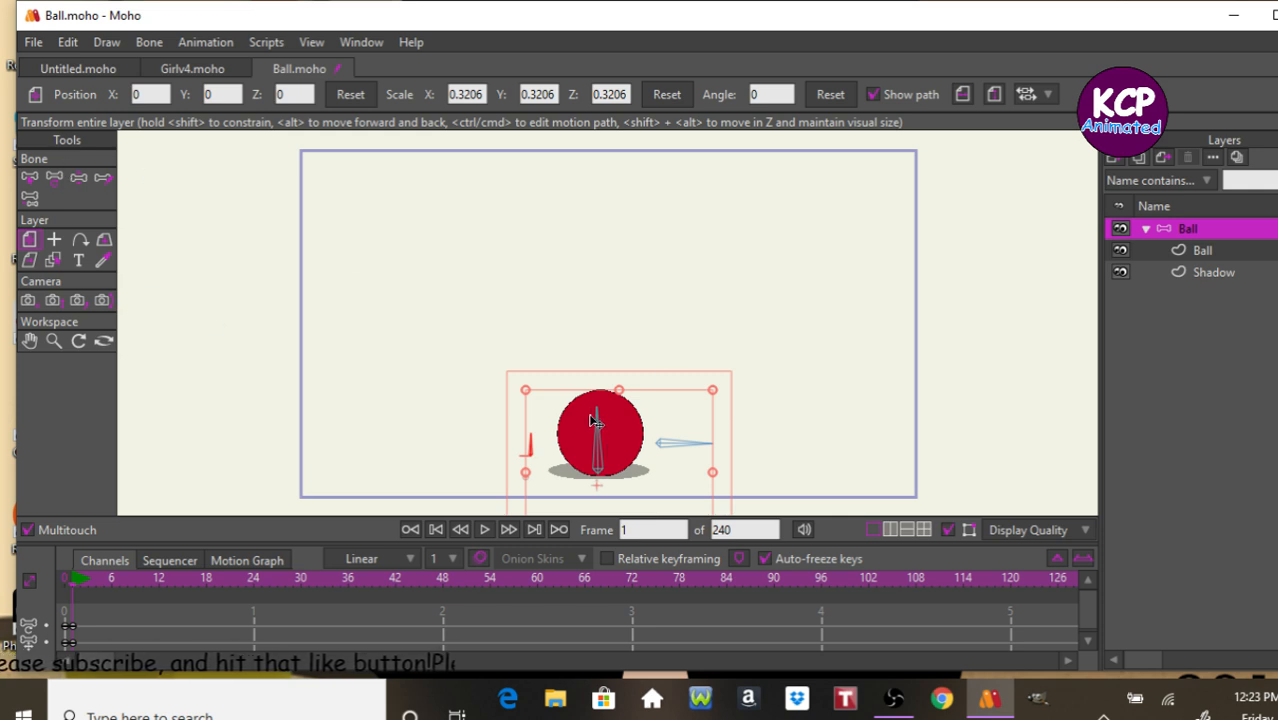
pyautogui.moveTo(614, 395)
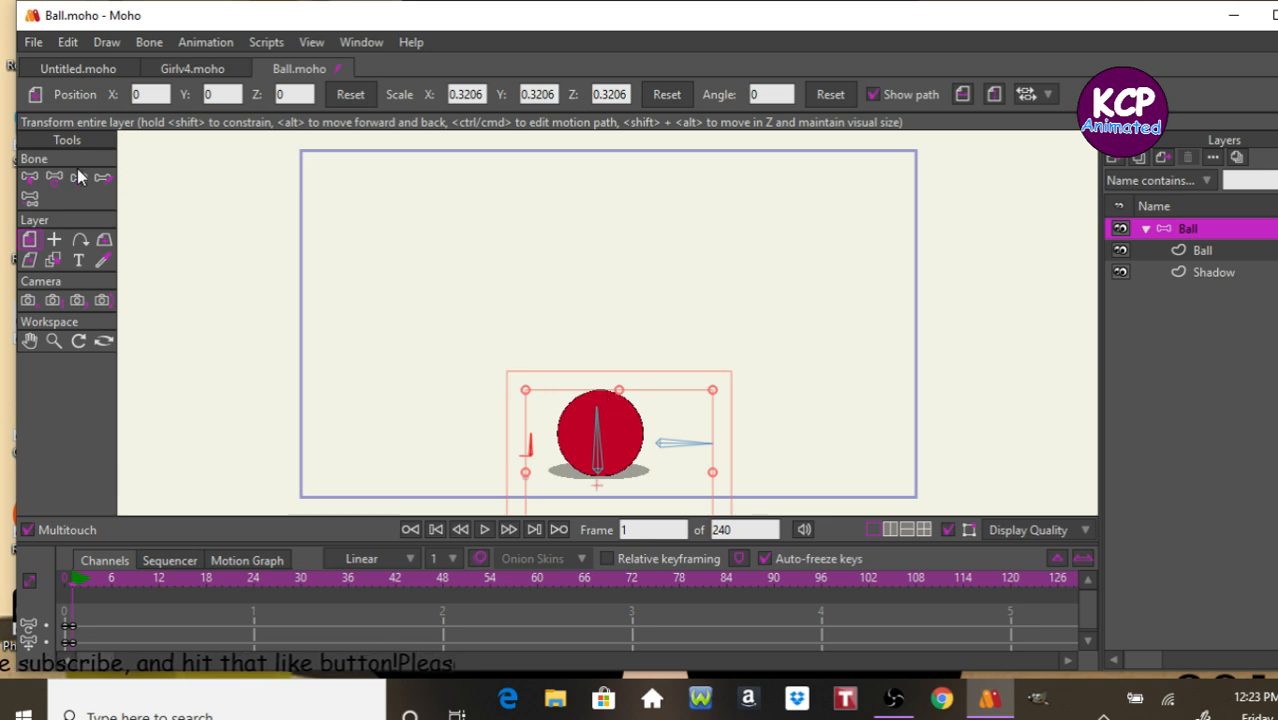
pyautogui.click(98, 180)
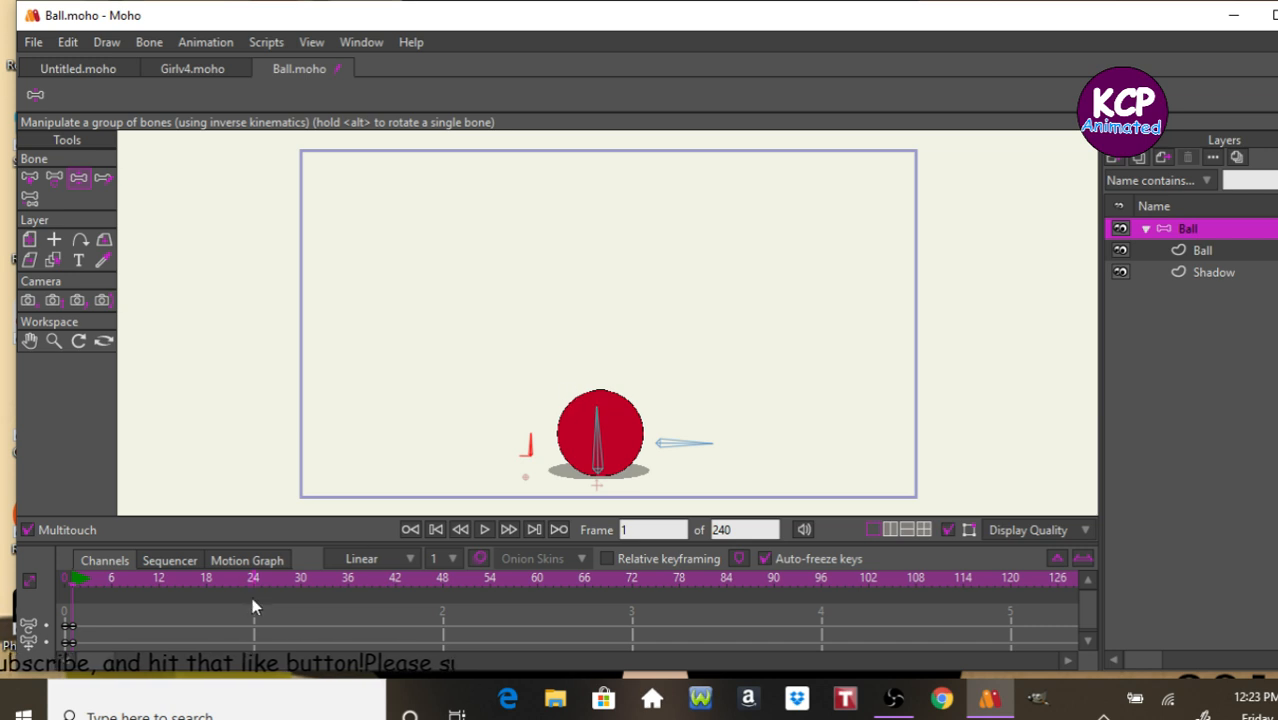
pyautogui.click(253, 578)
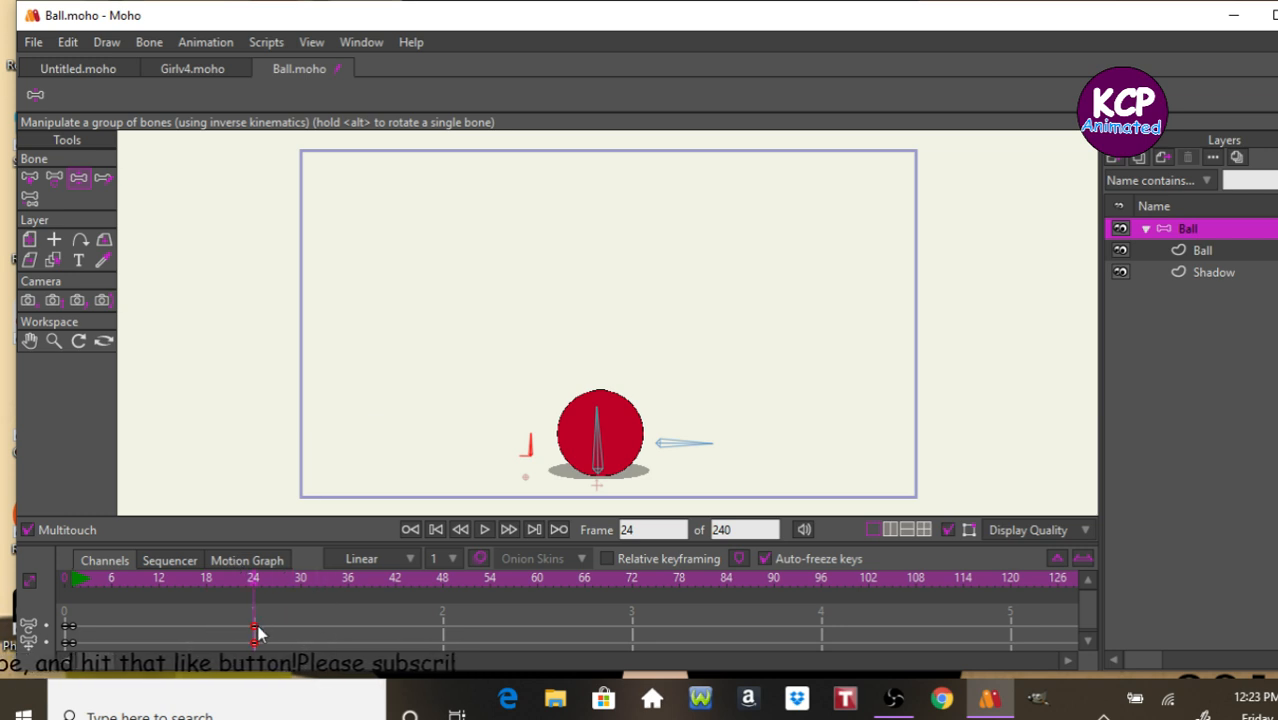
# Set the frame-24 keyframe to cycle back to absolute frame 2.
pyautogui.rightClick(254, 630)
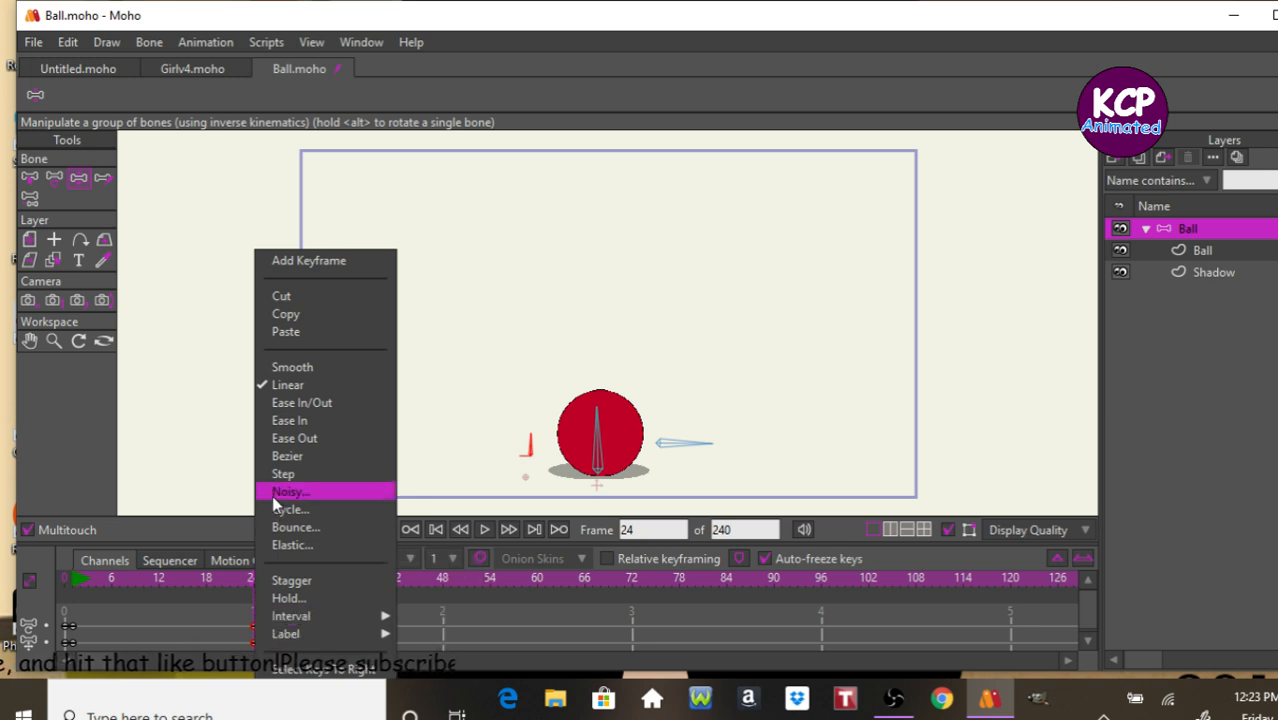
pyautogui.click(290, 509)
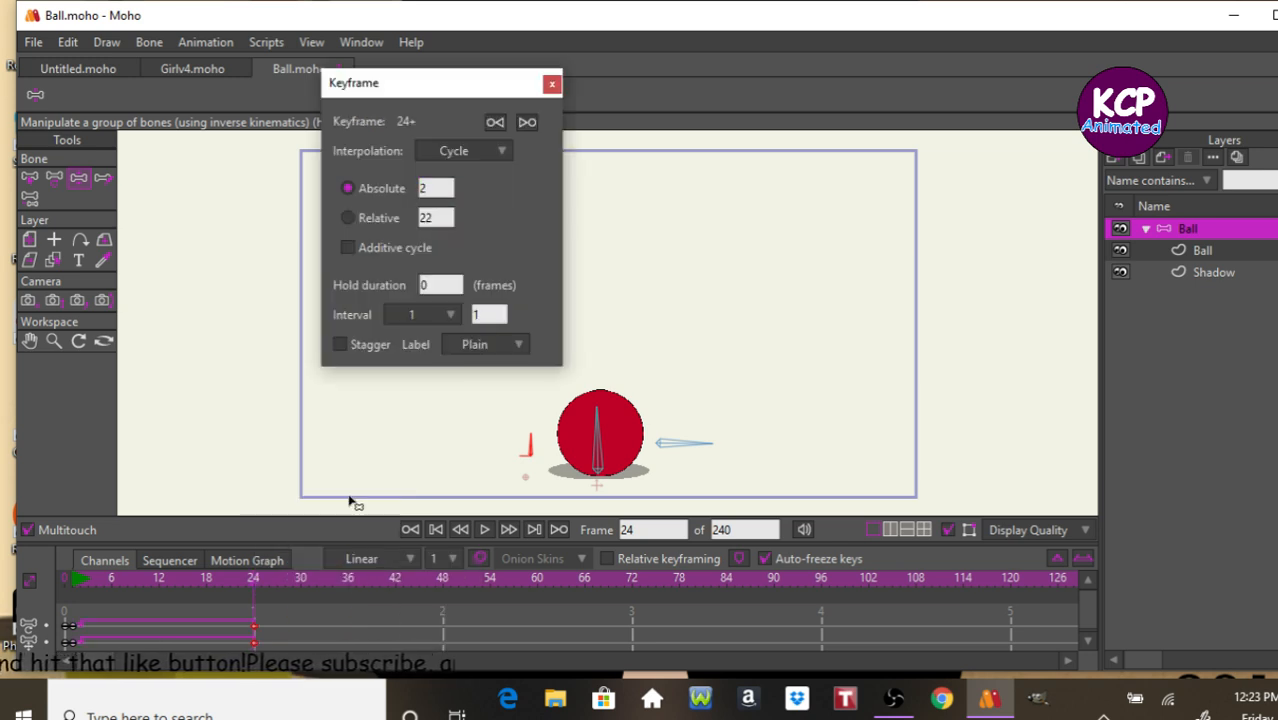
pyautogui.click(551, 82)
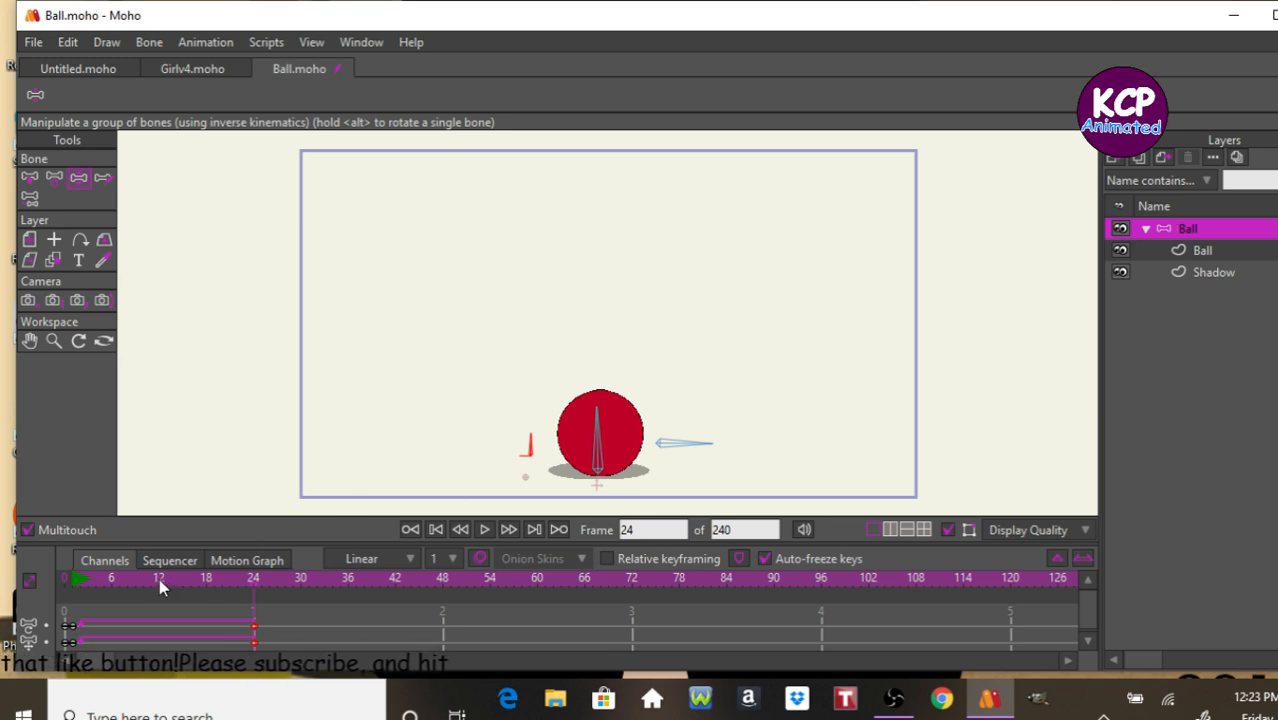
# At frame 12, drag the ball up to the top of the frame.
pyautogui.click(155, 578)
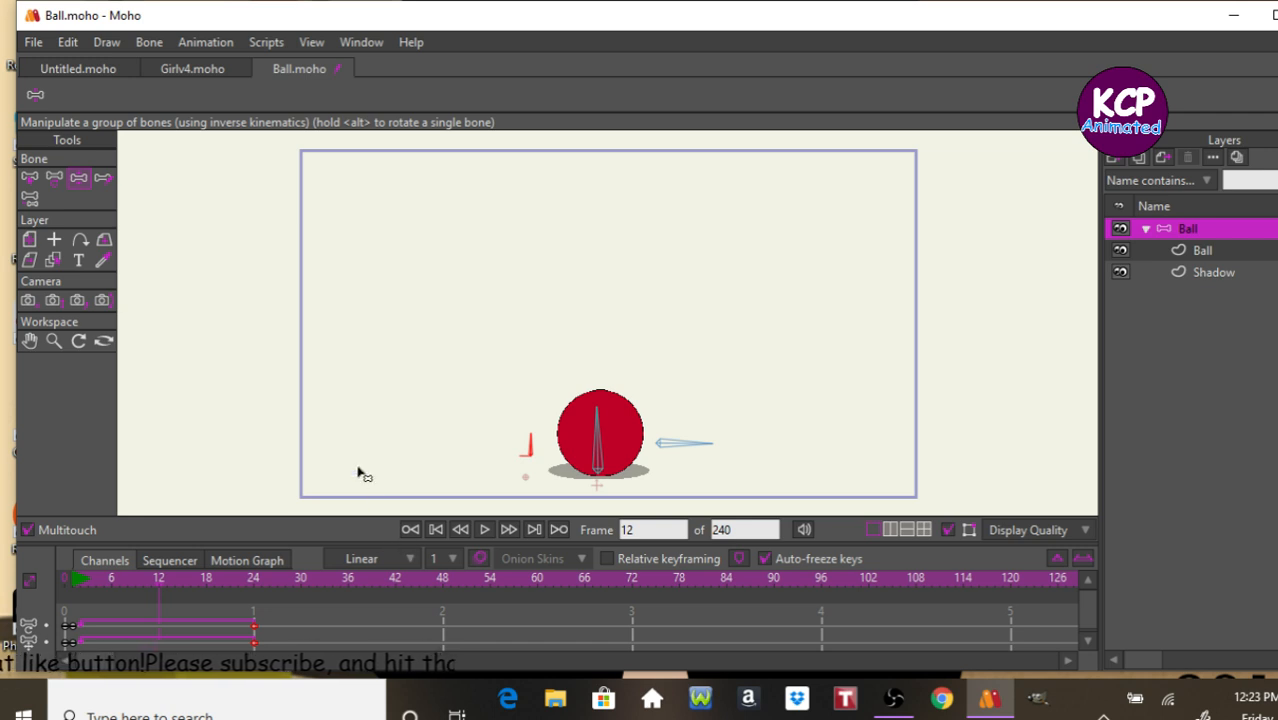
pyautogui.moveTo(113, 197)
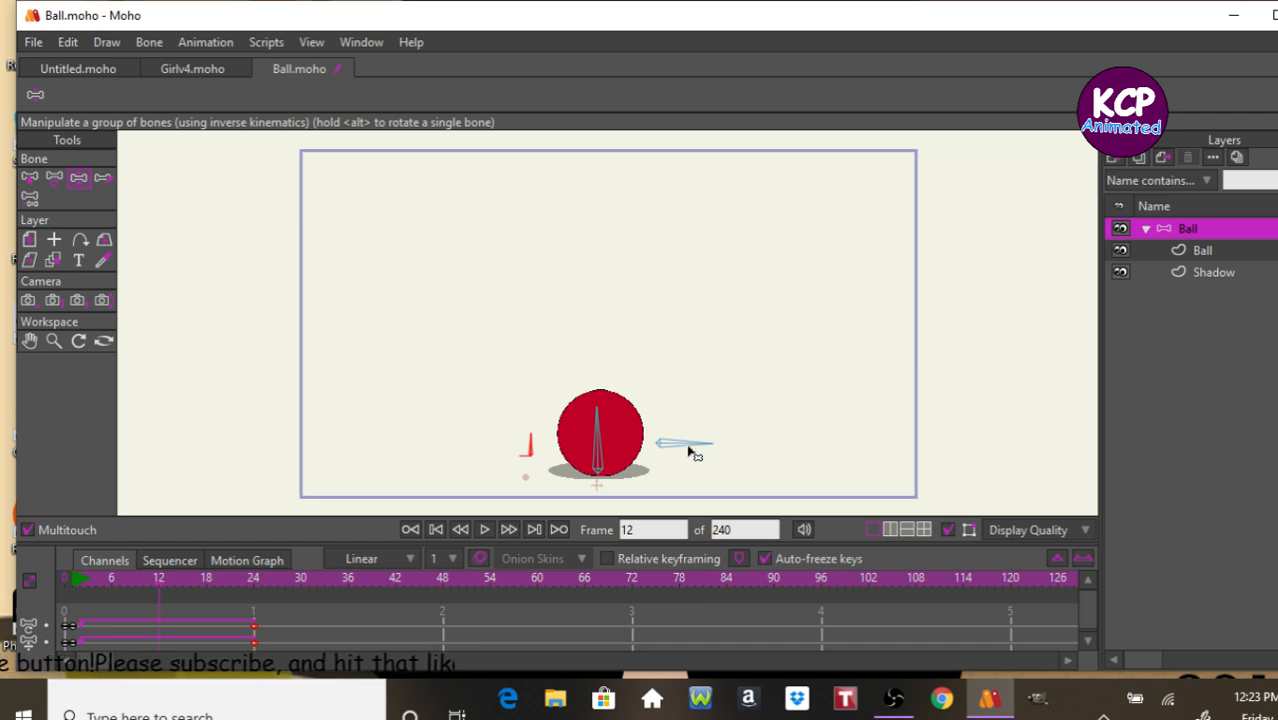
pyautogui.moveTo(600, 440); pyautogui.dragTo(600, 290)
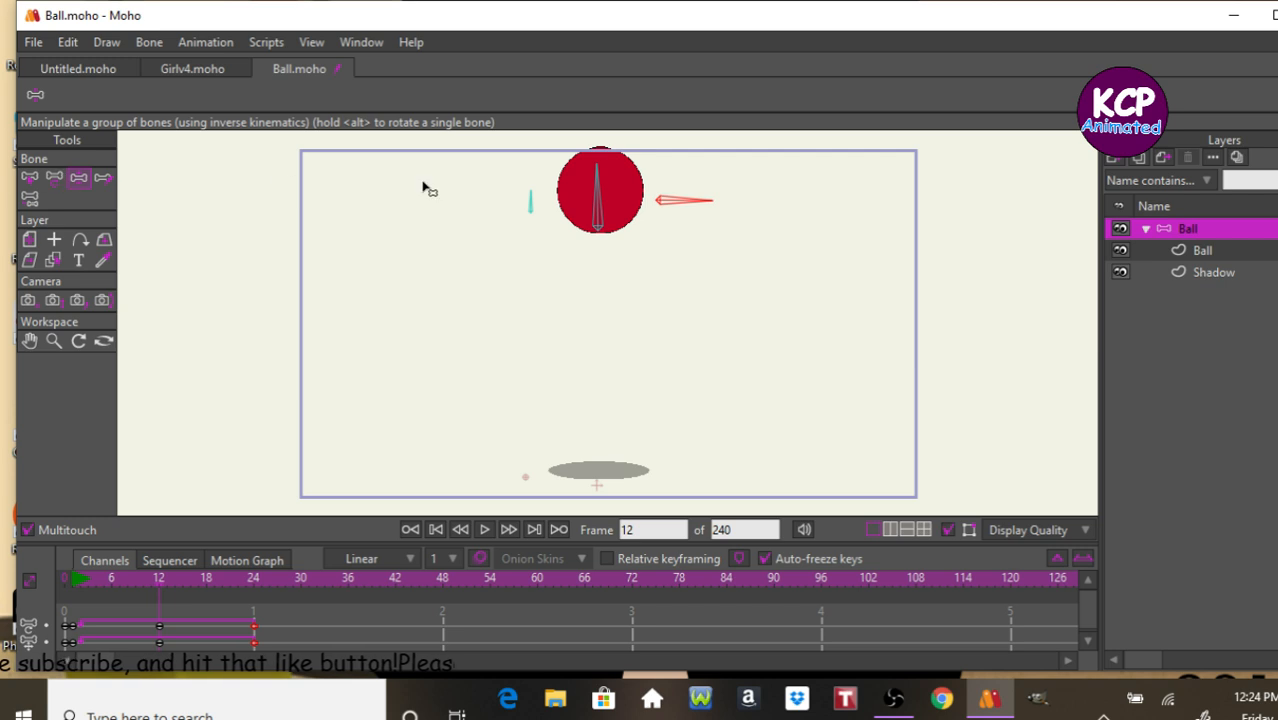
pyautogui.moveTo(603, 485)
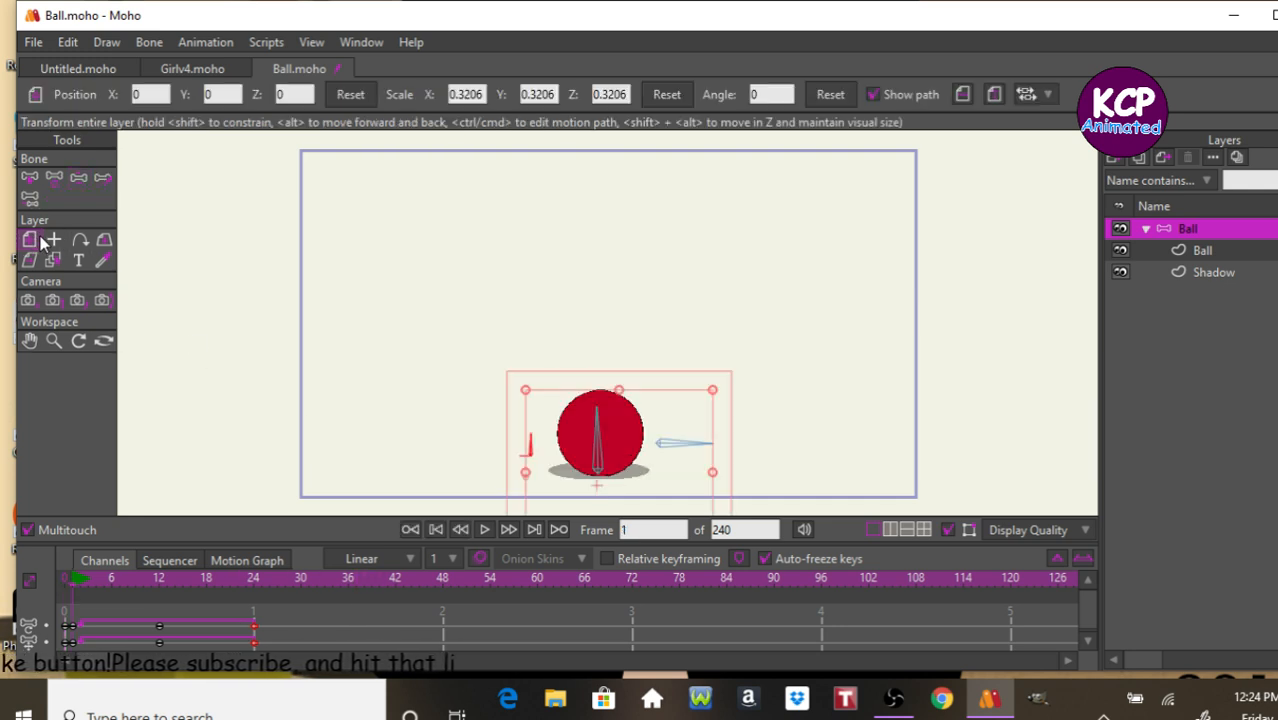
pyautogui.moveTo(987, 412)
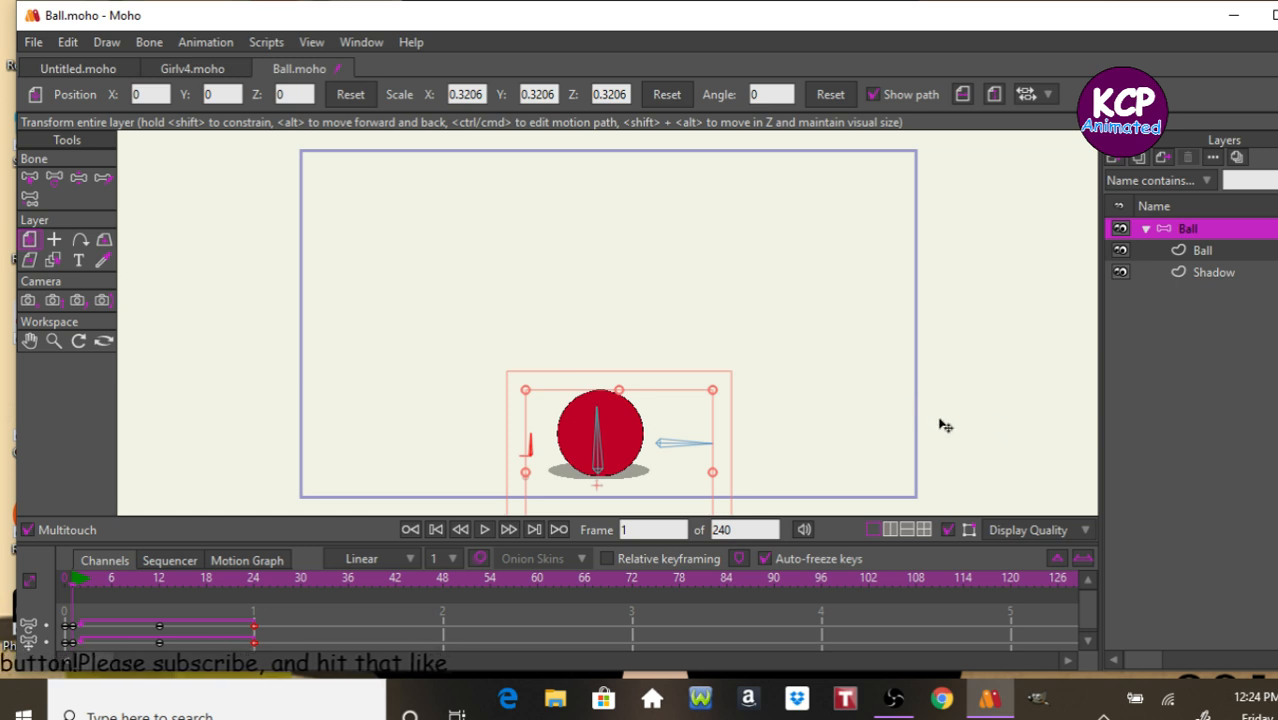
pyautogui.moveTo(224, 454)
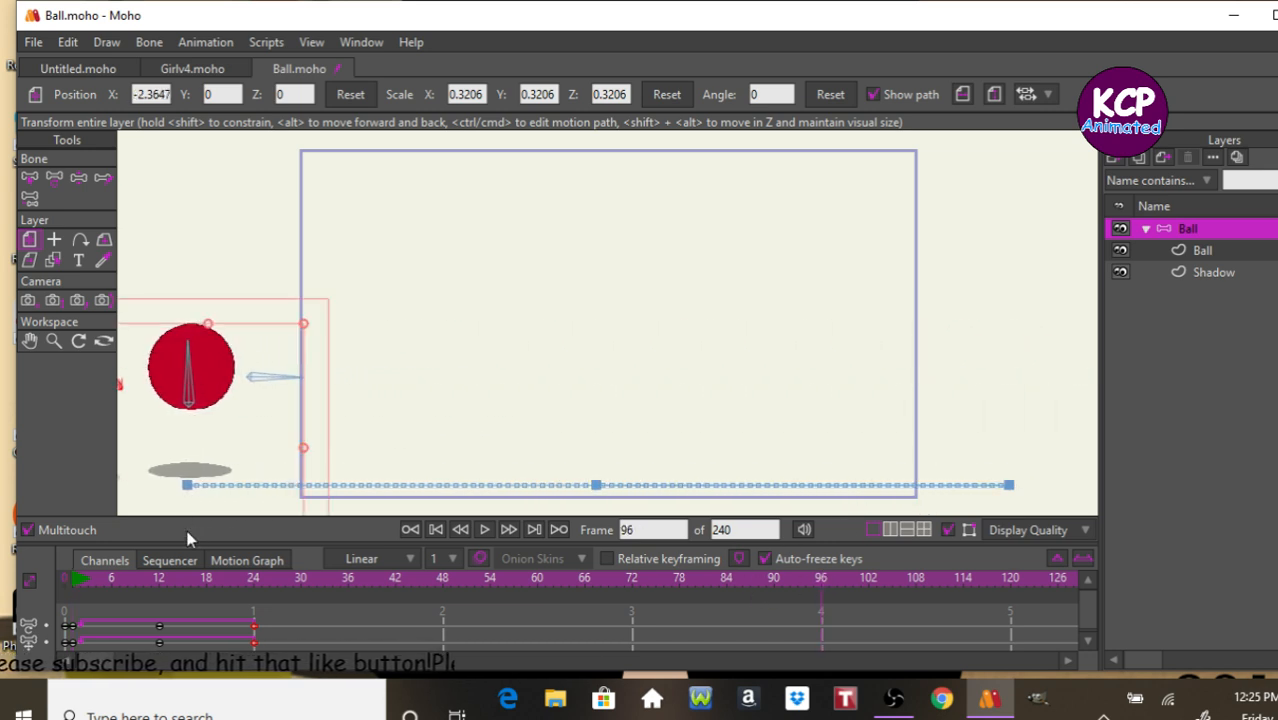
pyautogui.moveTo(625, 505)
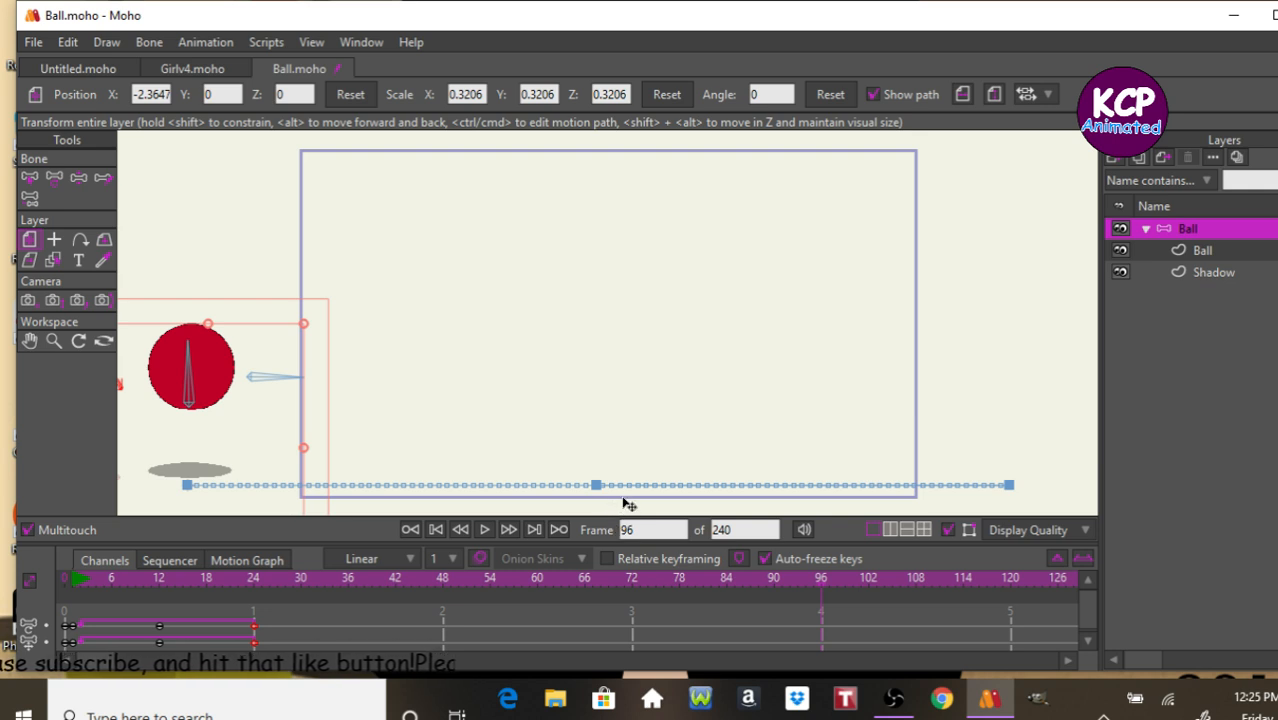
pyautogui.moveTo(652, 498)
pyautogui.write('96')
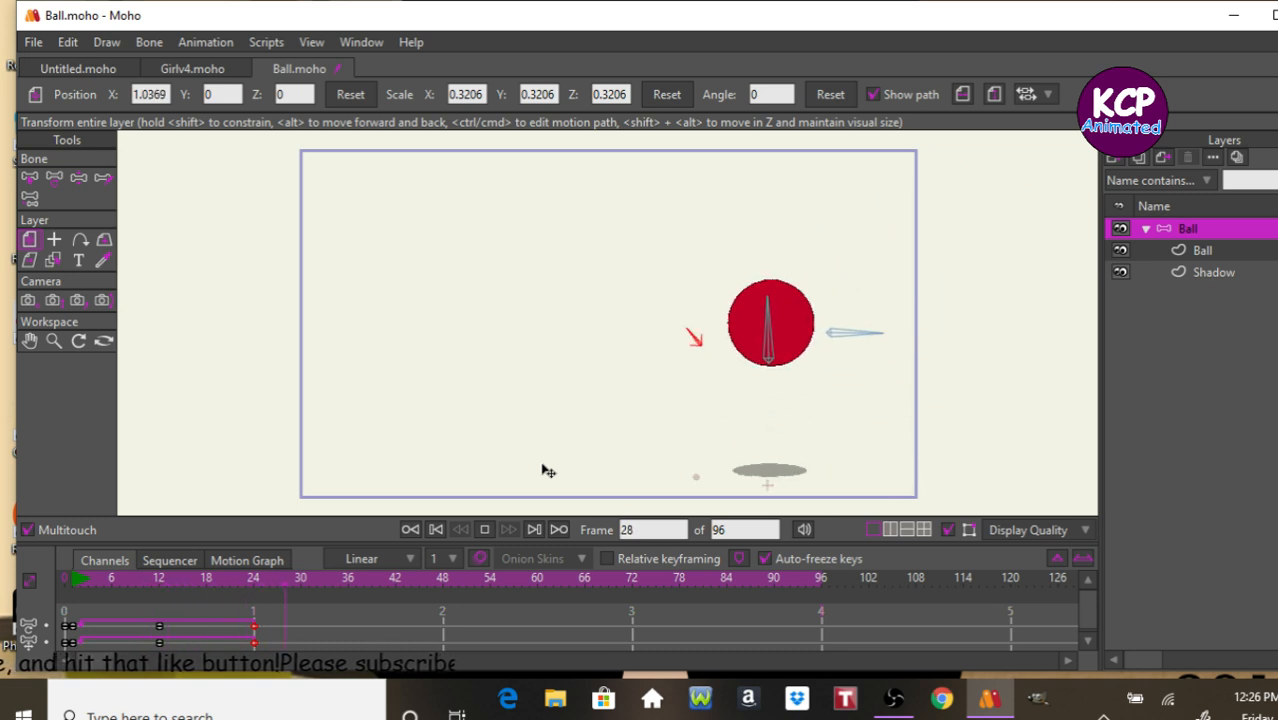
# Play back the 96-frame animation to preview the ball bouncing with its shadow.
pyautogui.click(675, 577)
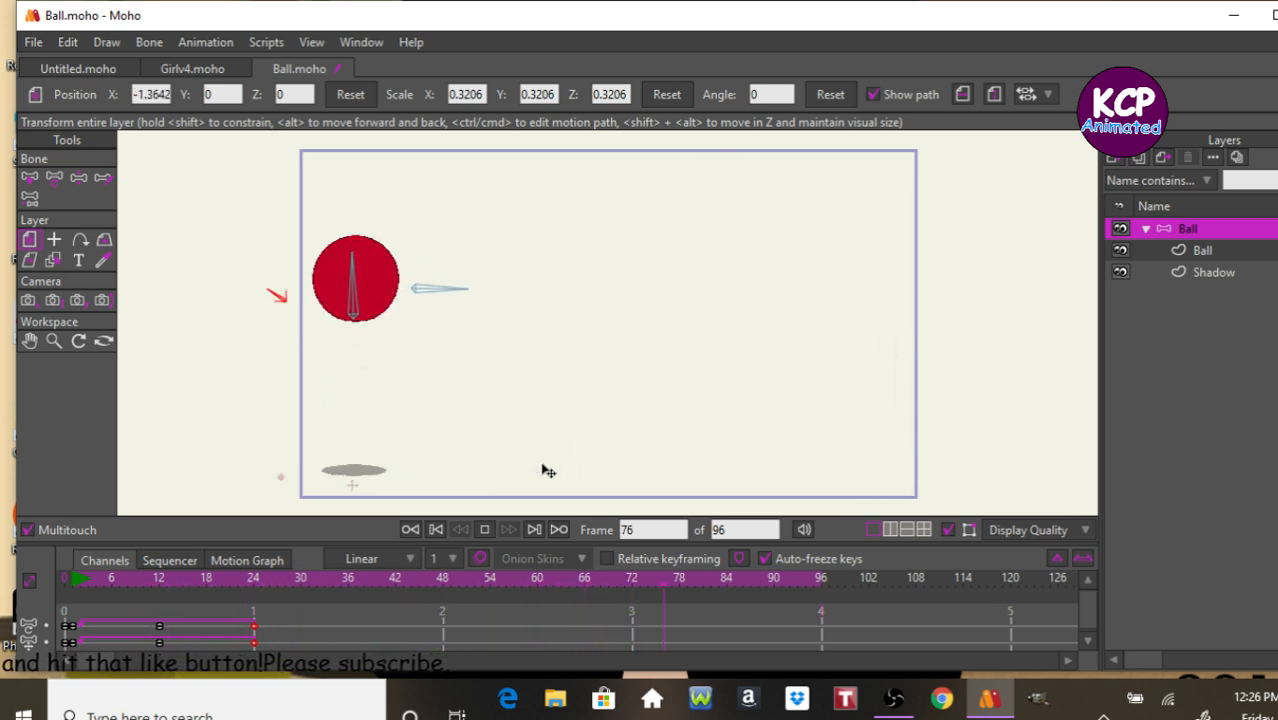